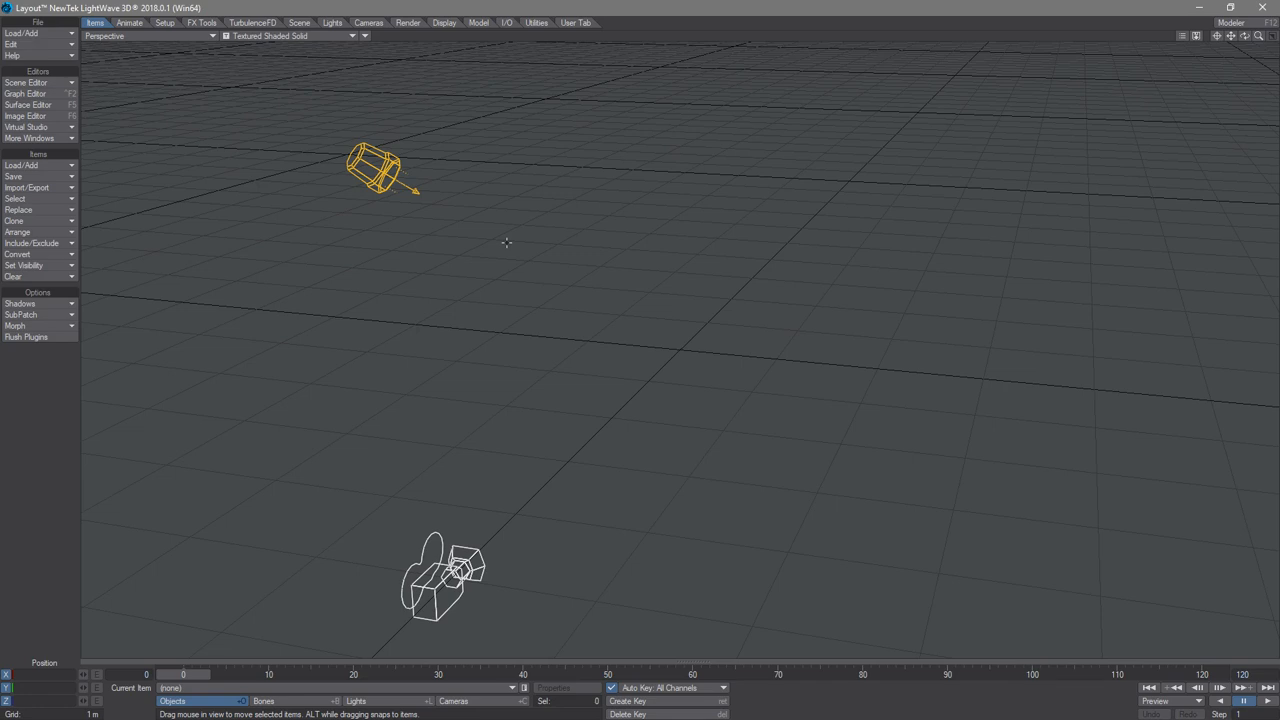
mouse_move(68, 392)
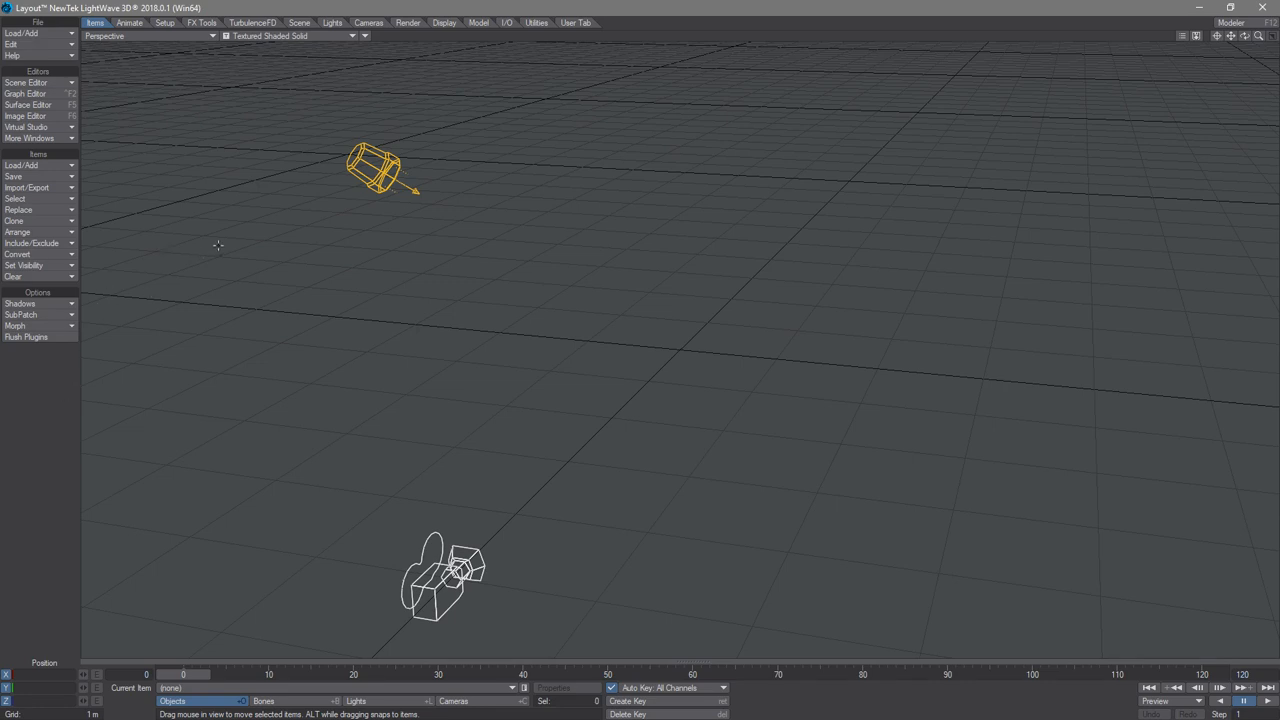
mouse_move(196, 160)
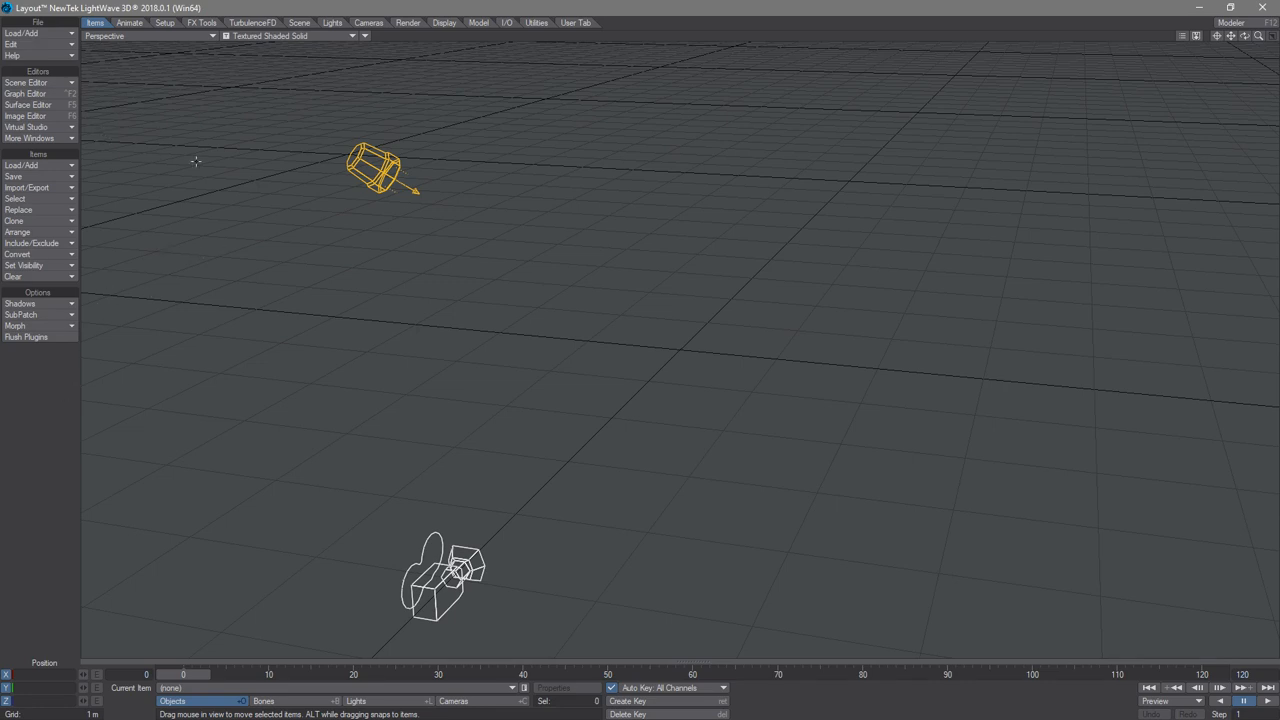
mouse_move(198, 166)
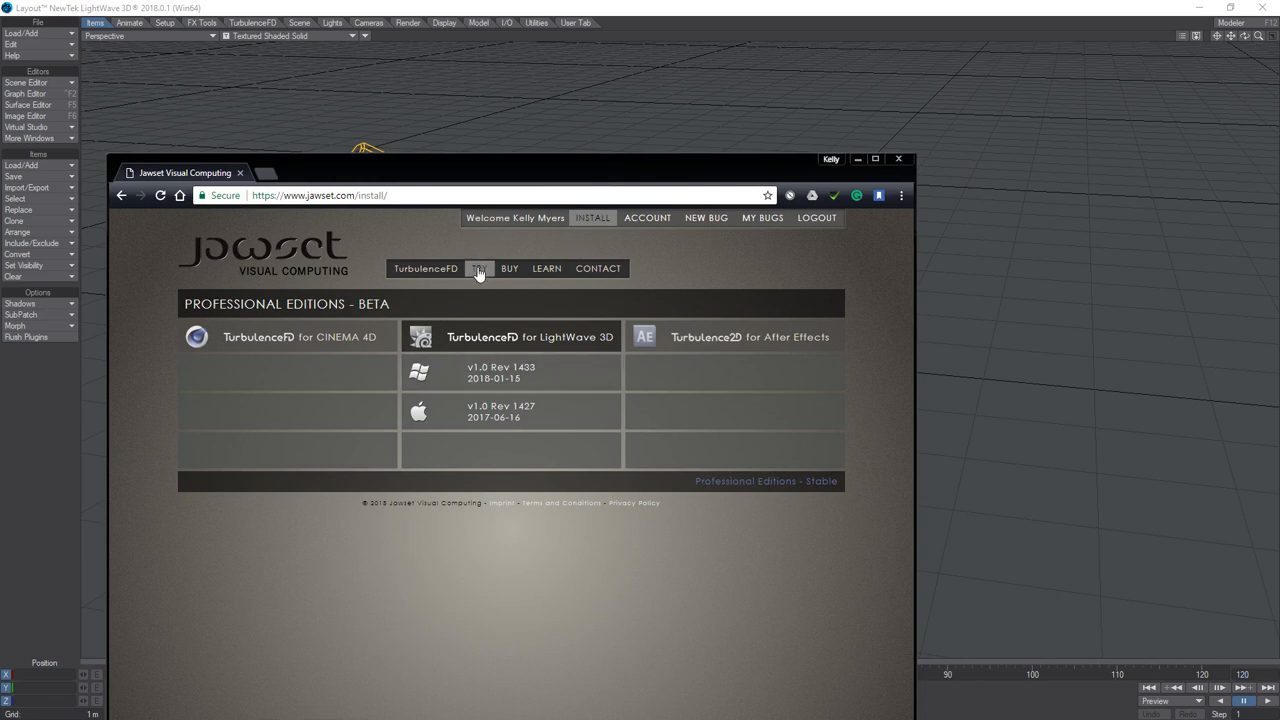
Browse the Jawset learning and professional editions pages, then close the browser to return to Layout.
click(478, 268)
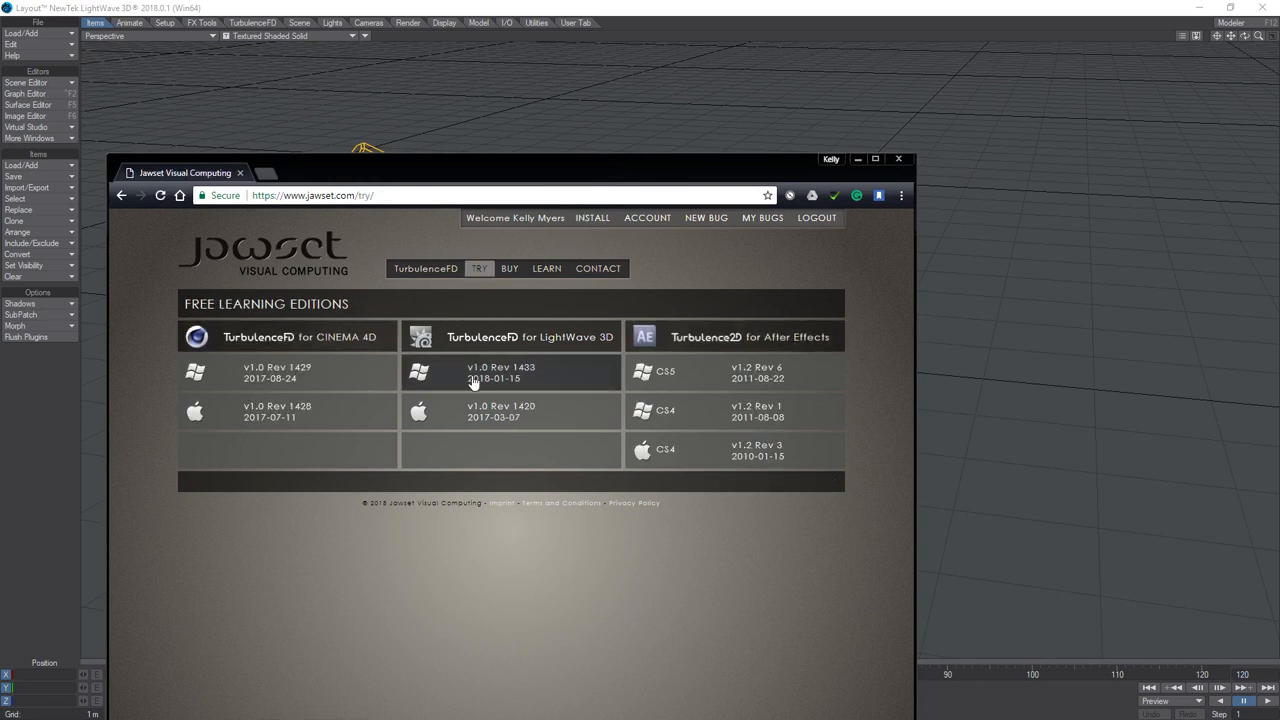
mouse_move(584, 348)
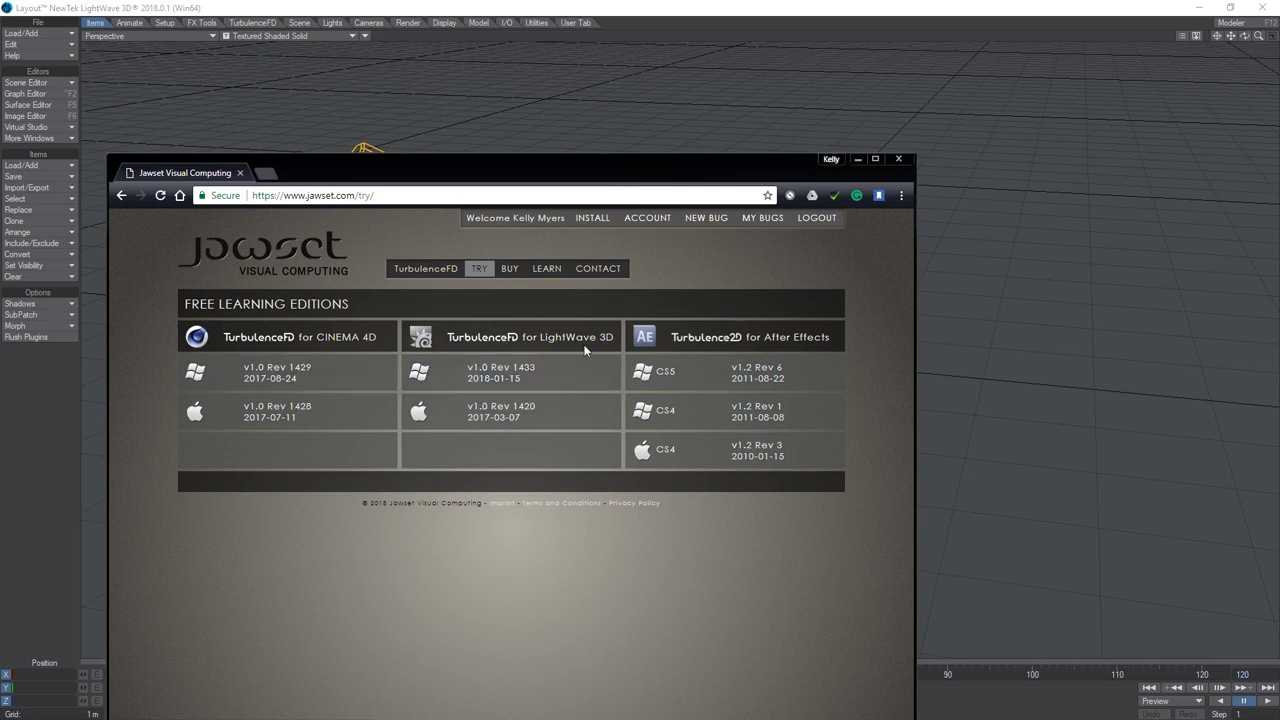
mouse_move(402, 410)
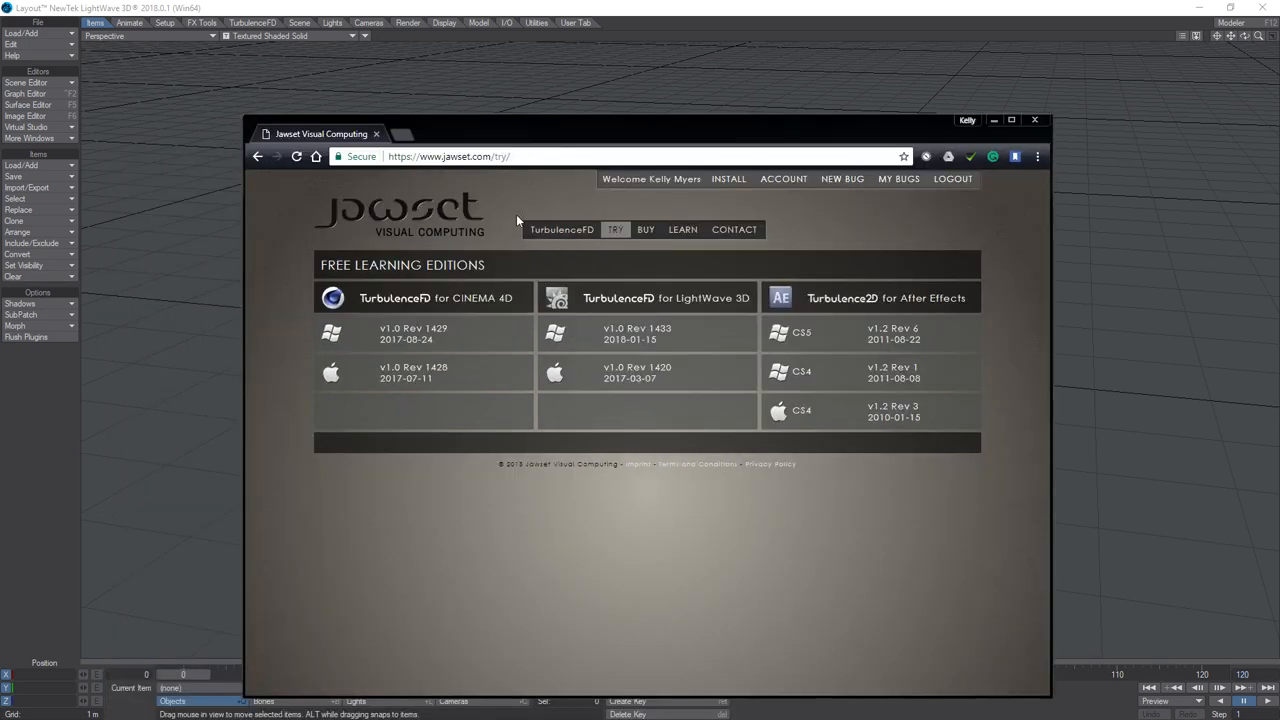
click(728, 180)
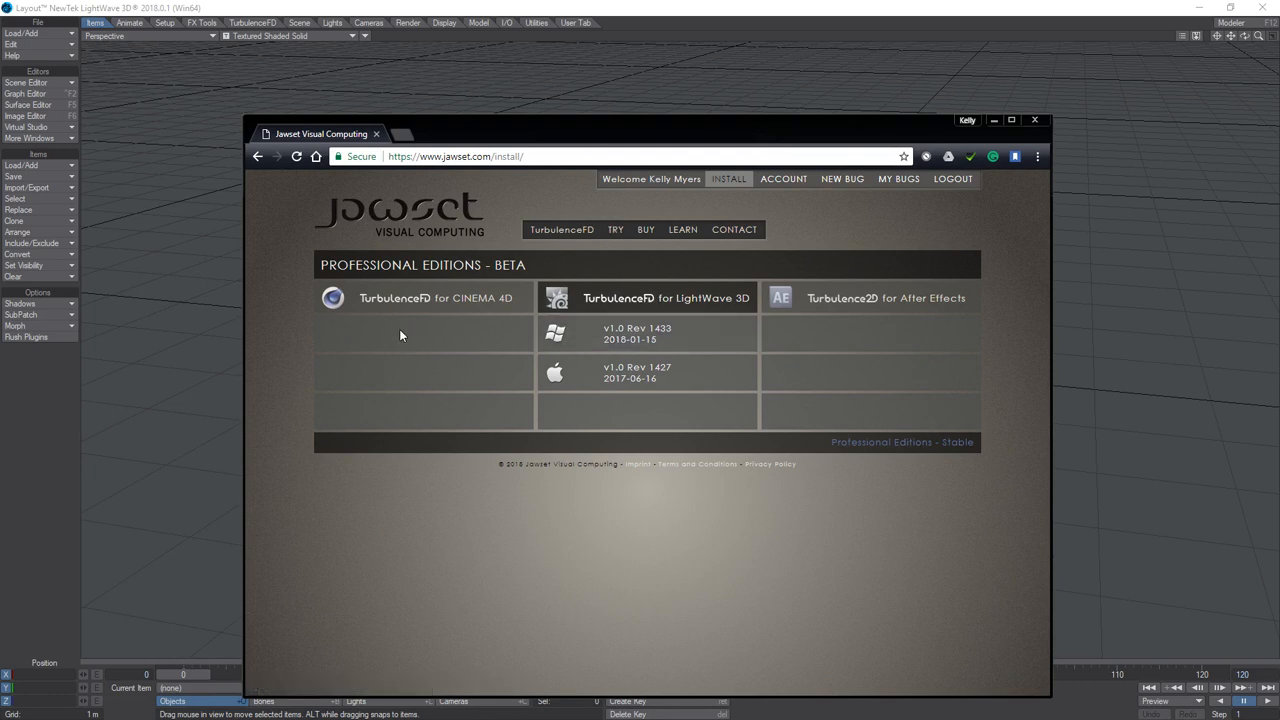
mouse_move(652, 298)
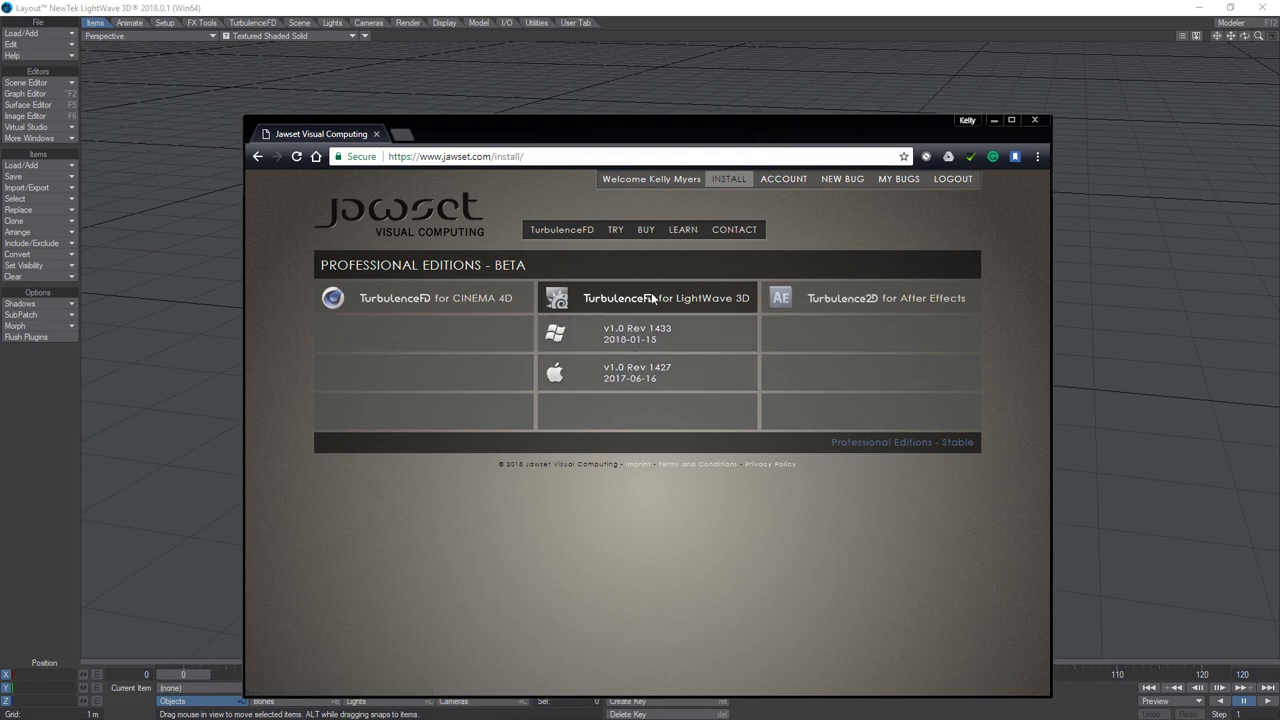
mouse_move(460, 352)
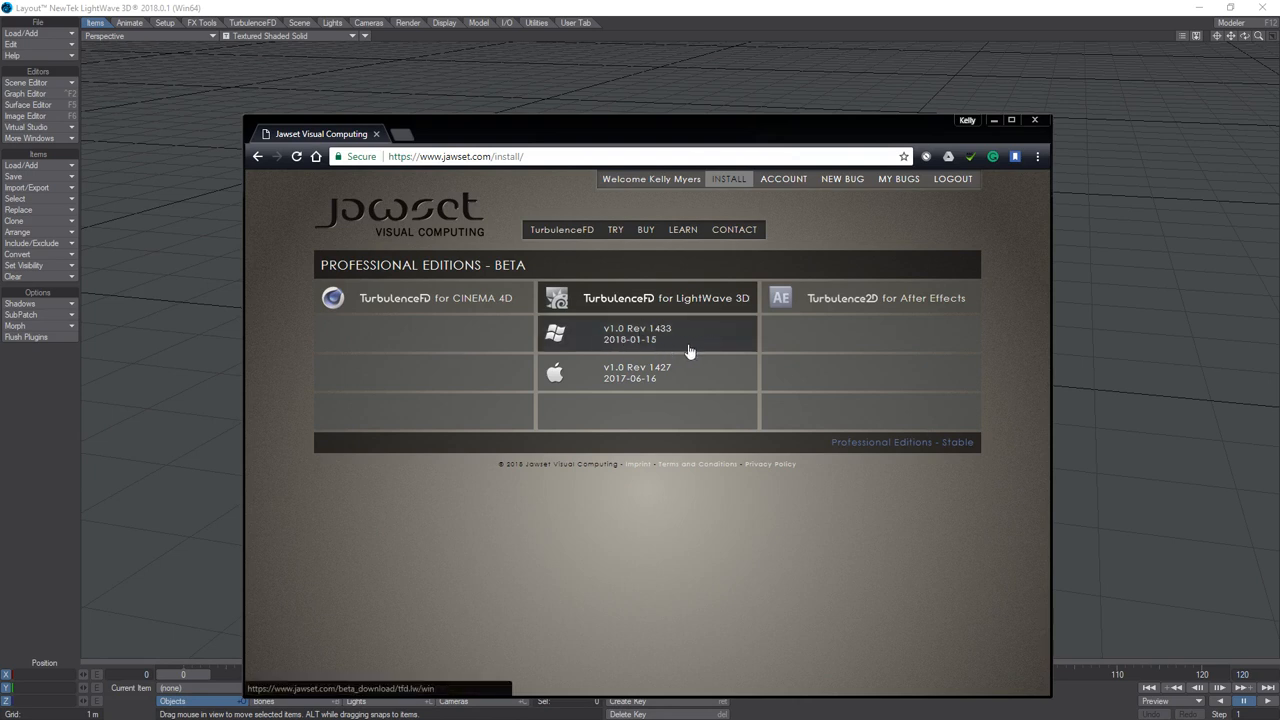
click(1036, 120)
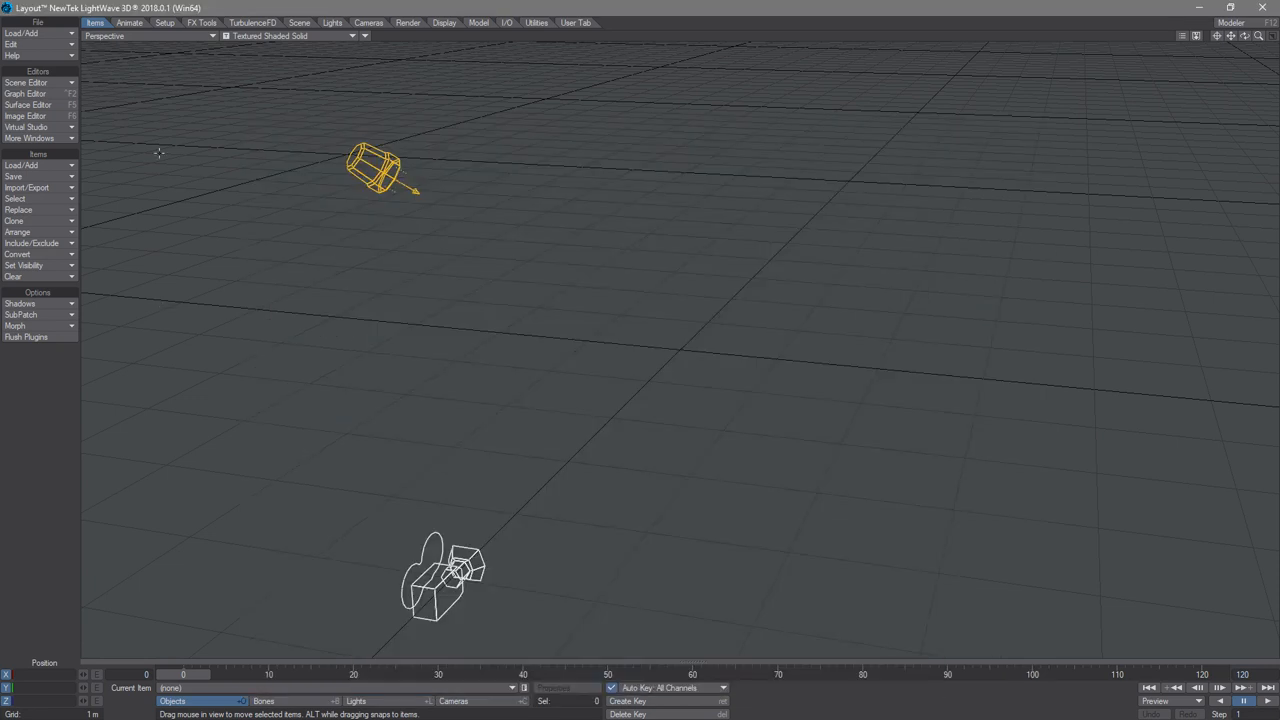
mouse_move(1022, 260)
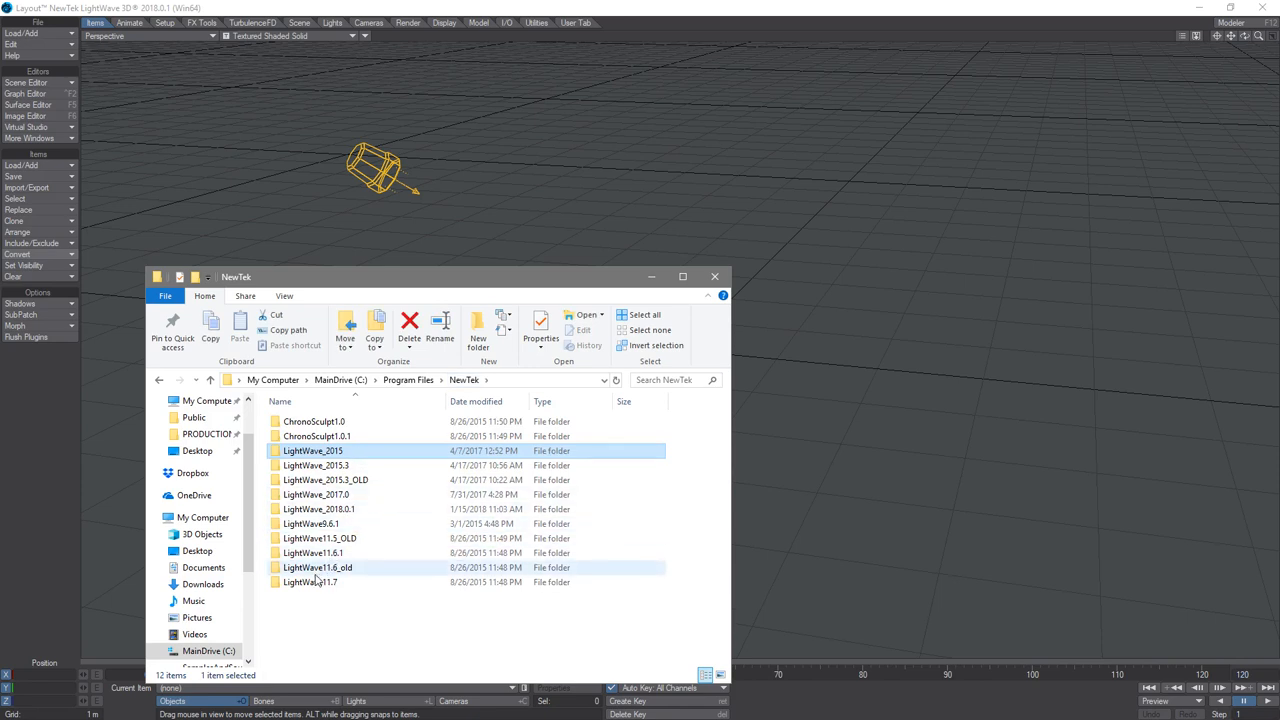
Browse into the LightWave_2018.0.1 install's TurbulenceFD plugin folder.
click(316, 510)
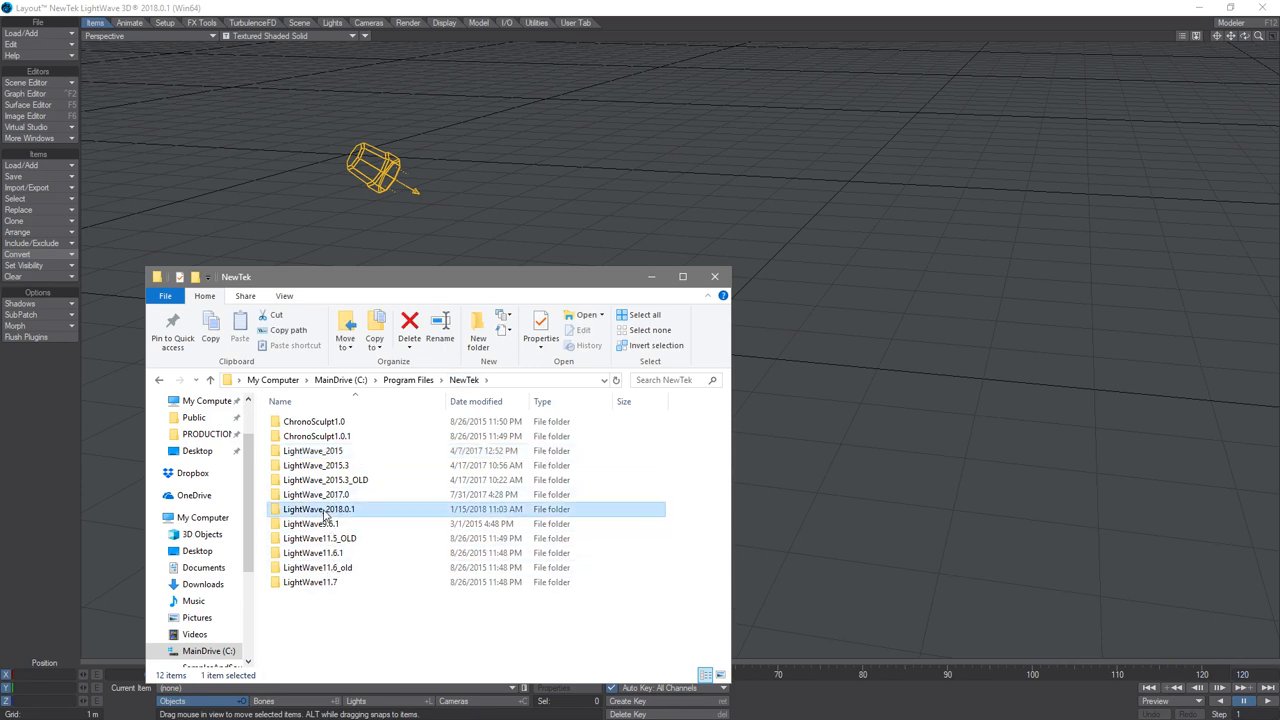
double_click(316, 510)
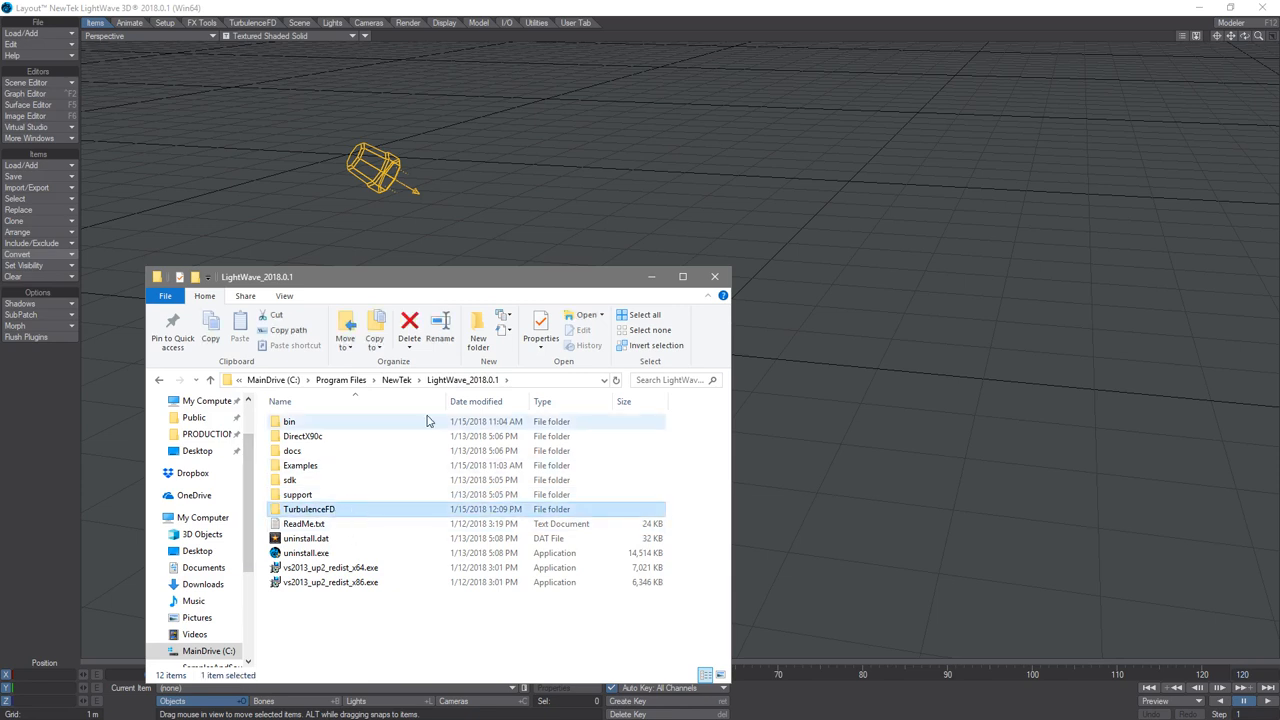
mouse_move(340, 512)
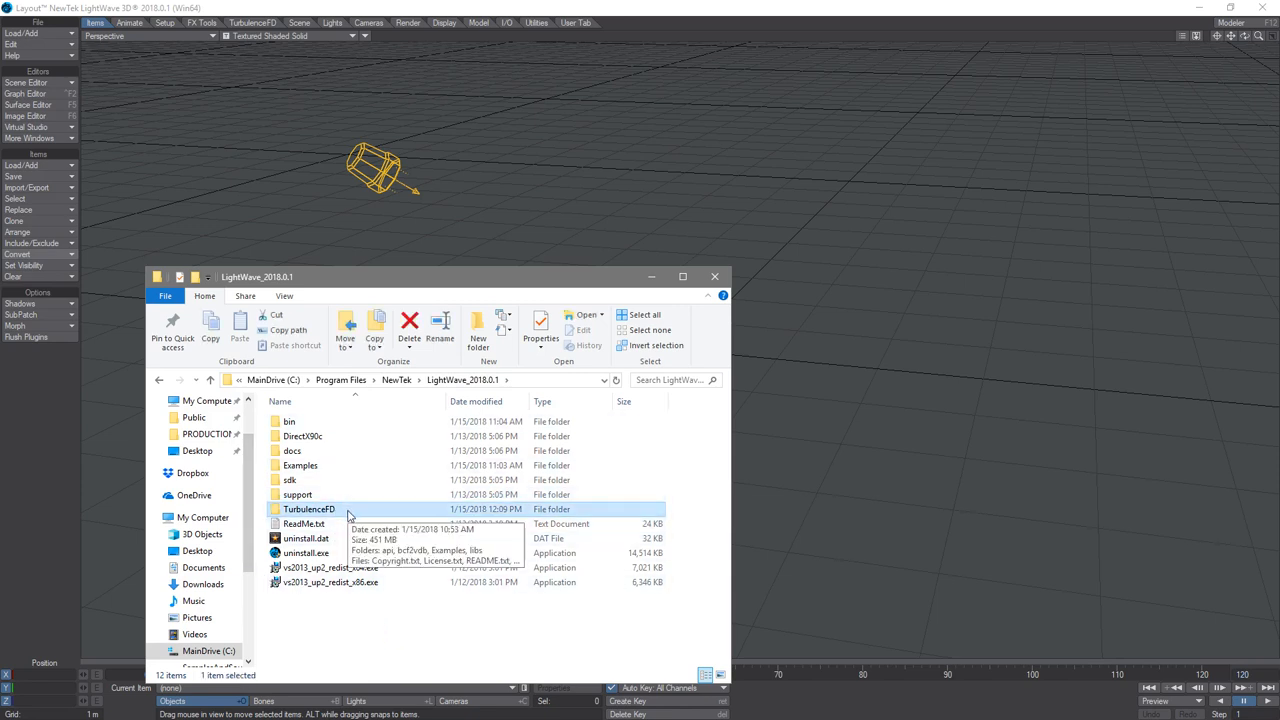
double_click(308, 510)
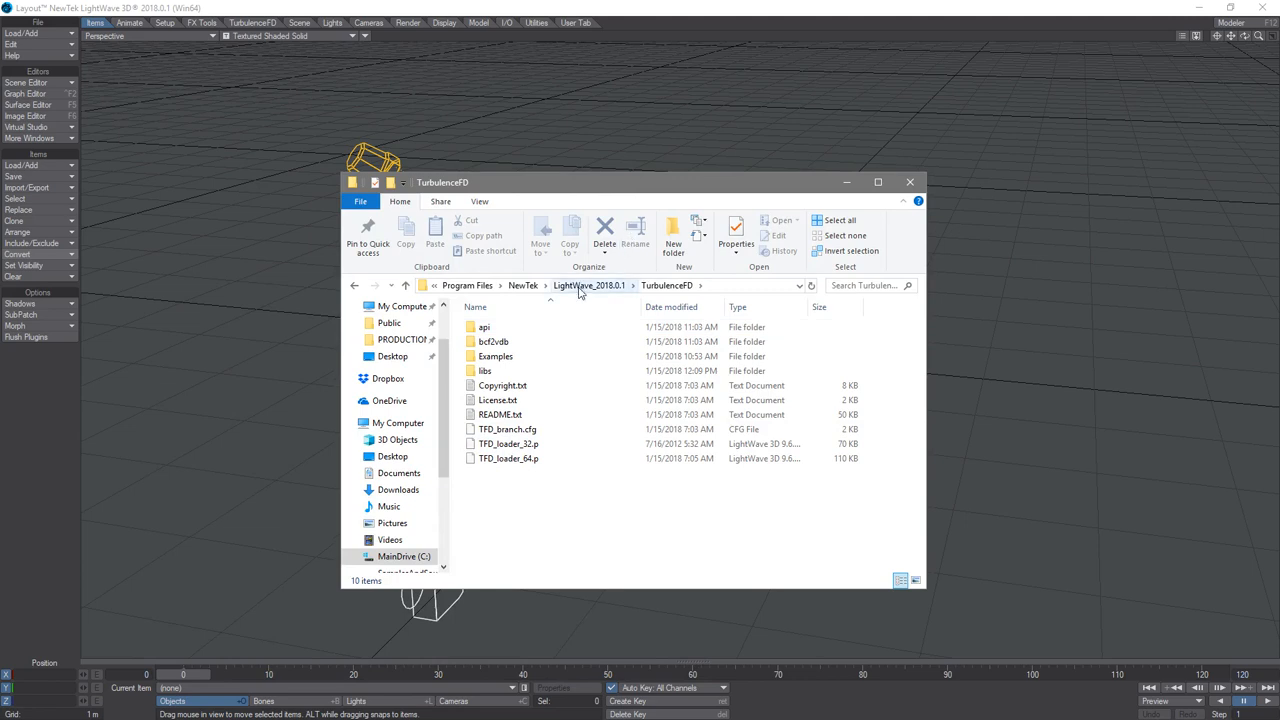
click(480, 328)
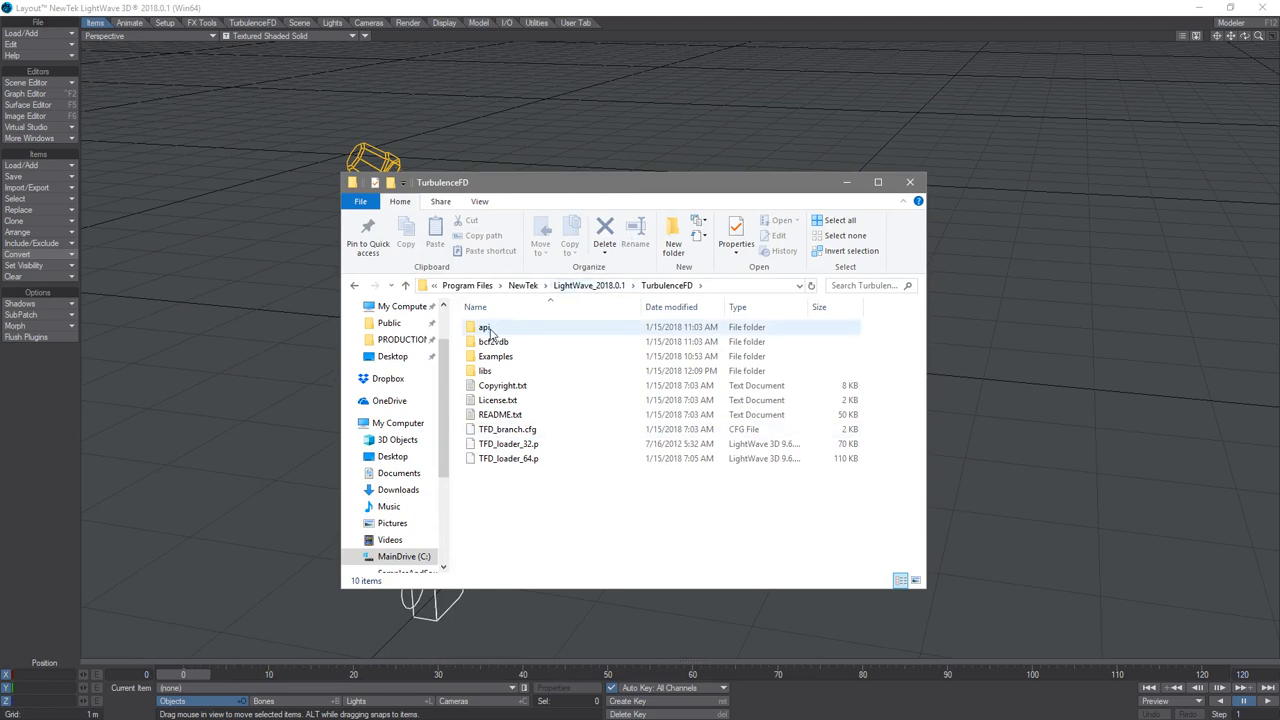
Look through the TurbulenceFD libs DLLs and close File Explorer.
click(484, 370)
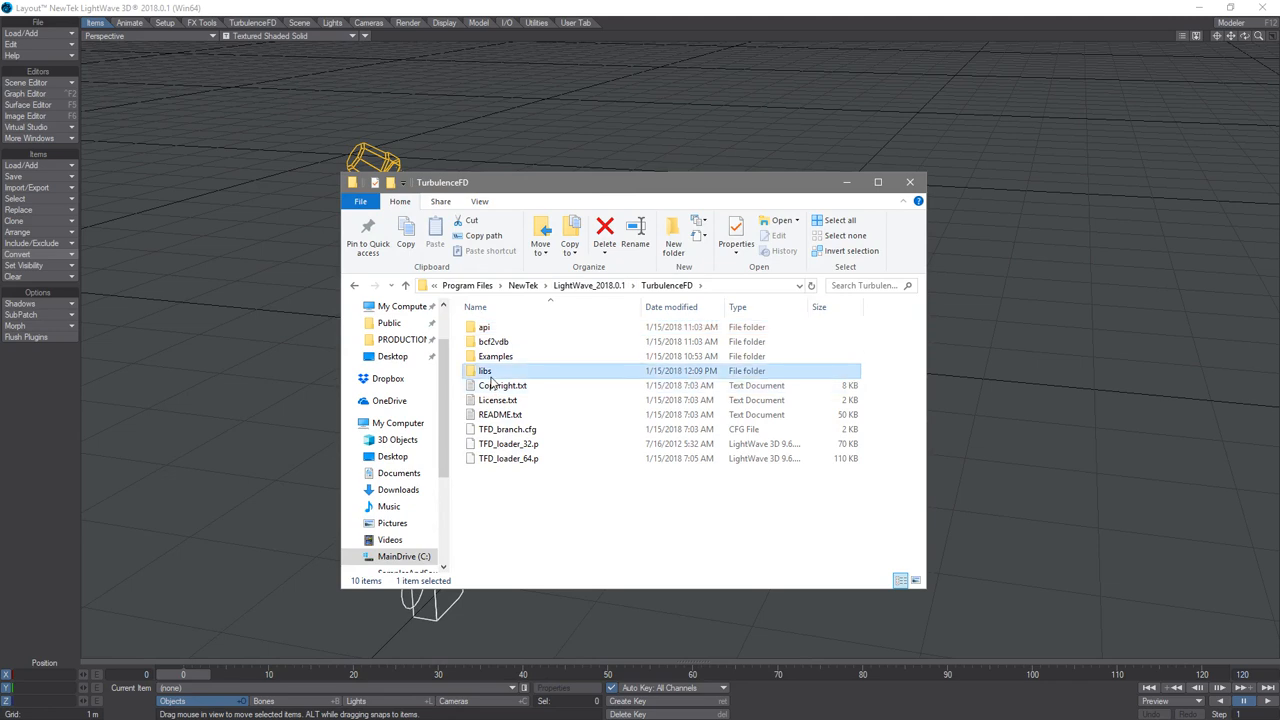
double_click(484, 370)
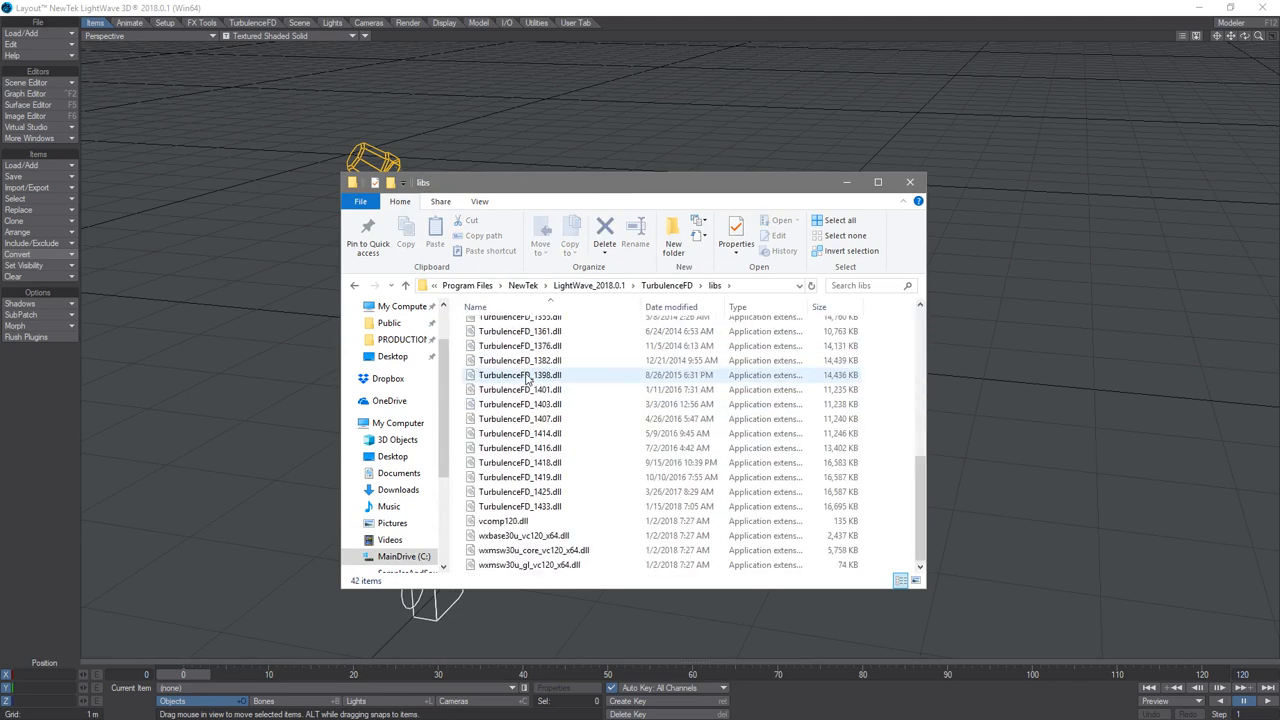
click(514, 448)
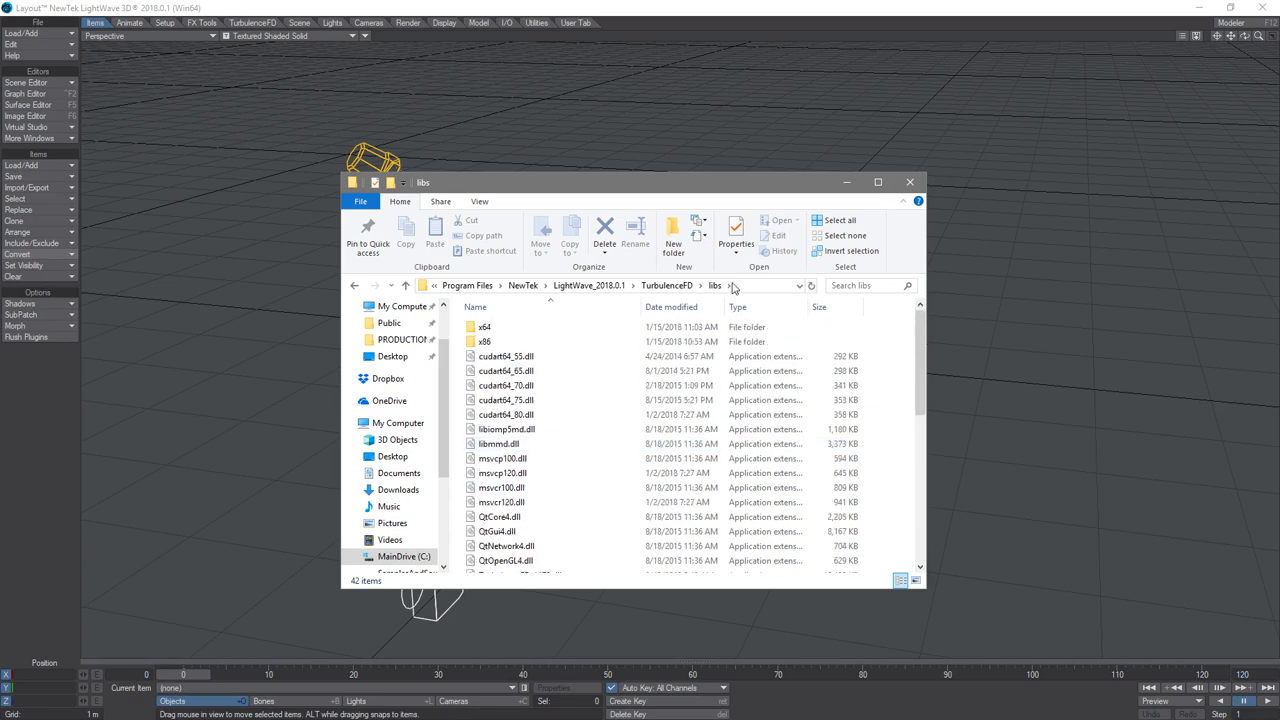
mouse_move(522, 284)
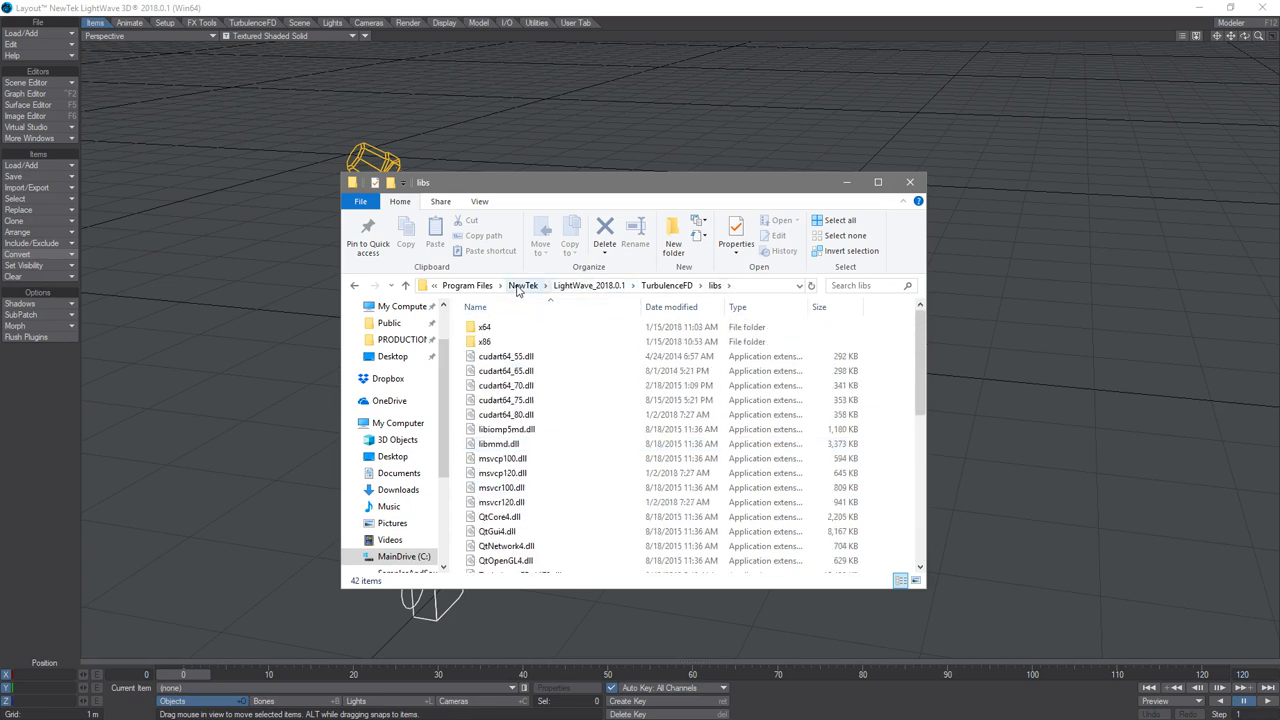
click(908, 180)
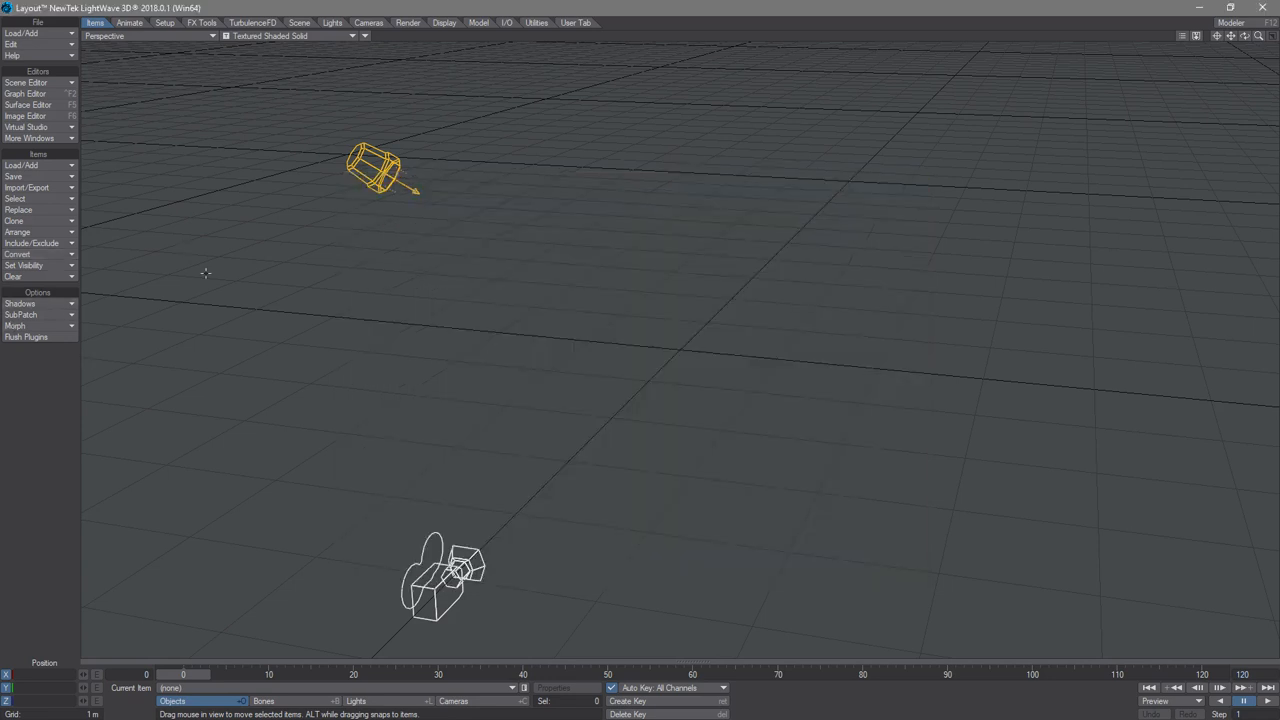
Show the TurbulenceFD commands, check and cancel TFD Enter License, then dismiss TFD About.
click(256, 24)
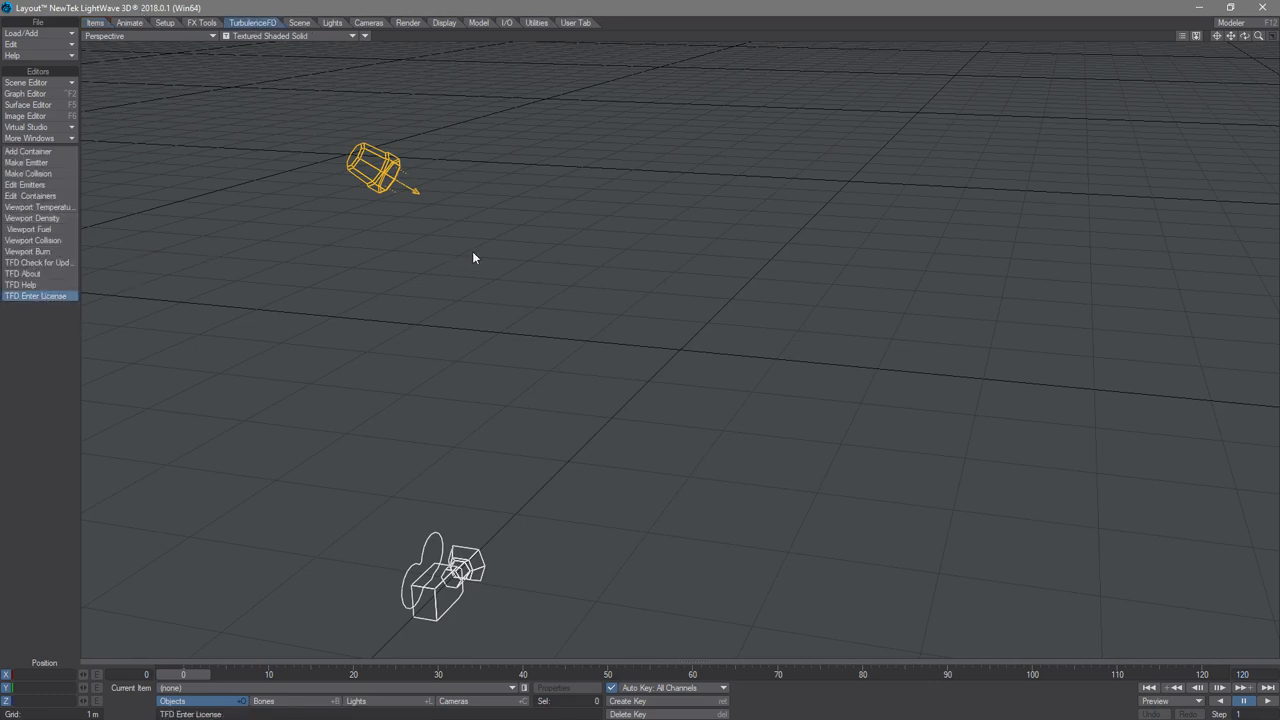
click(36, 296)
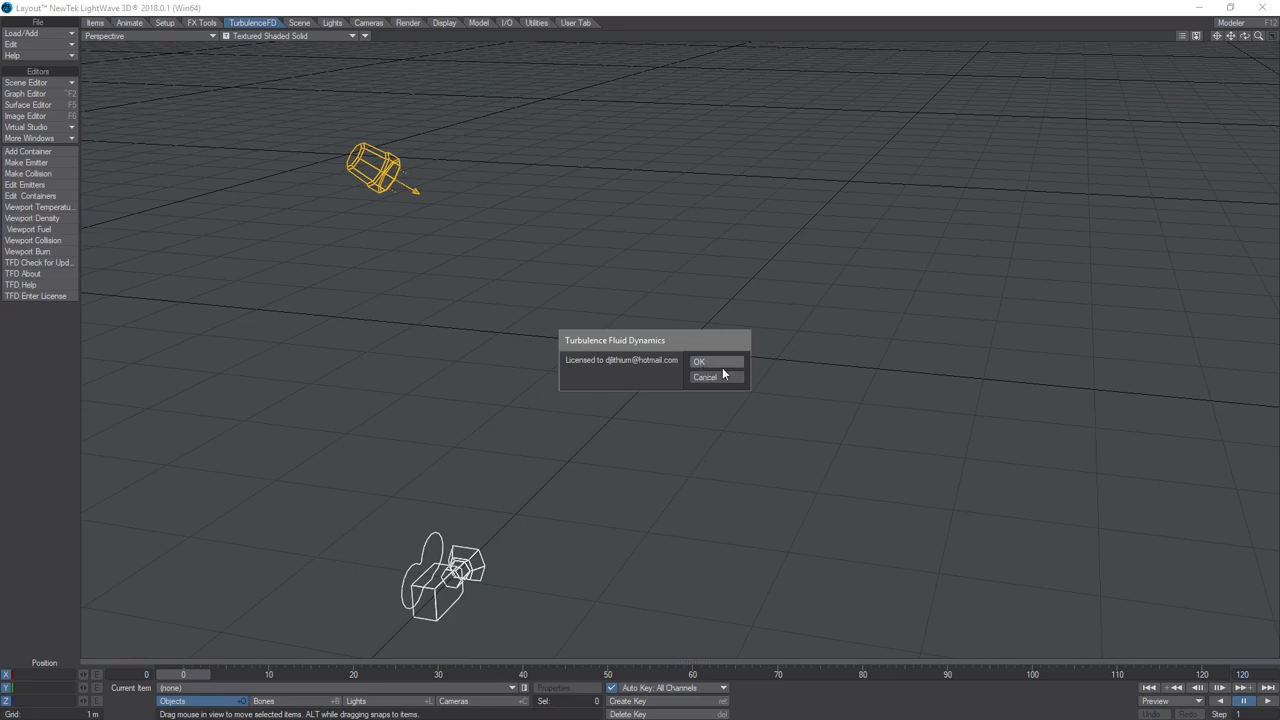
click(712, 360)
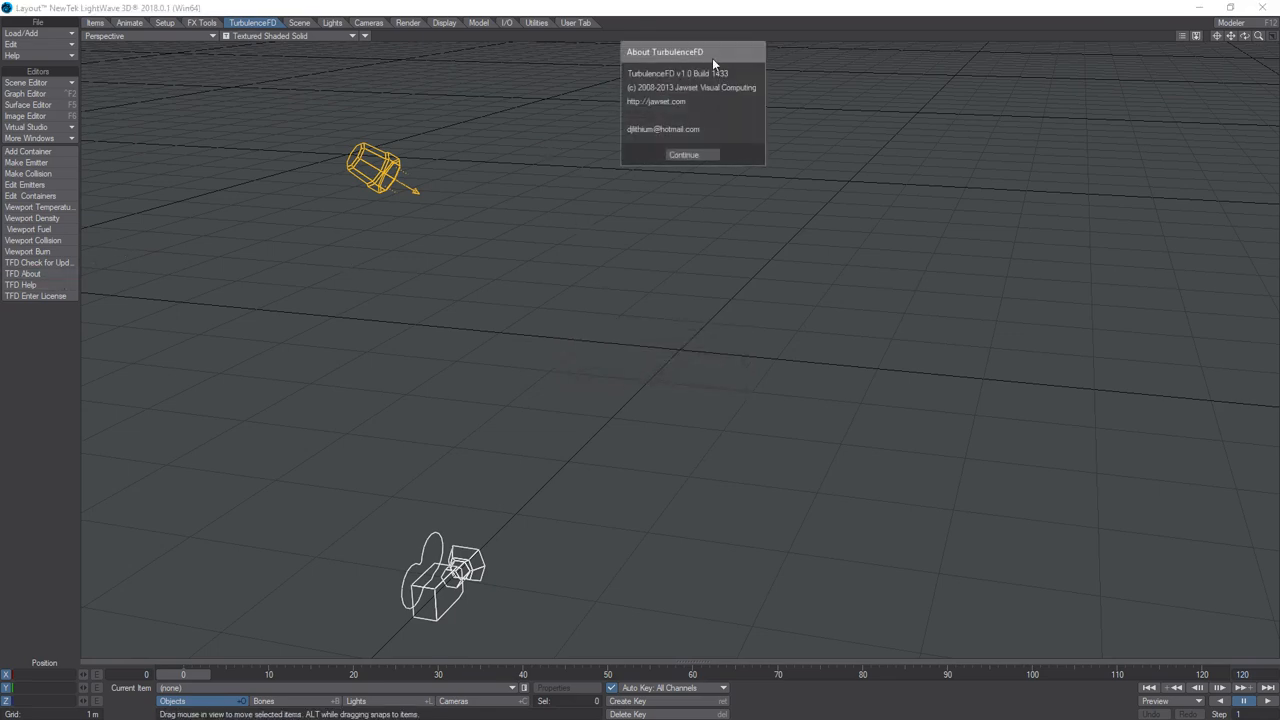
click(688, 154)
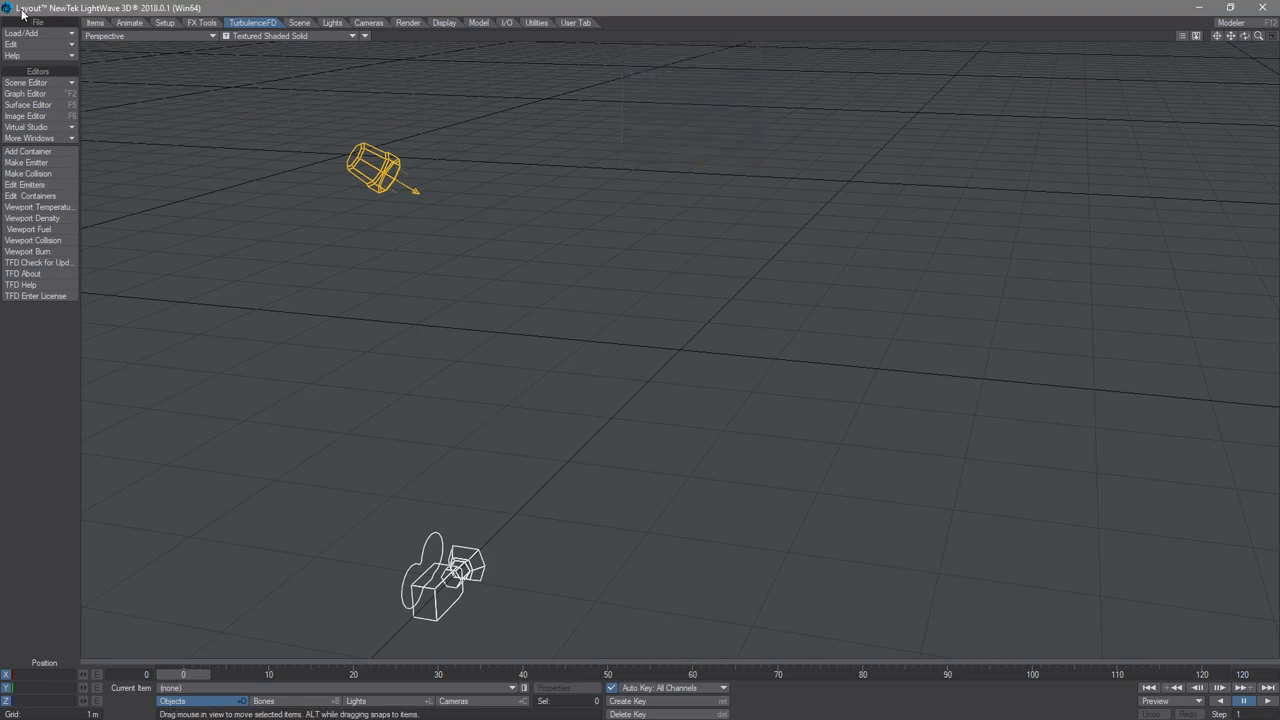
Load the explosion scene past the older-version warning and scrub to a later frame with a larger cloud.
click(38, 22)
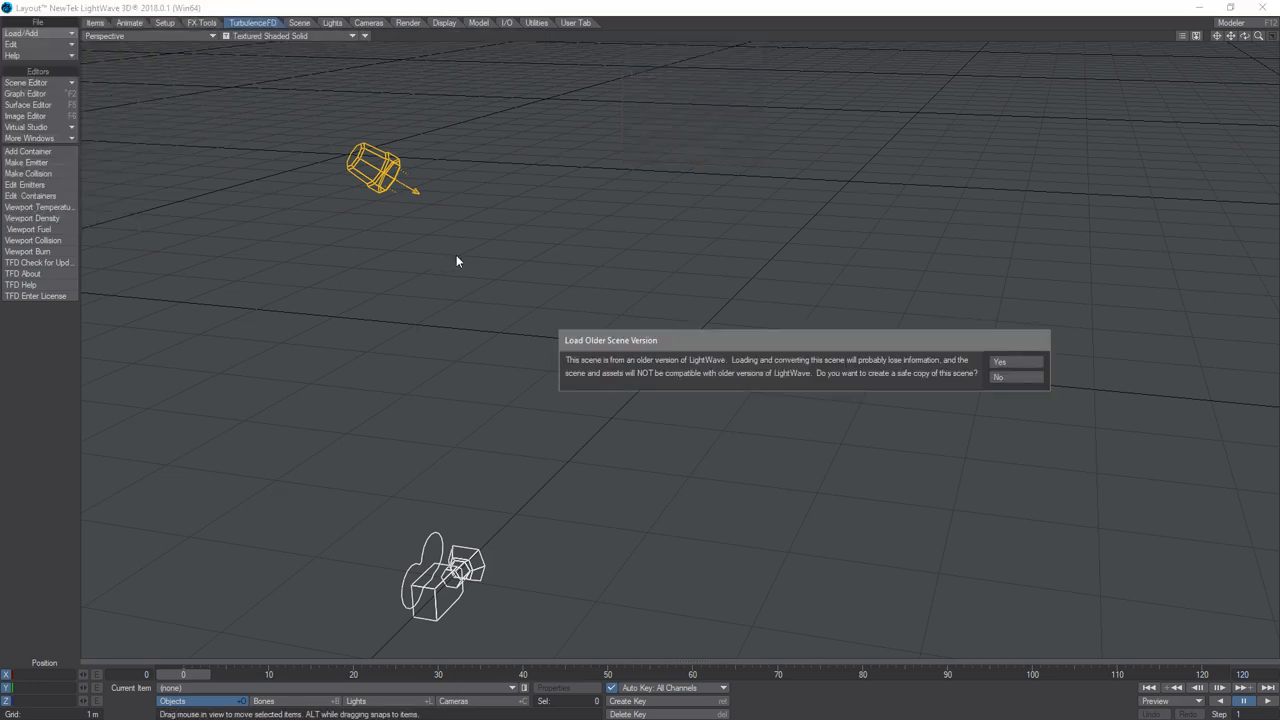
click(1016, 360)
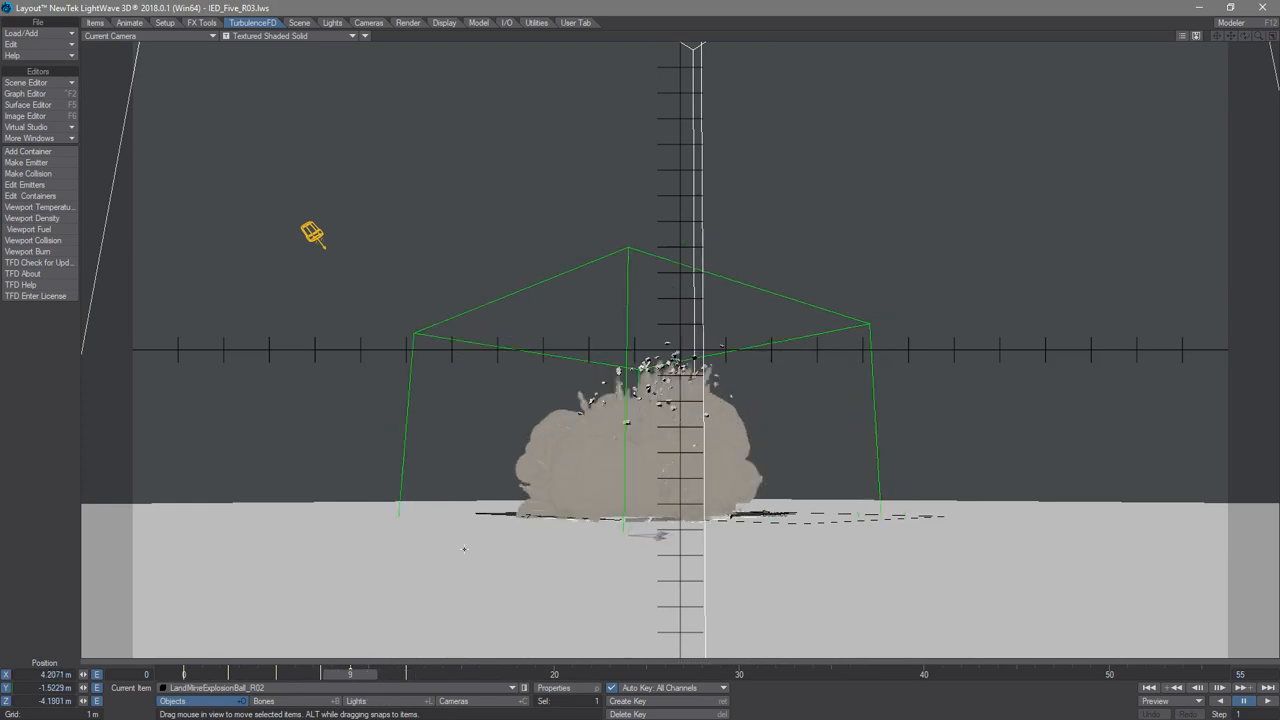
mouse_move(428, 604)
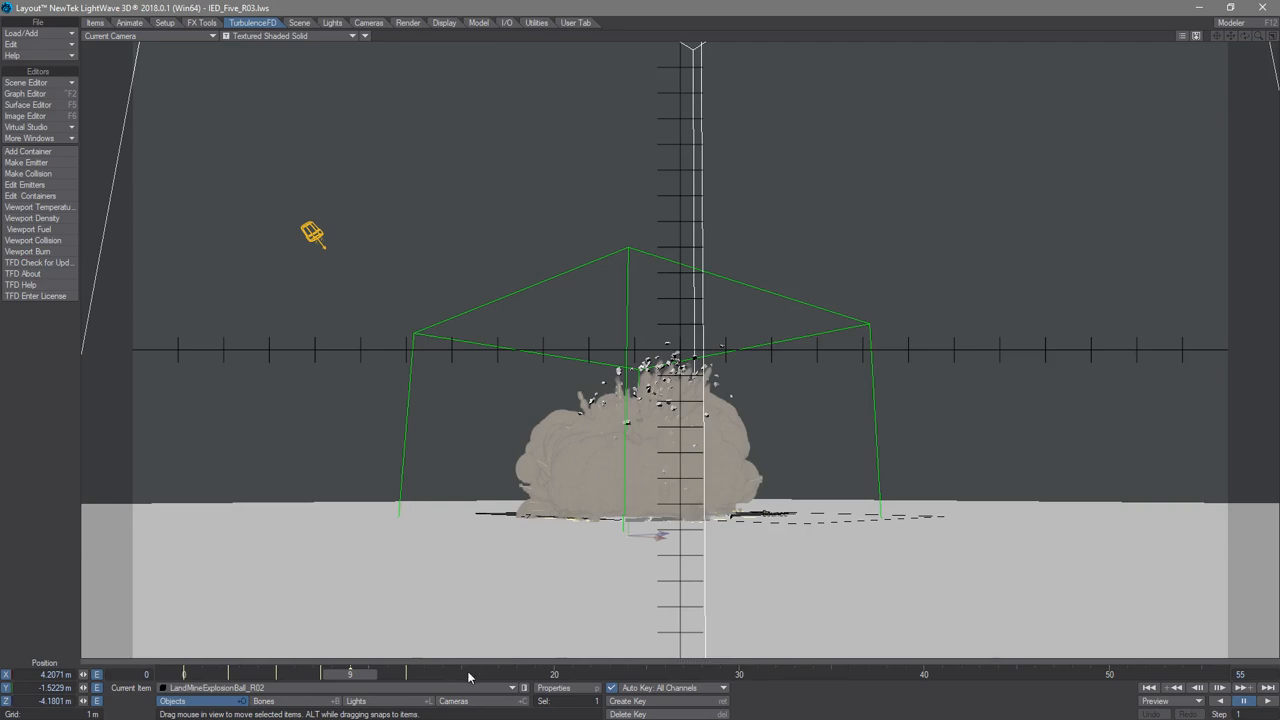
mouse_move(488, 448)
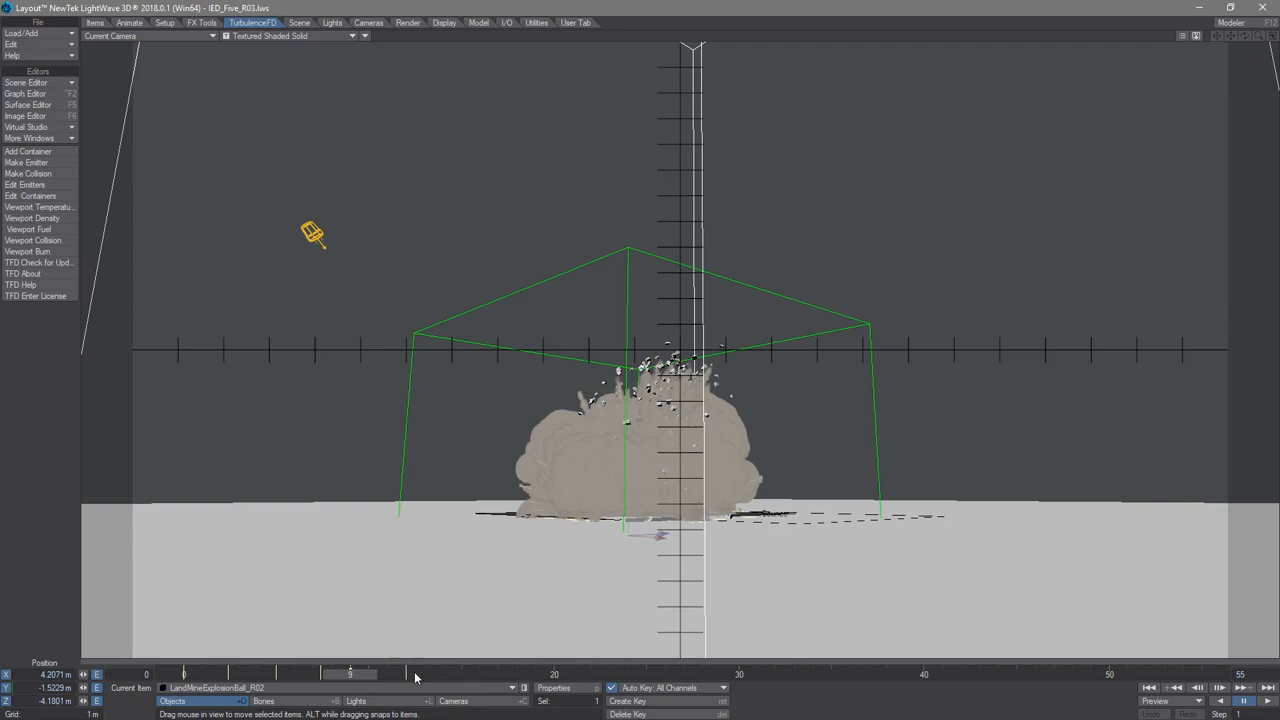
drag(350, 672, 422, 672)
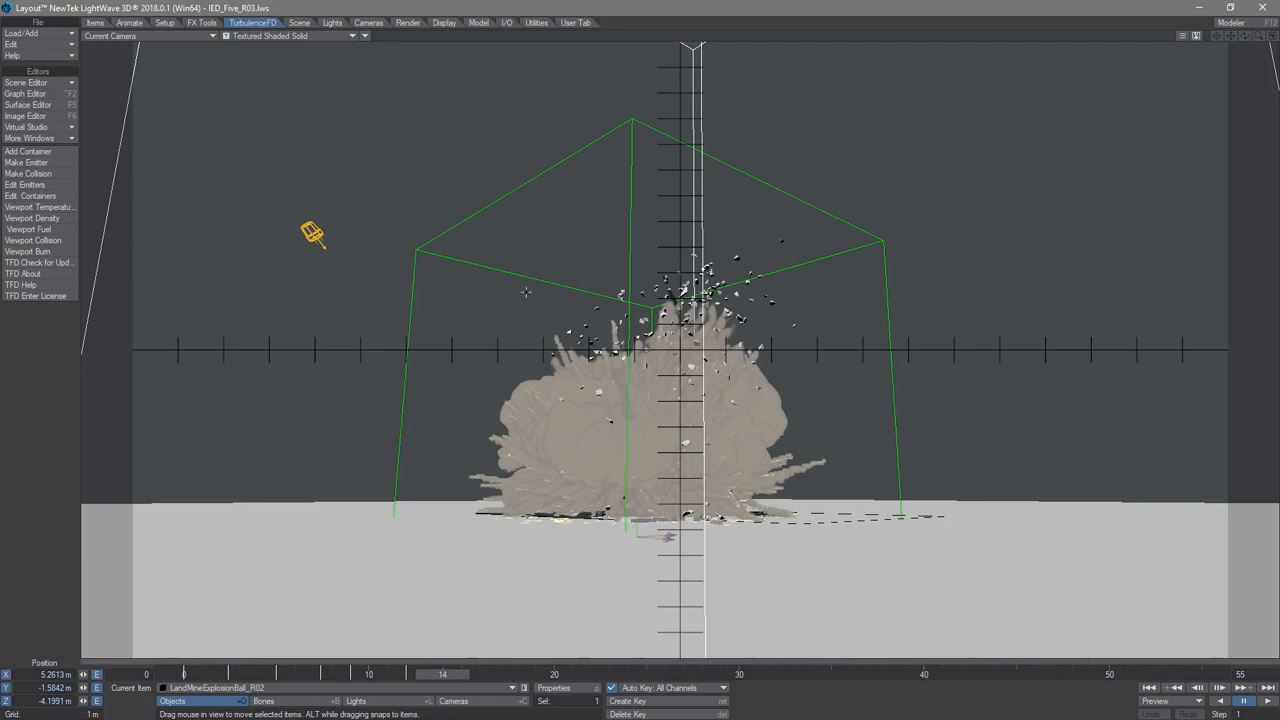
mouse_move(514, 302)
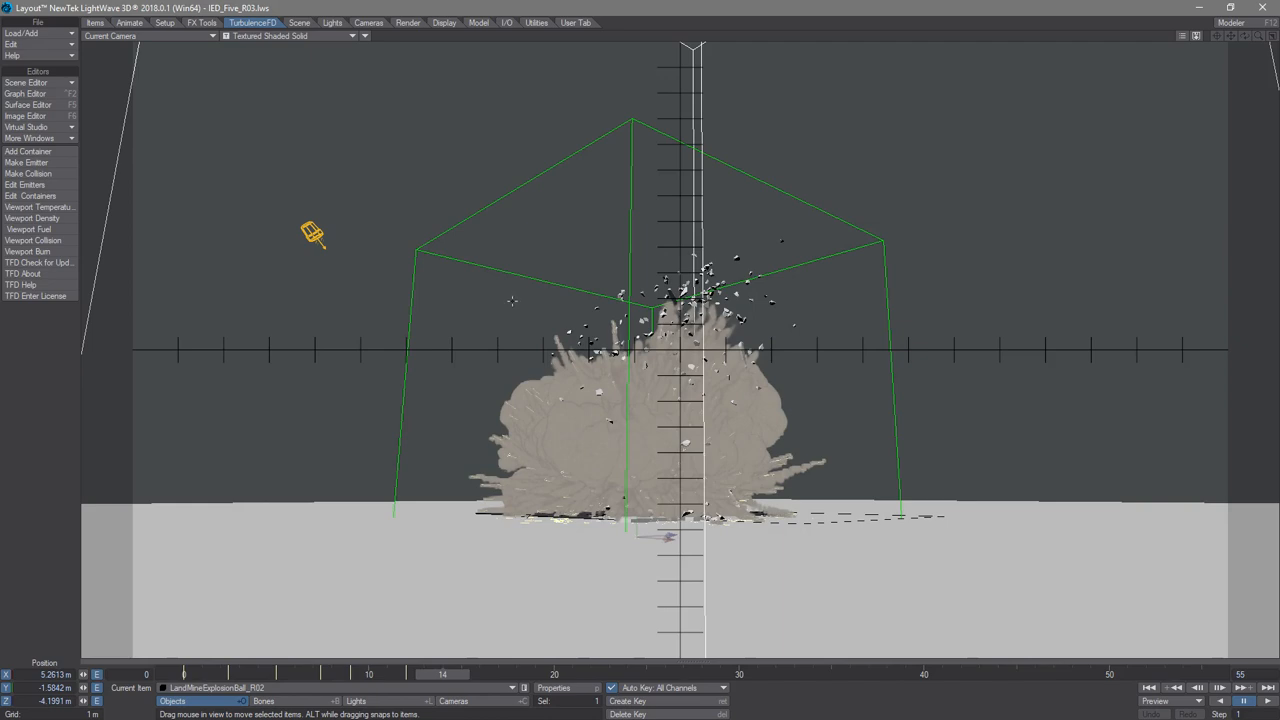
mouse_move(82, 280)
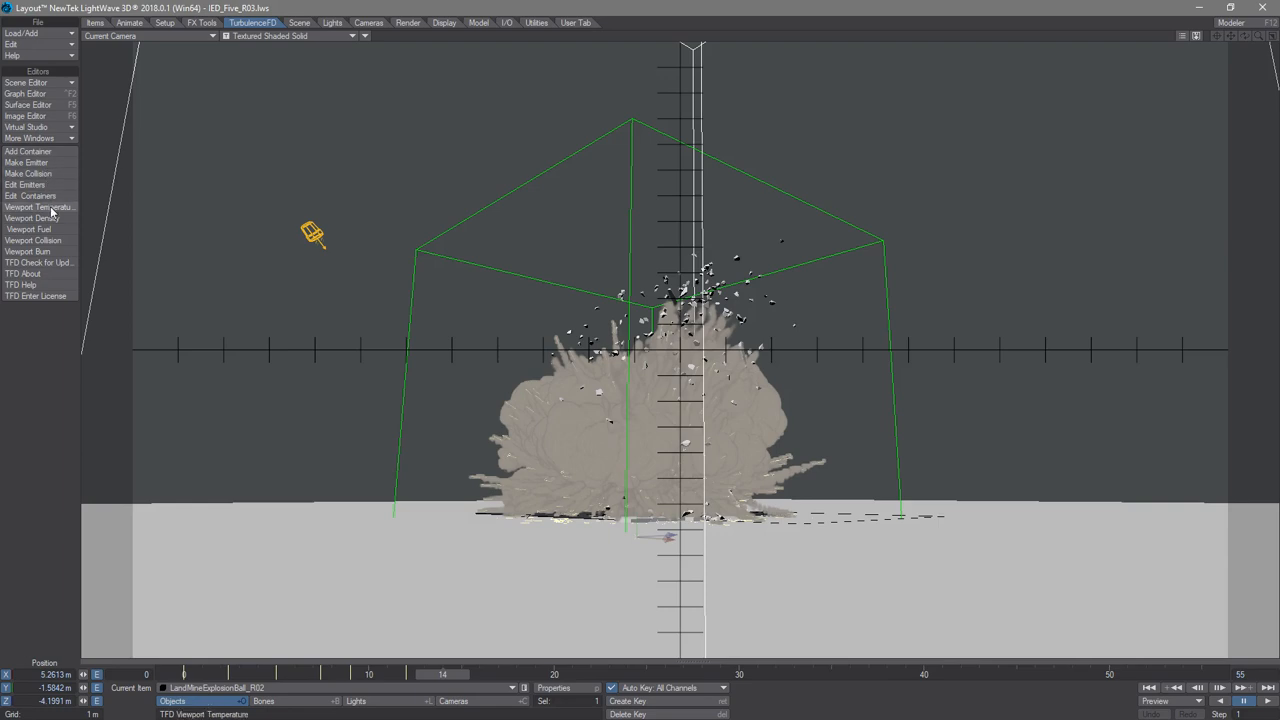
In TFD Edit Containers set Rendering > Illumination to Voxelized Fast, then move the panel off the explosion.
click(28, 196)
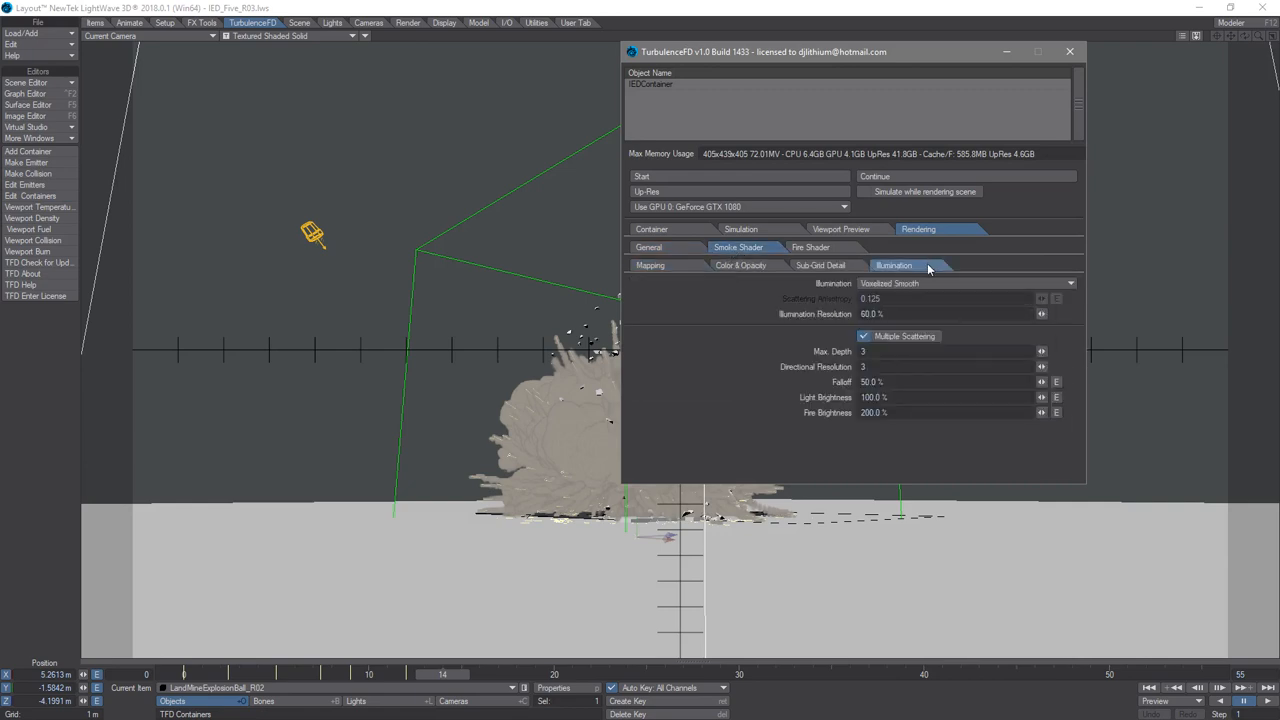
click(964, 284)
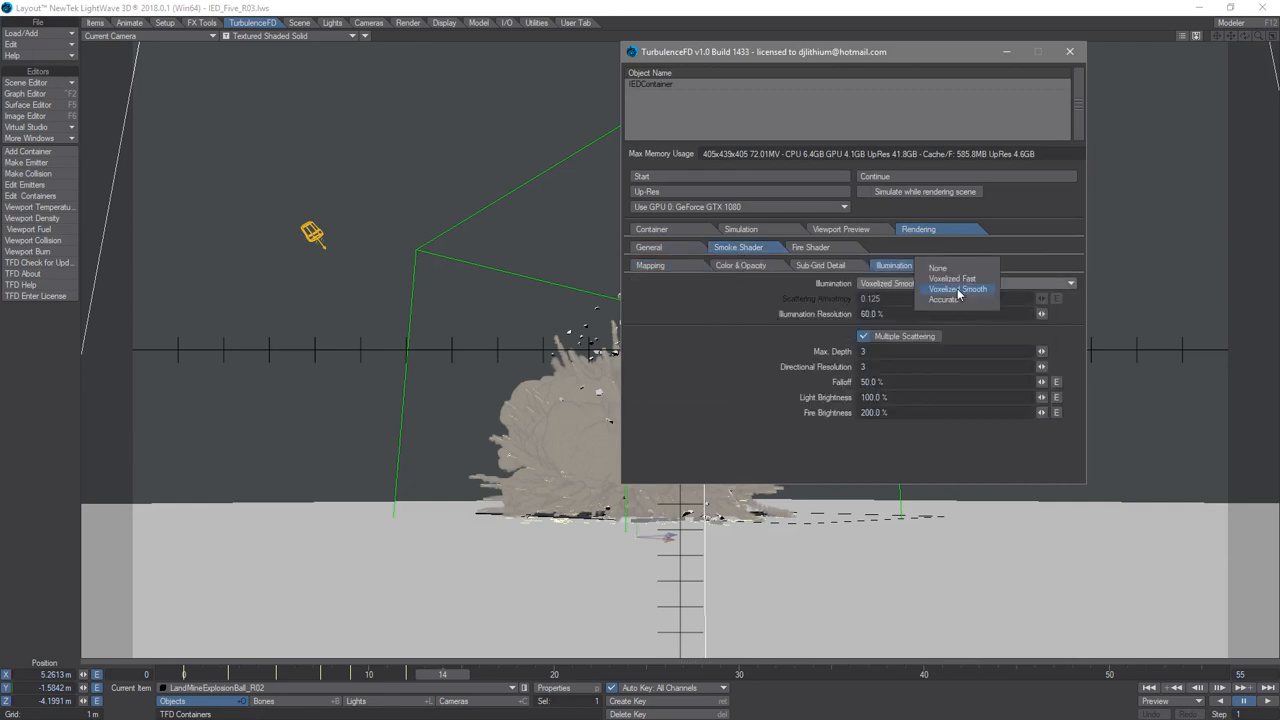
click(956, 288)
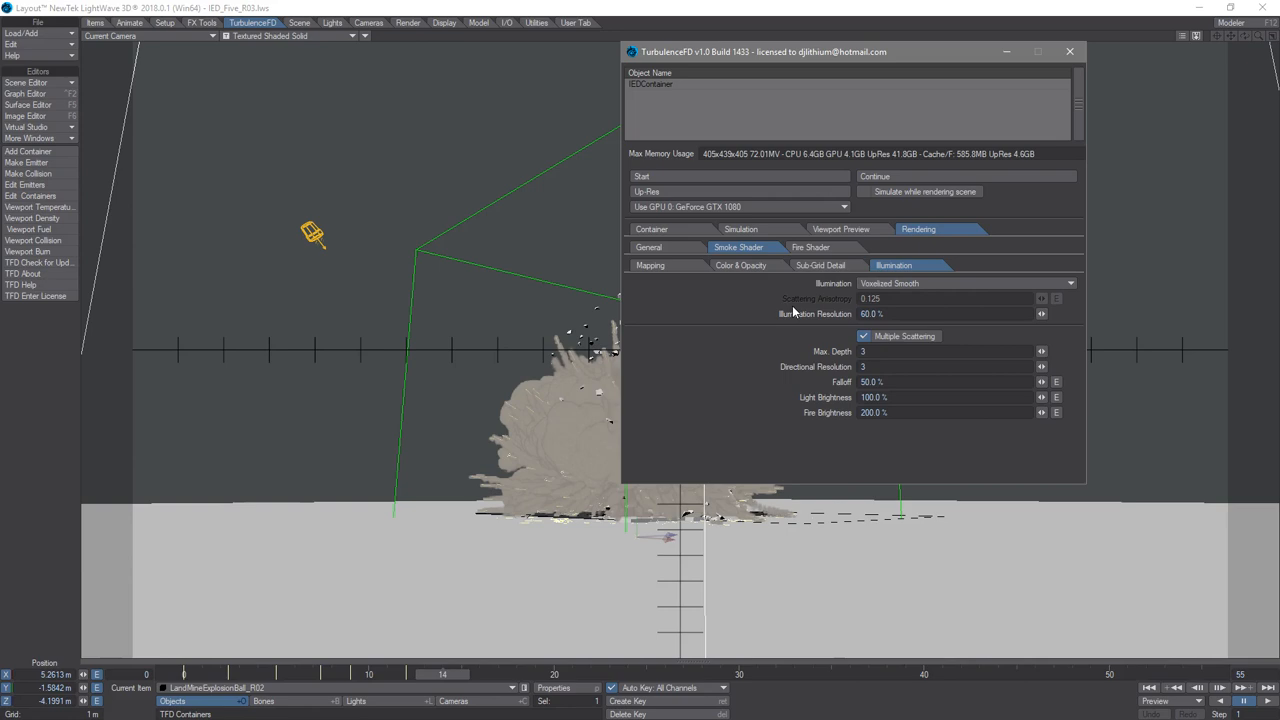
click(964, 284)
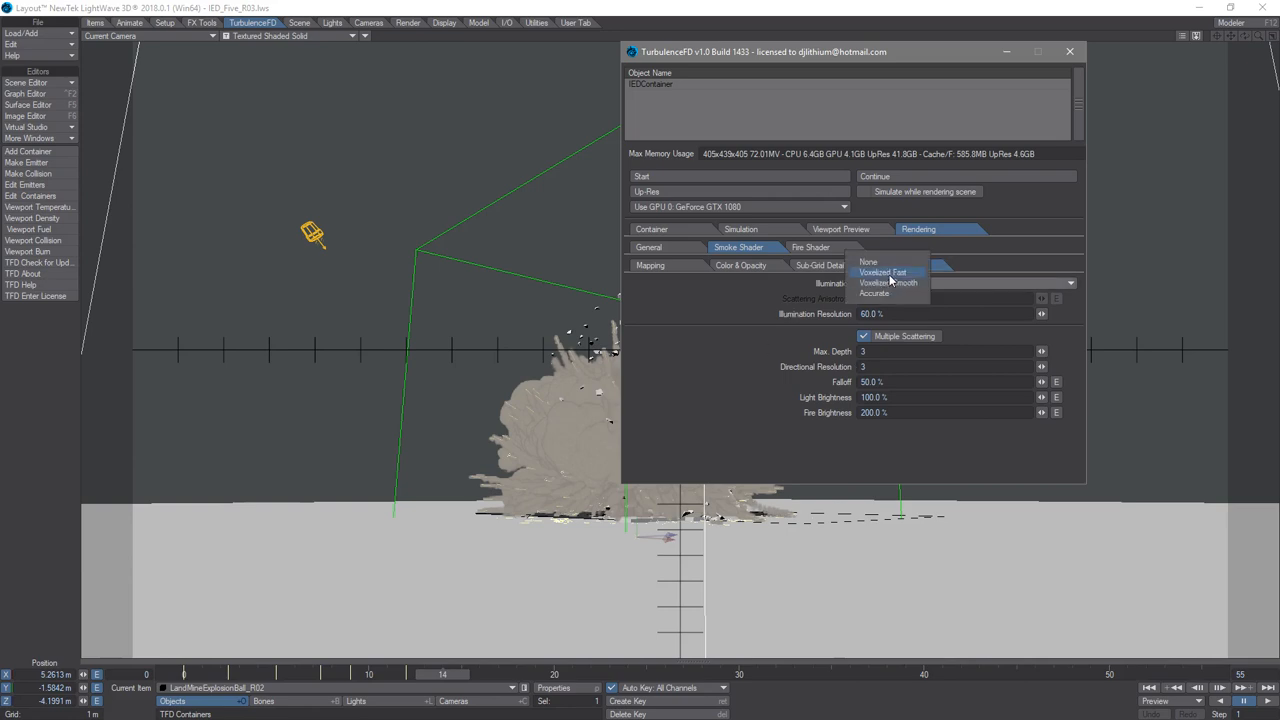
click(884, 272)
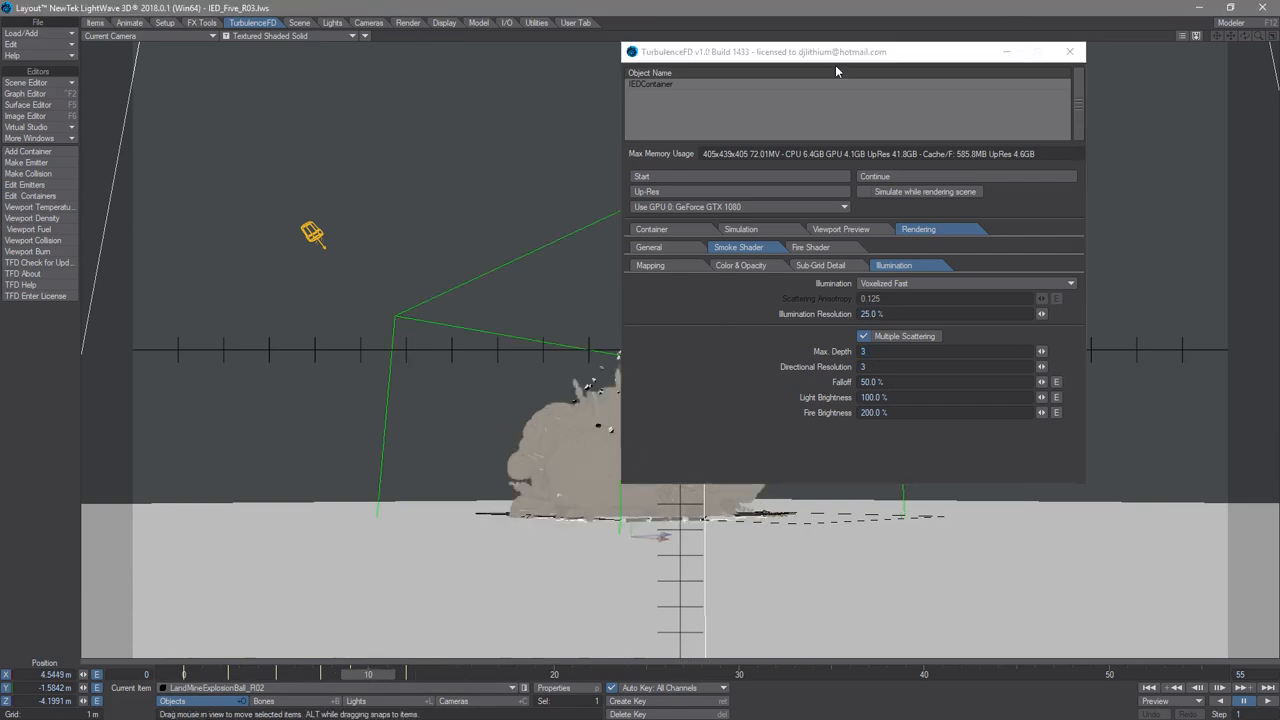
drag(836, 72, 1066, 136)
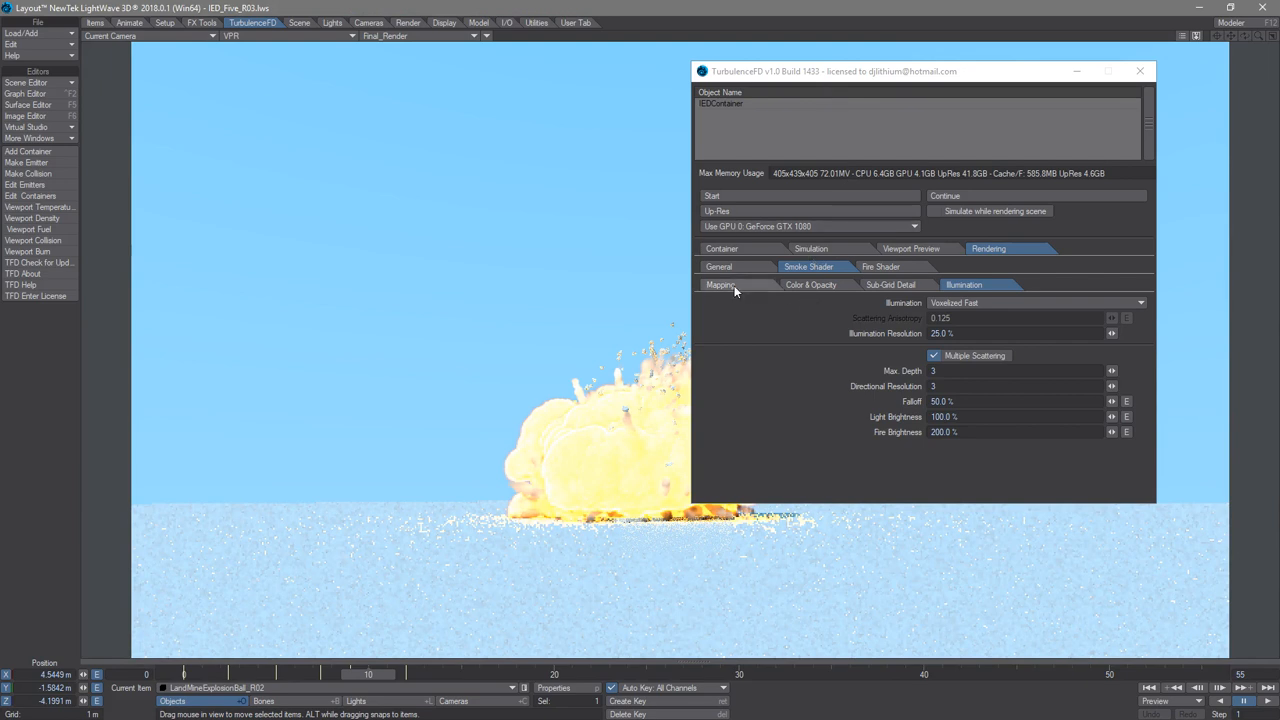
Bring up the container's smoke mapping settings over the VPR-rendered explosion.
click(720, 284)
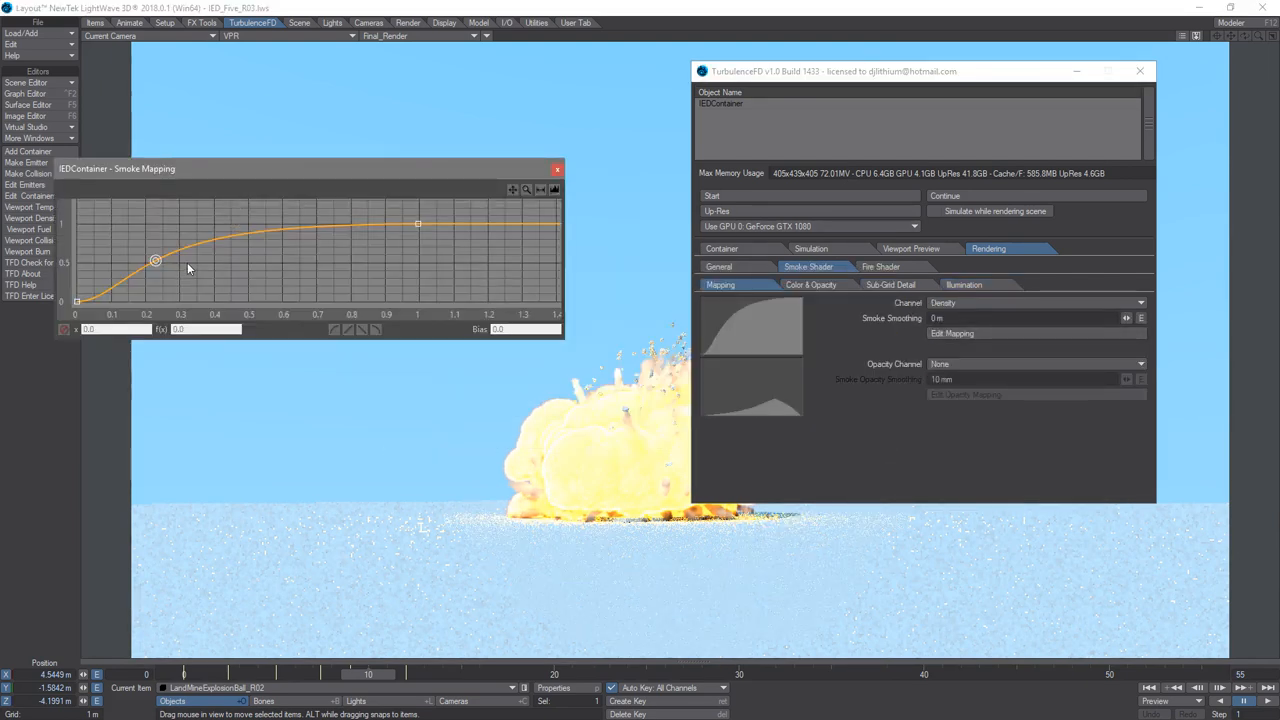
Widen the Smoke Mapping density curve window and move it higher above the render.
drag(116, 168, 176, 120)
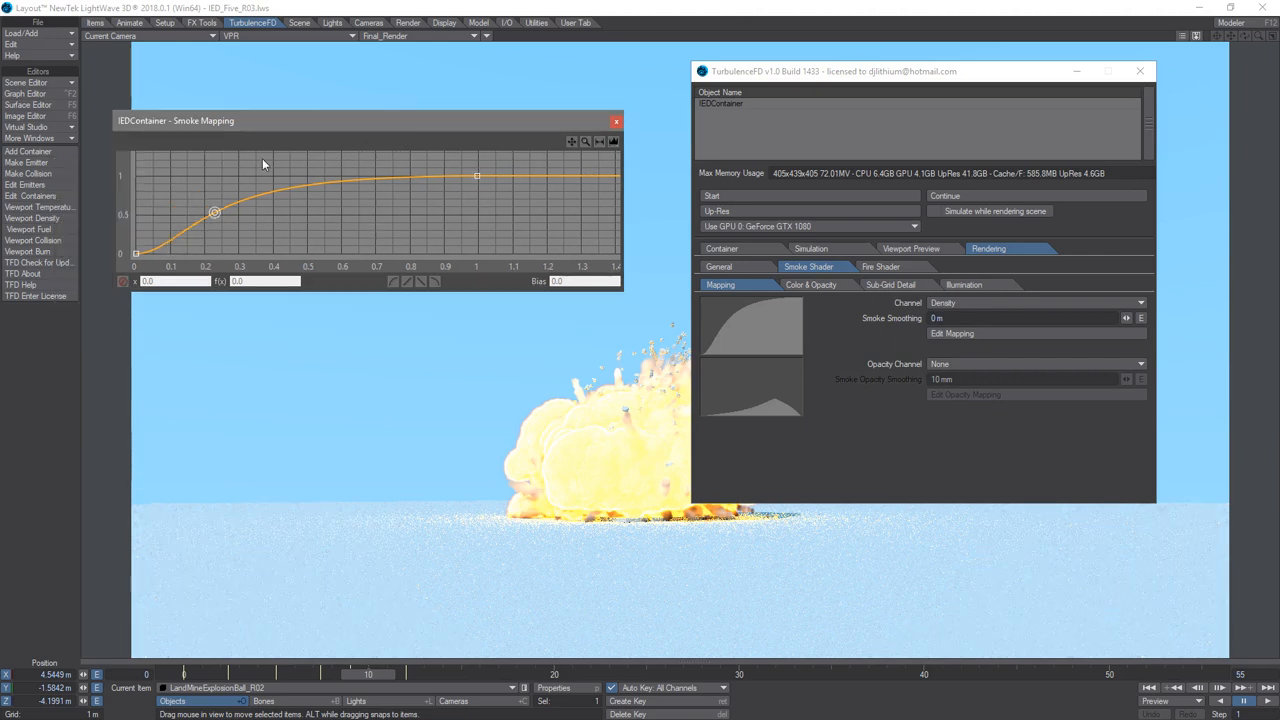
mouse_move(772, 308)
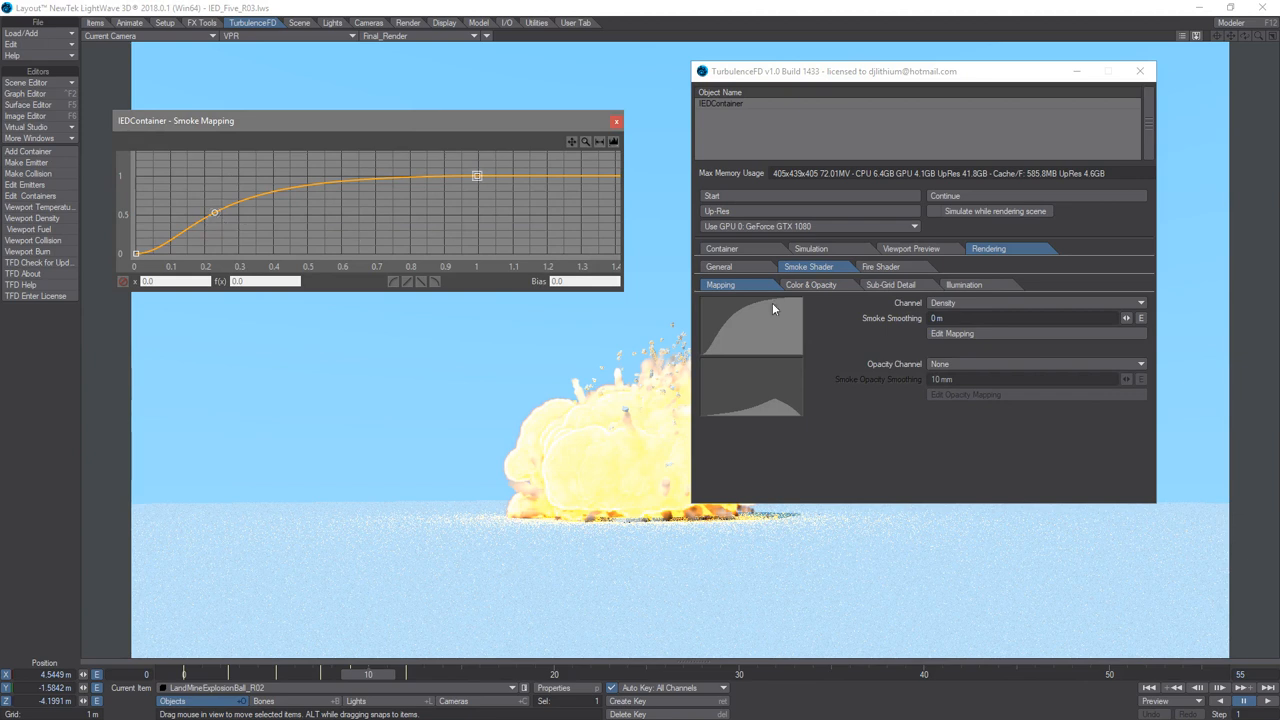
mouse_move(296, 224)
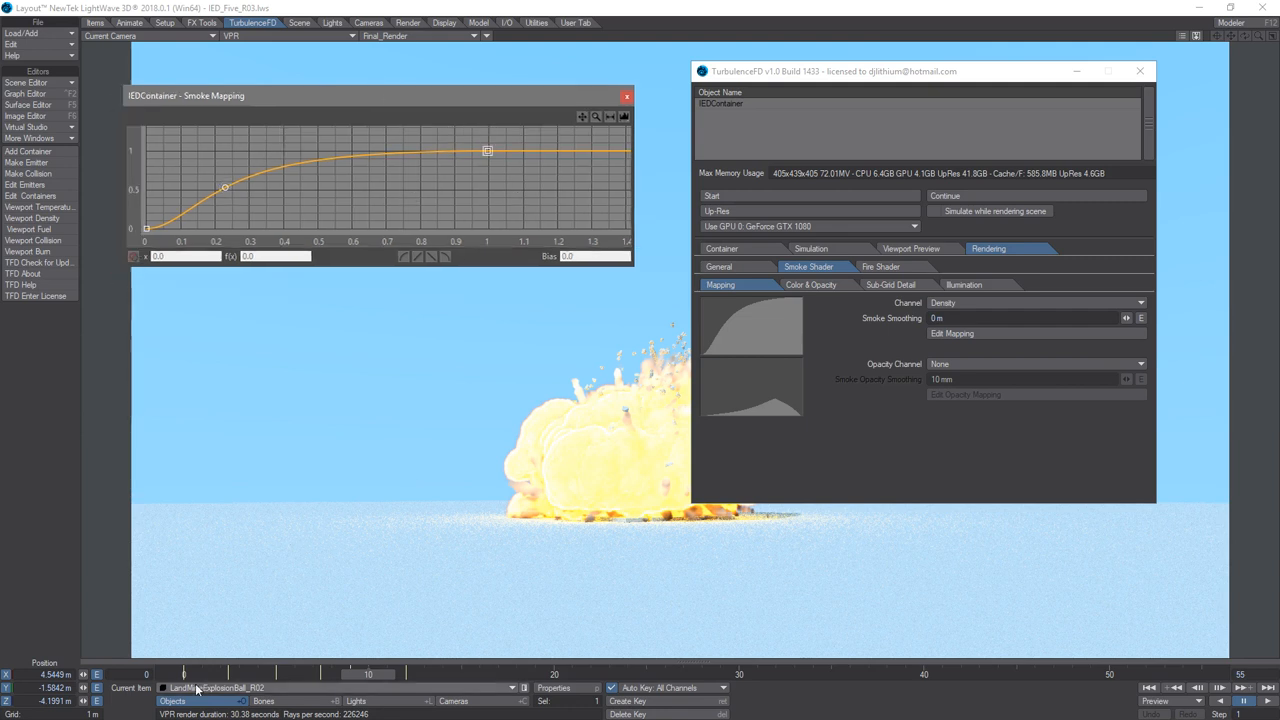
drag(180, 674, 220, 674)
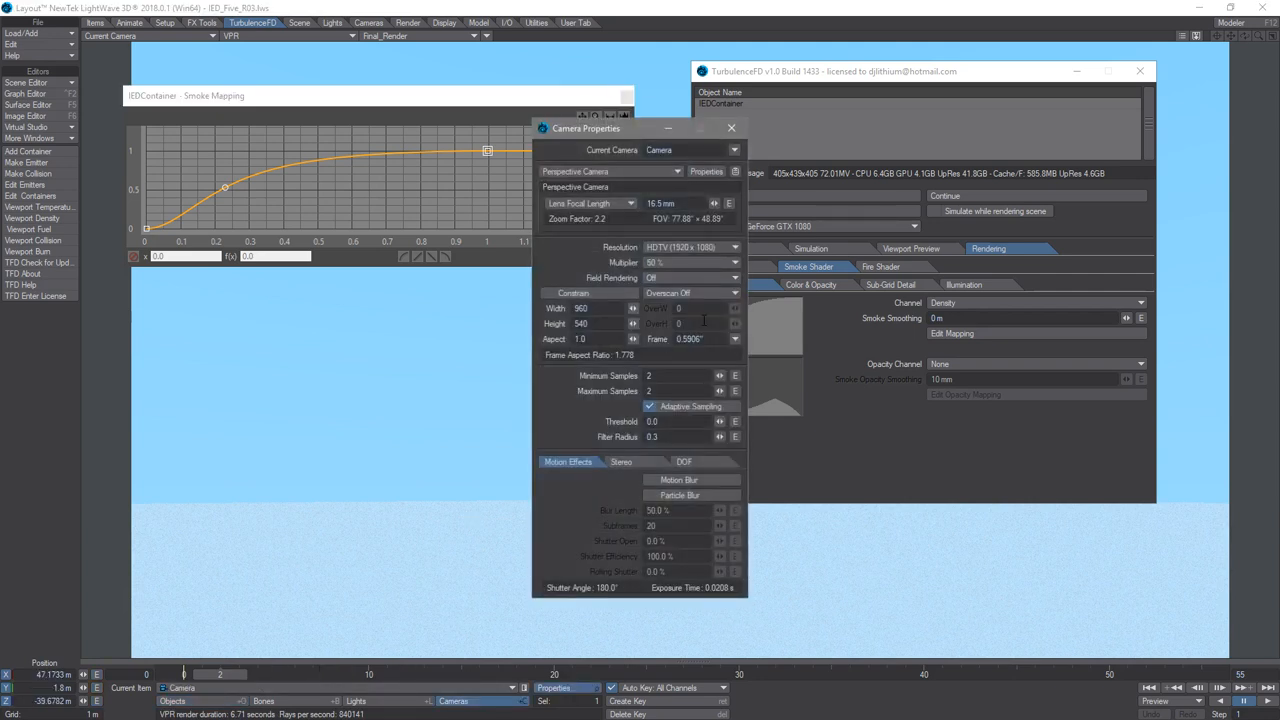
Turn off camera Adaptive Sampling, then bring up Render Properties on the Global Illumination tab.
click(646, 404)
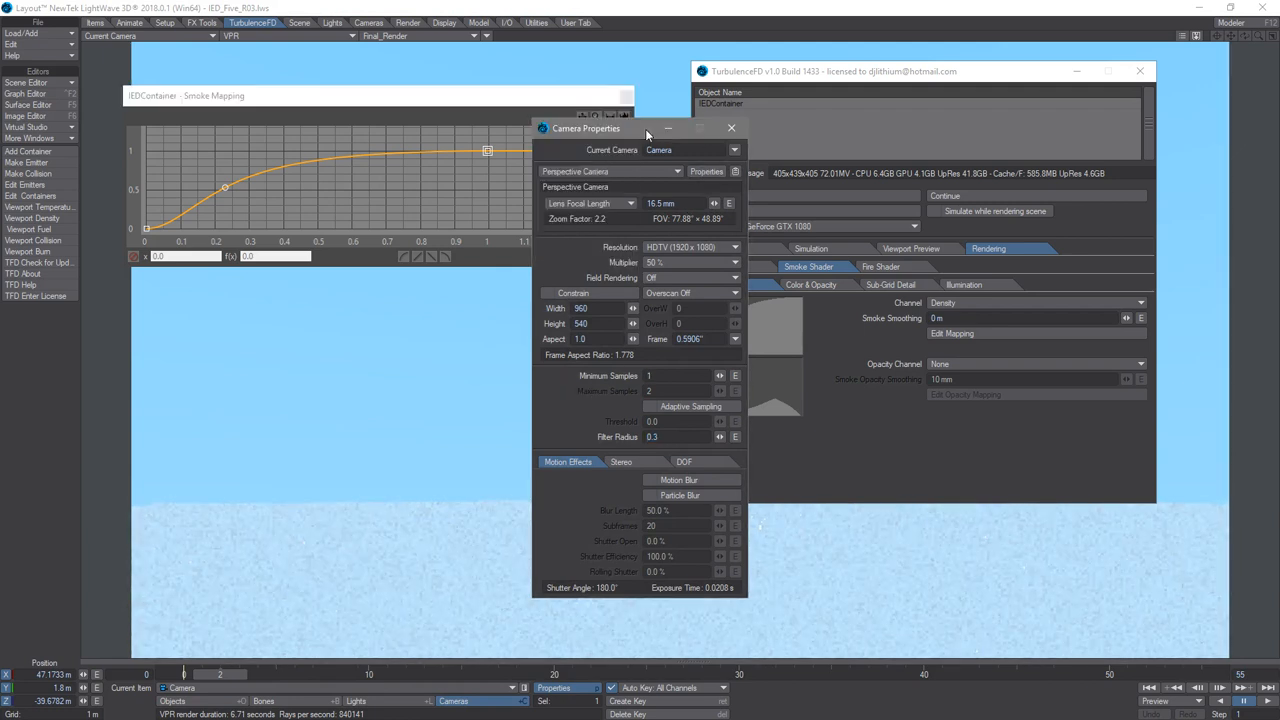
click(728, 128)
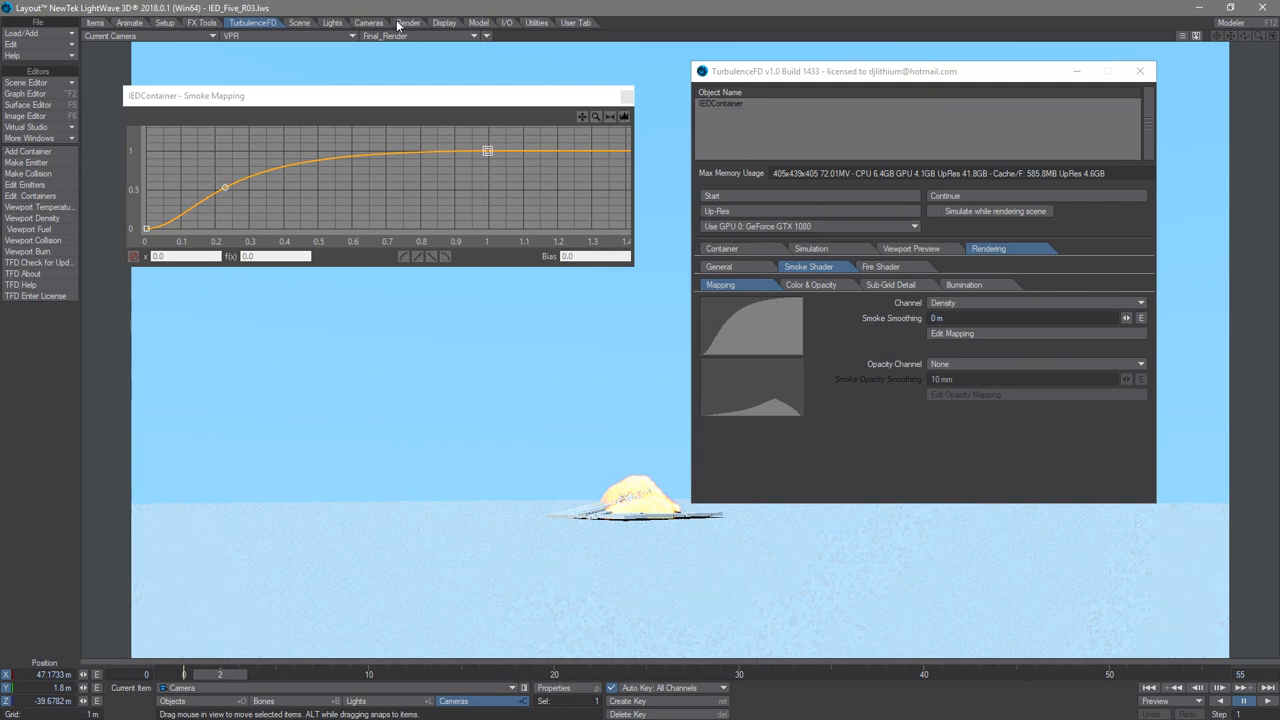
click(416, 22)
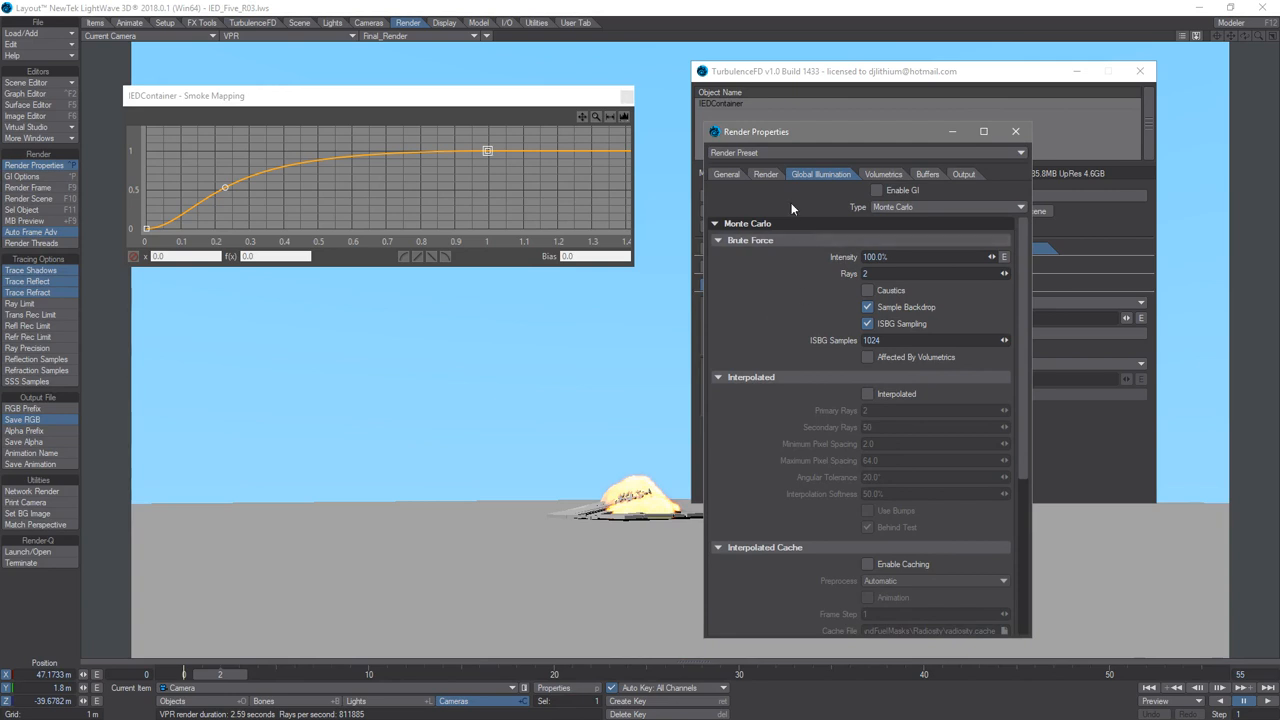
click(766, 174)
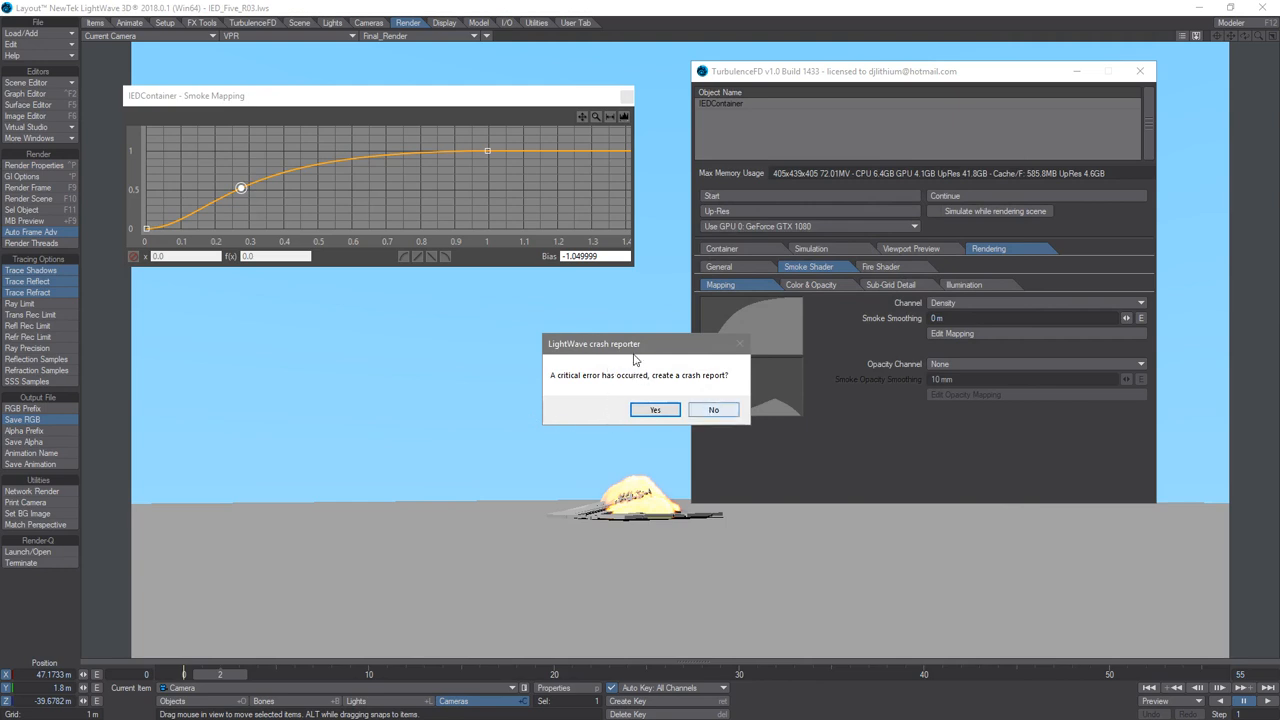
Move the crash reporter aside and cancel the Layout.exe stopped-working dialog.
drag(594, 344, 412, 352)
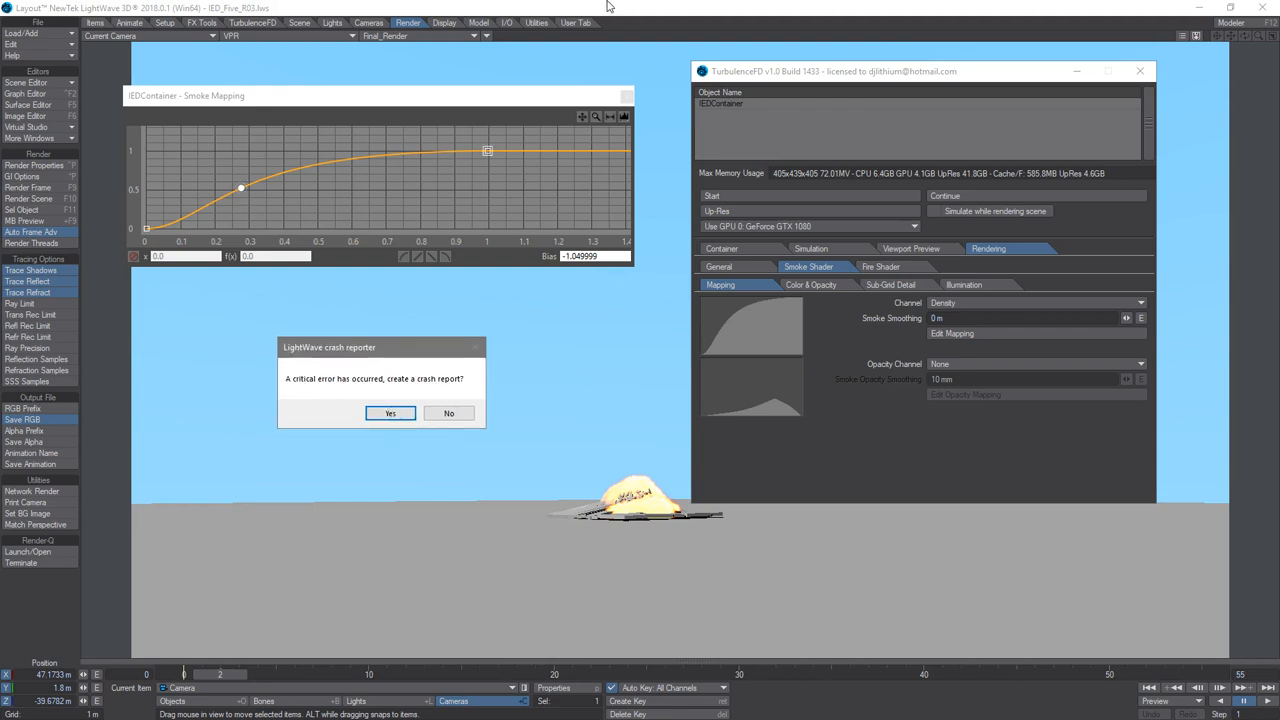
mouse_move(472, 172)
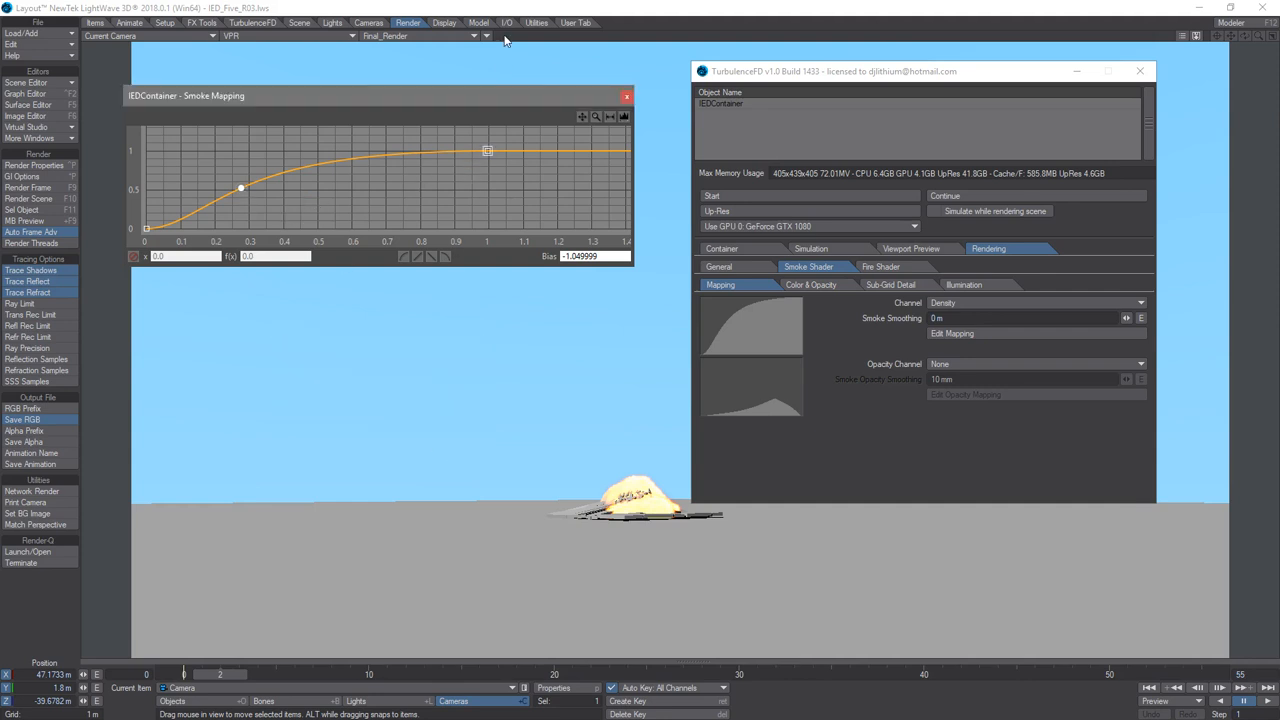
mouse_move(628, 96)
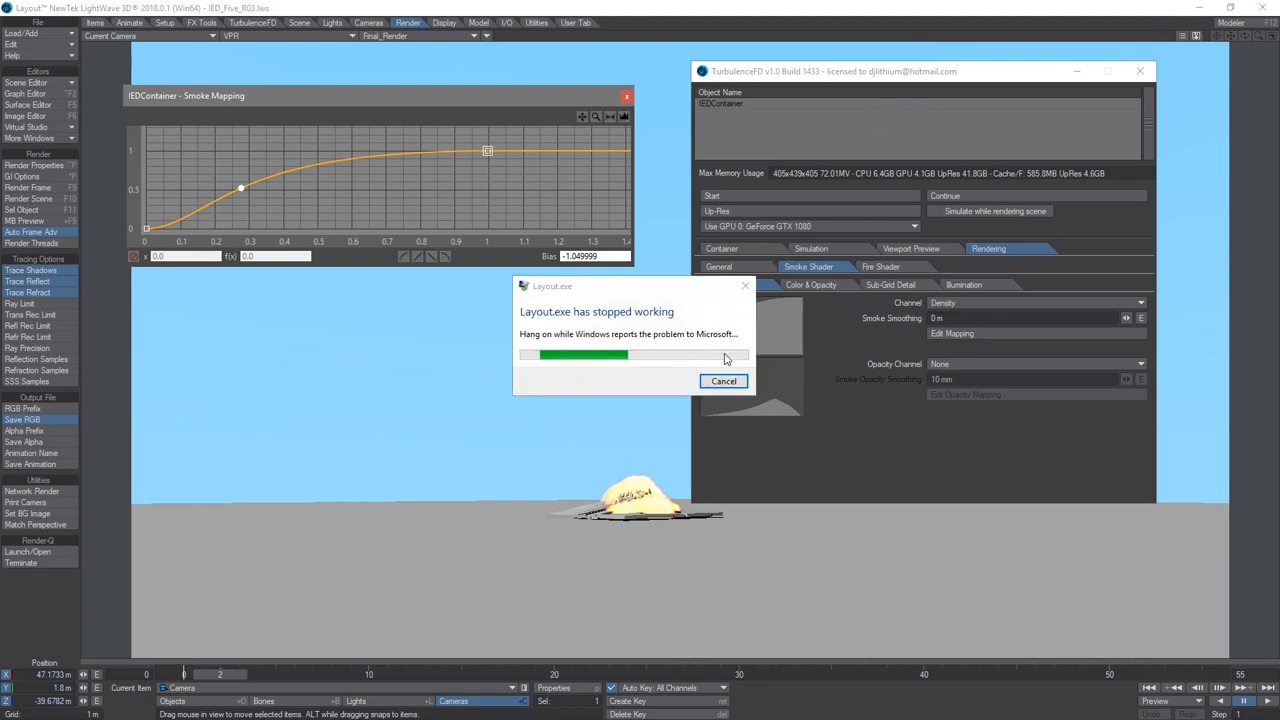
click(724, 380)
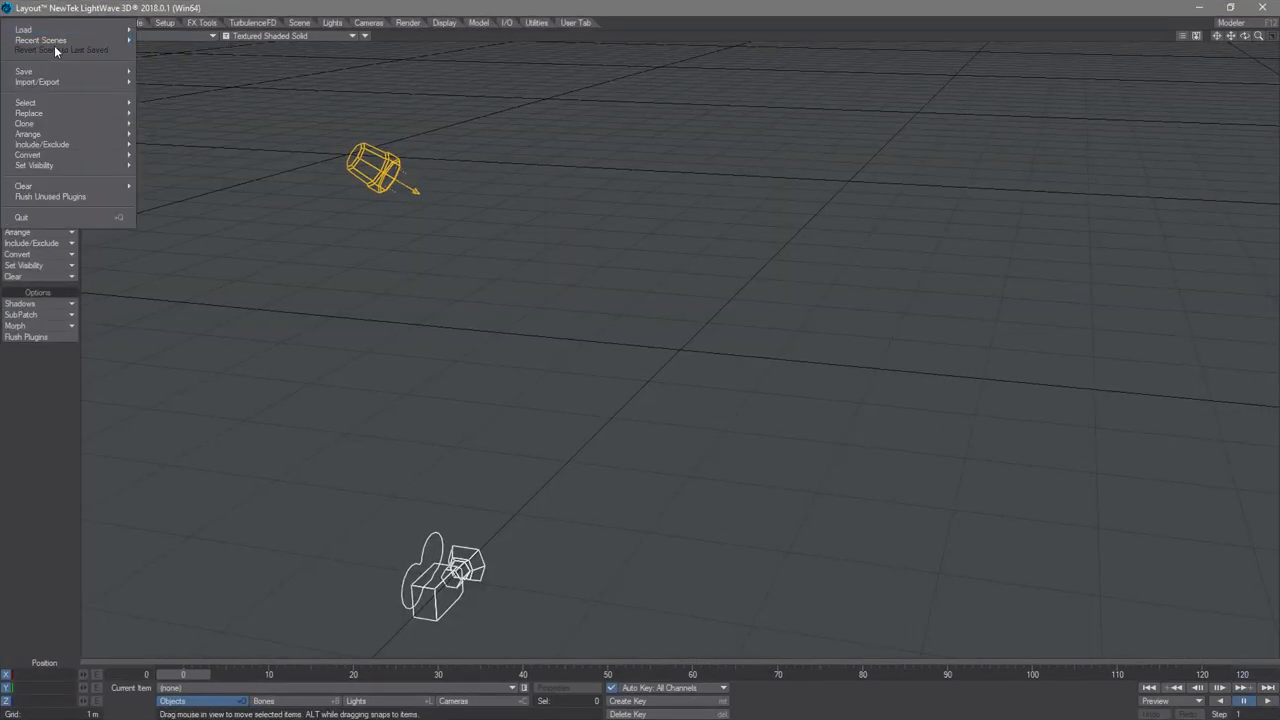
Reload LandMineExplosionBall from Recent Scenes, answer the older-version prompt and frame the explosion.
click(304, 236)
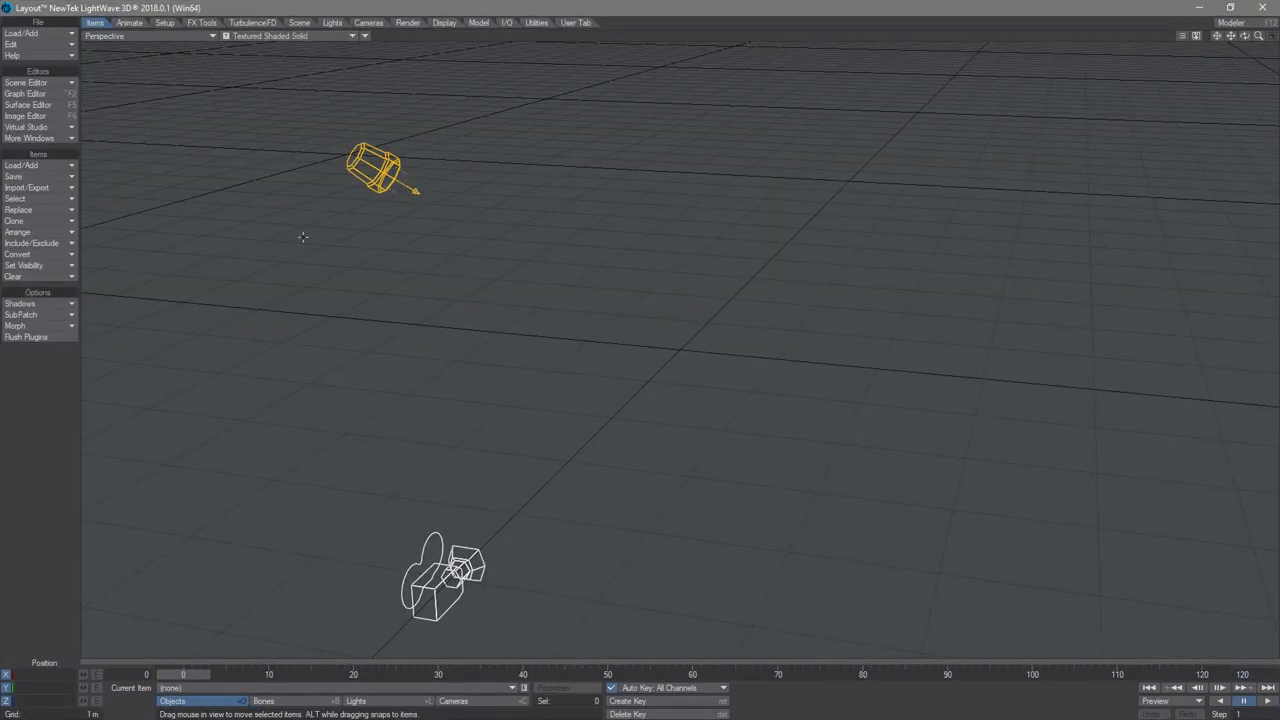
click(36, 22)
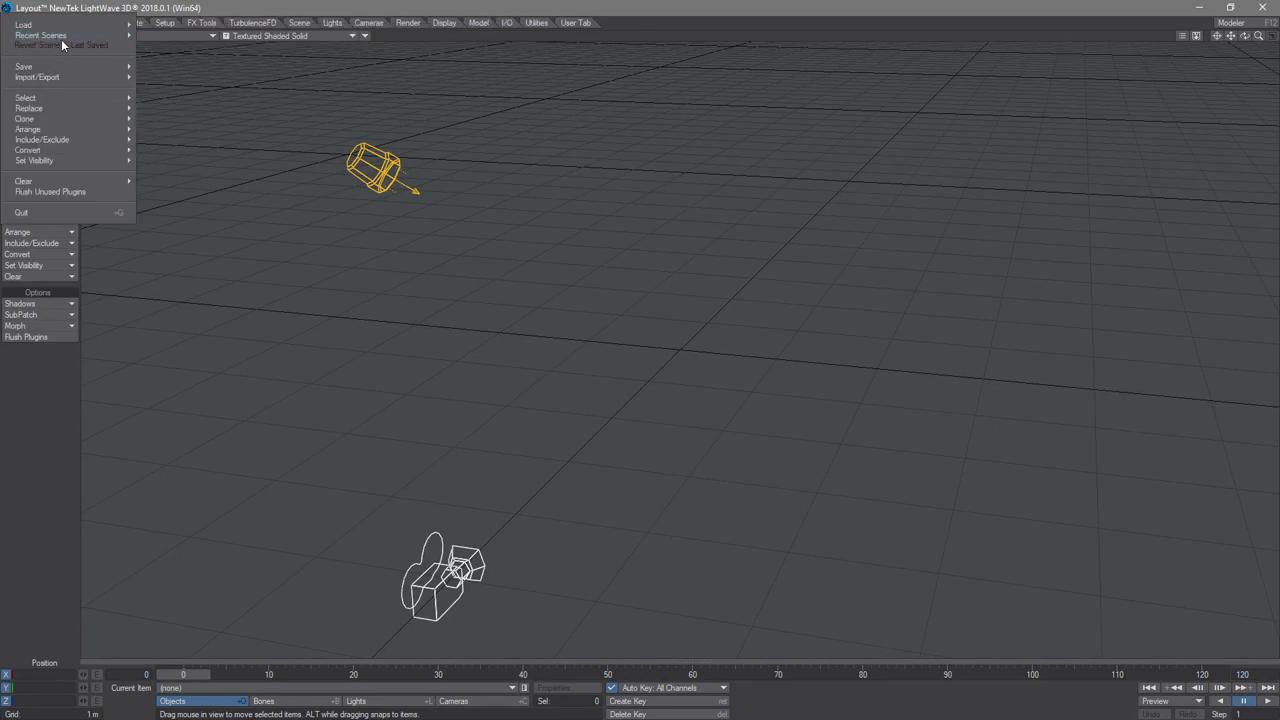
click(32, 24)
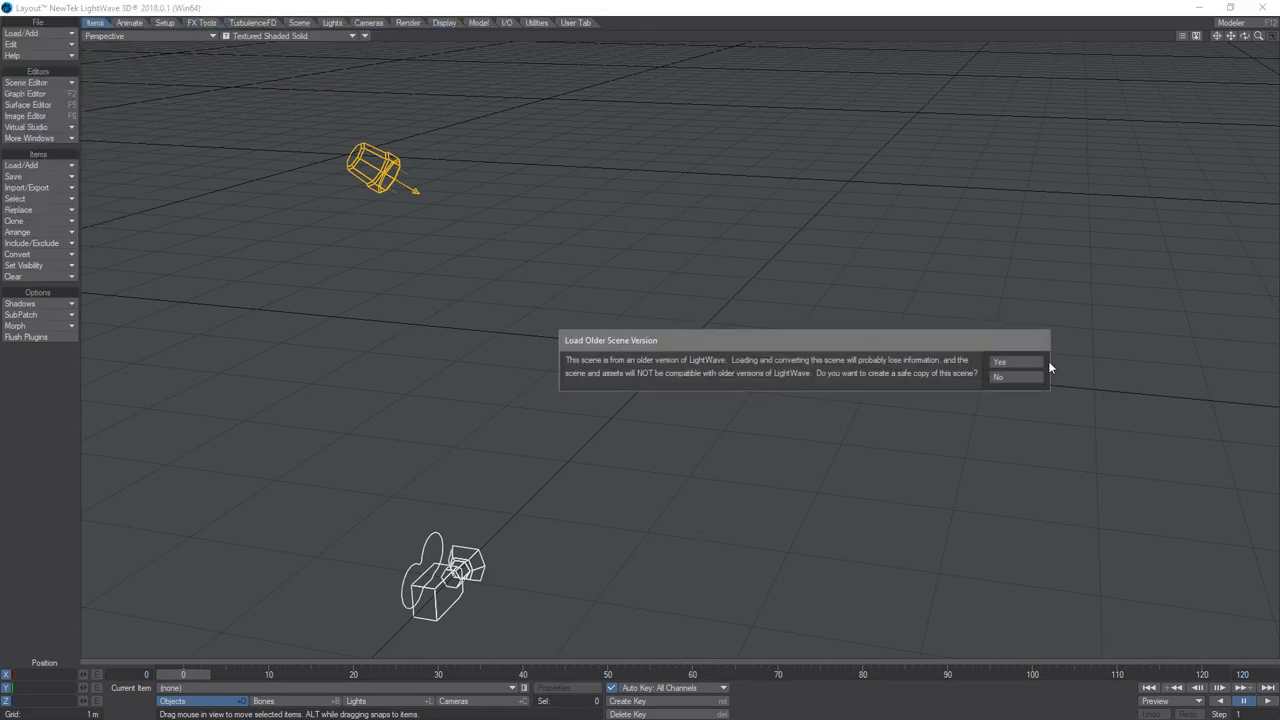
click(1014, 360)
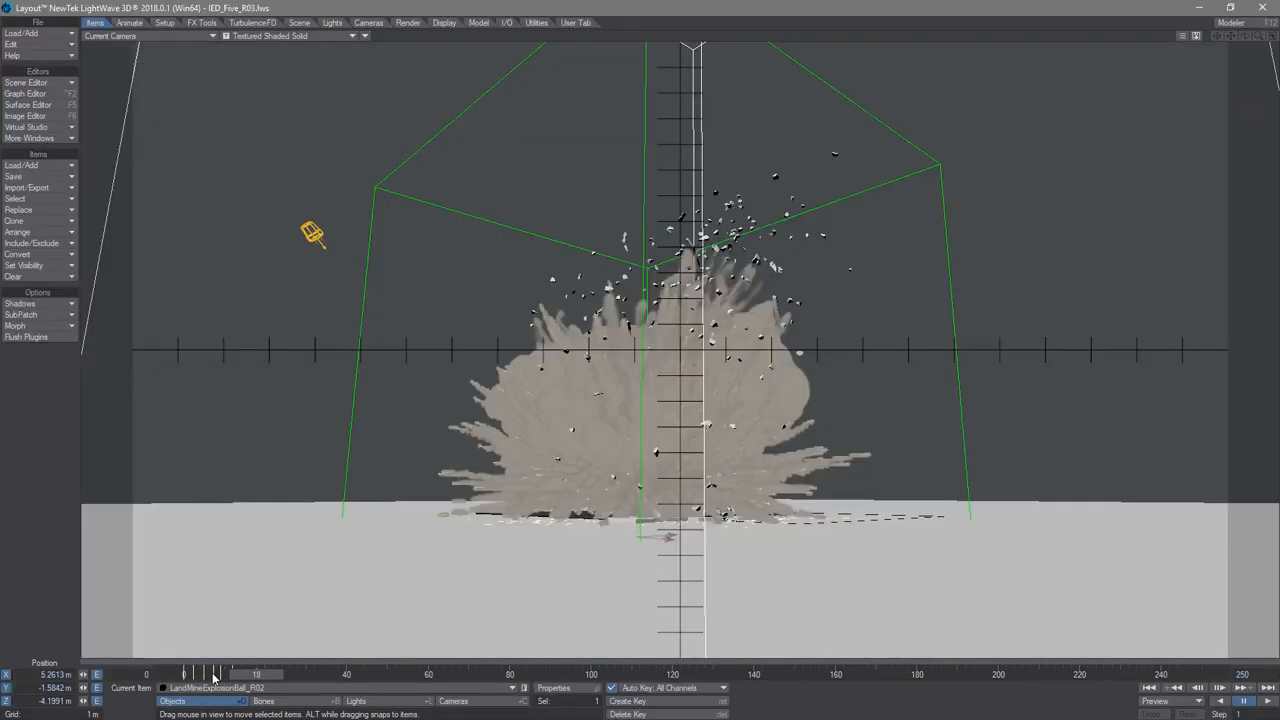
drag(216, 674, 204, 674)
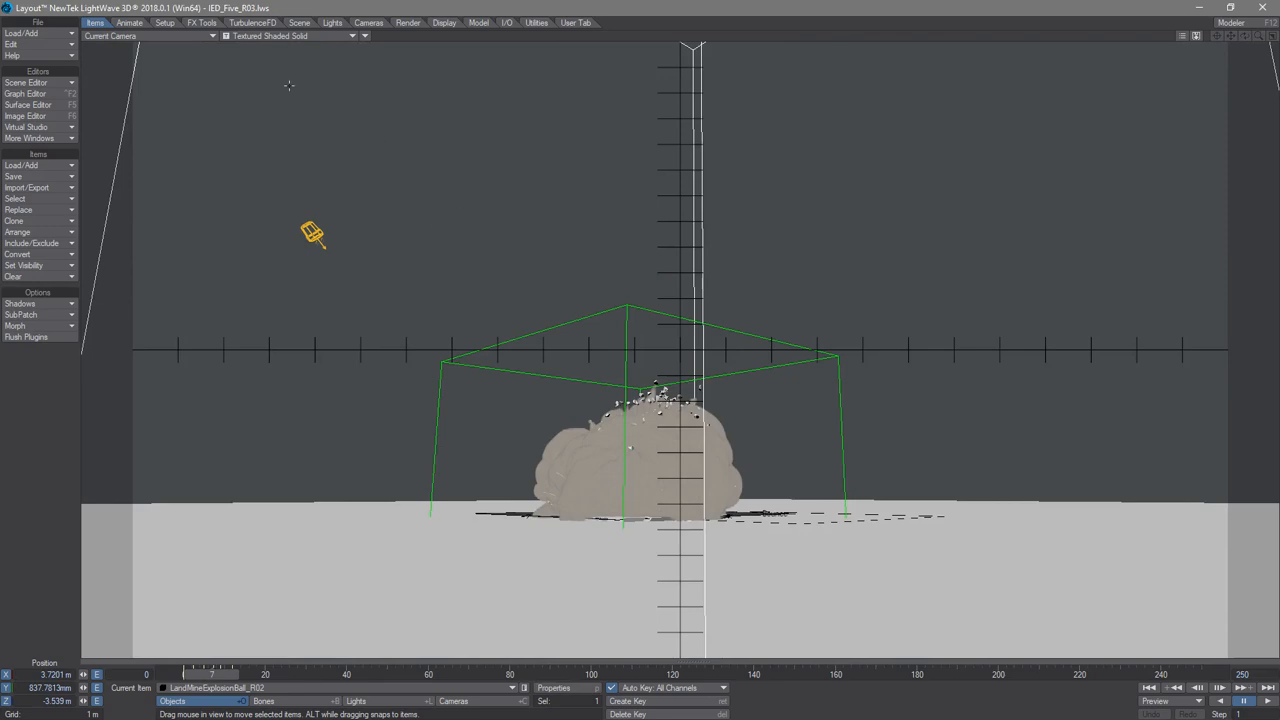
Show the Render Properties panel's Volumetrics settings from the Render tab.
click(404, 24)
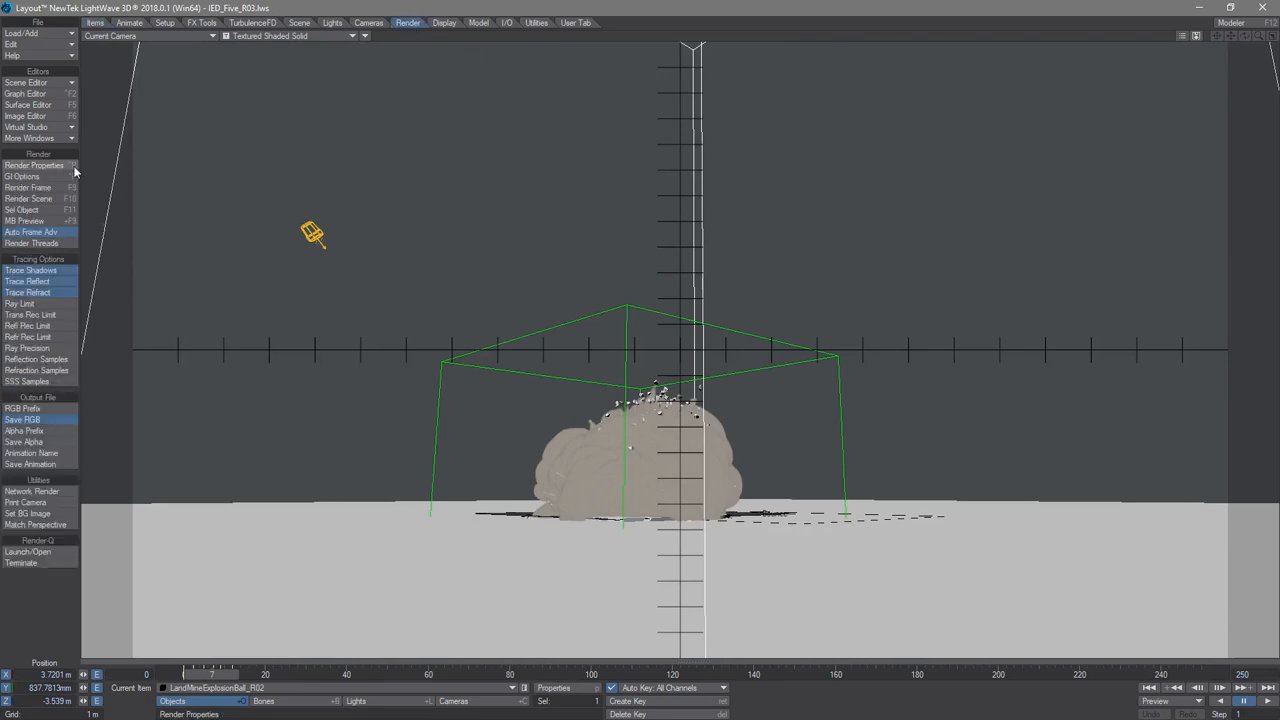
click(34, 164)
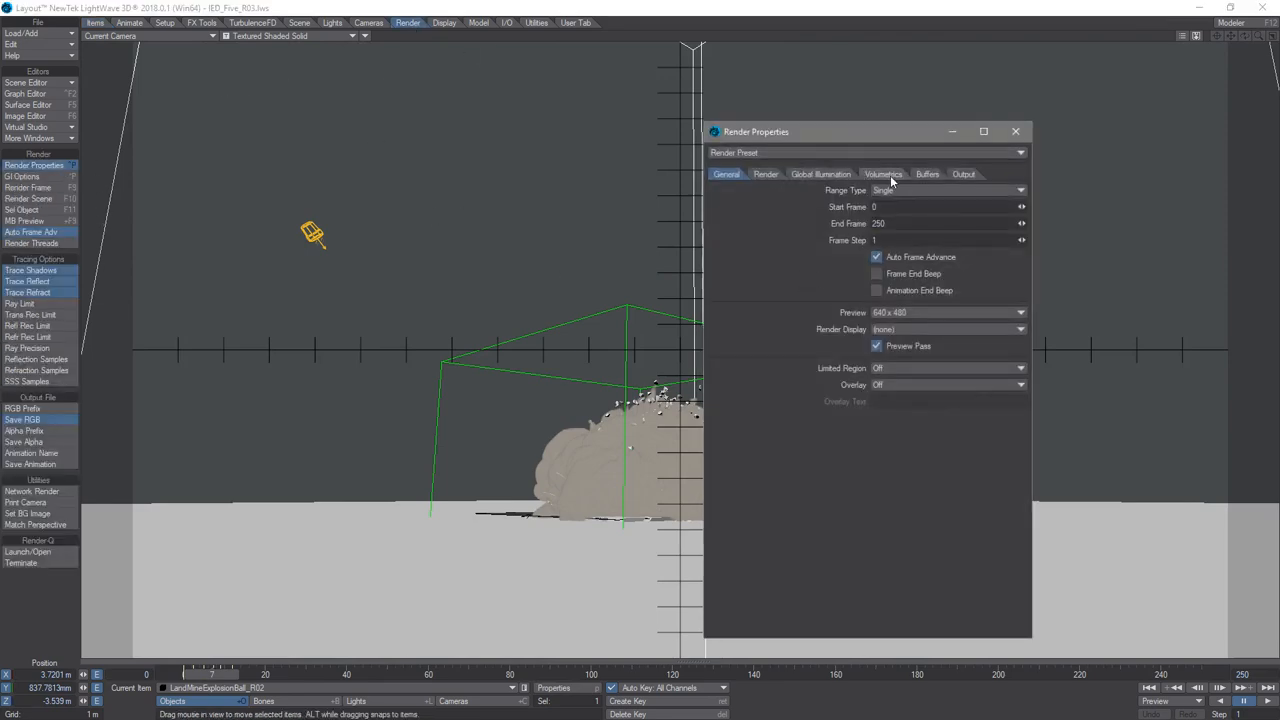
click(884, 172)
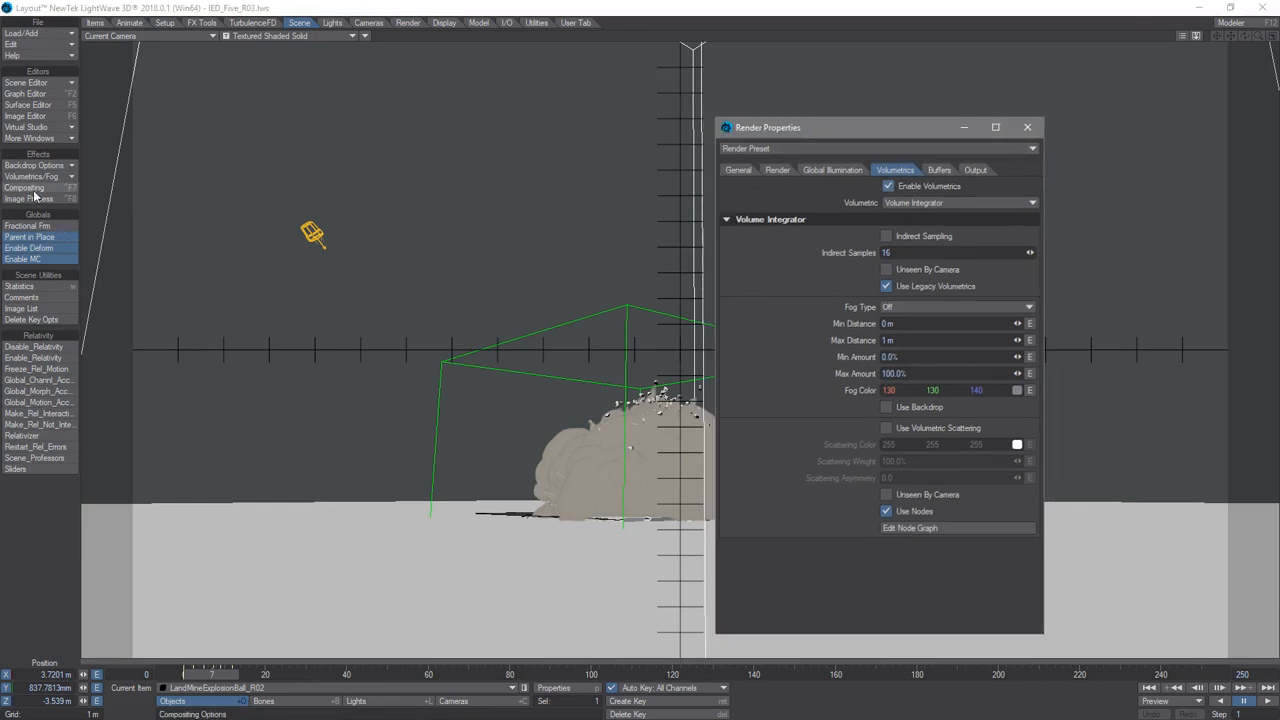
List HyperVoxels and Fluid Shader under legacy volumetrics and render the explosion live in VPR.
click(24, 188)
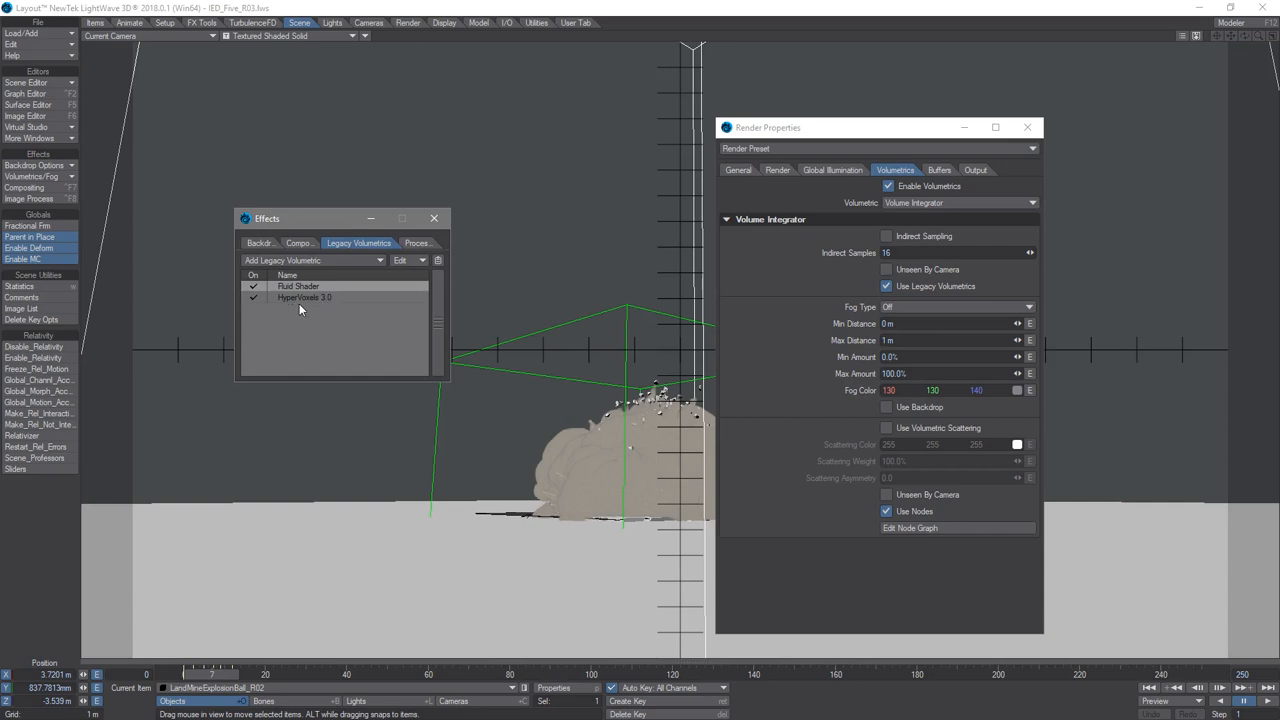
click(888, 286)
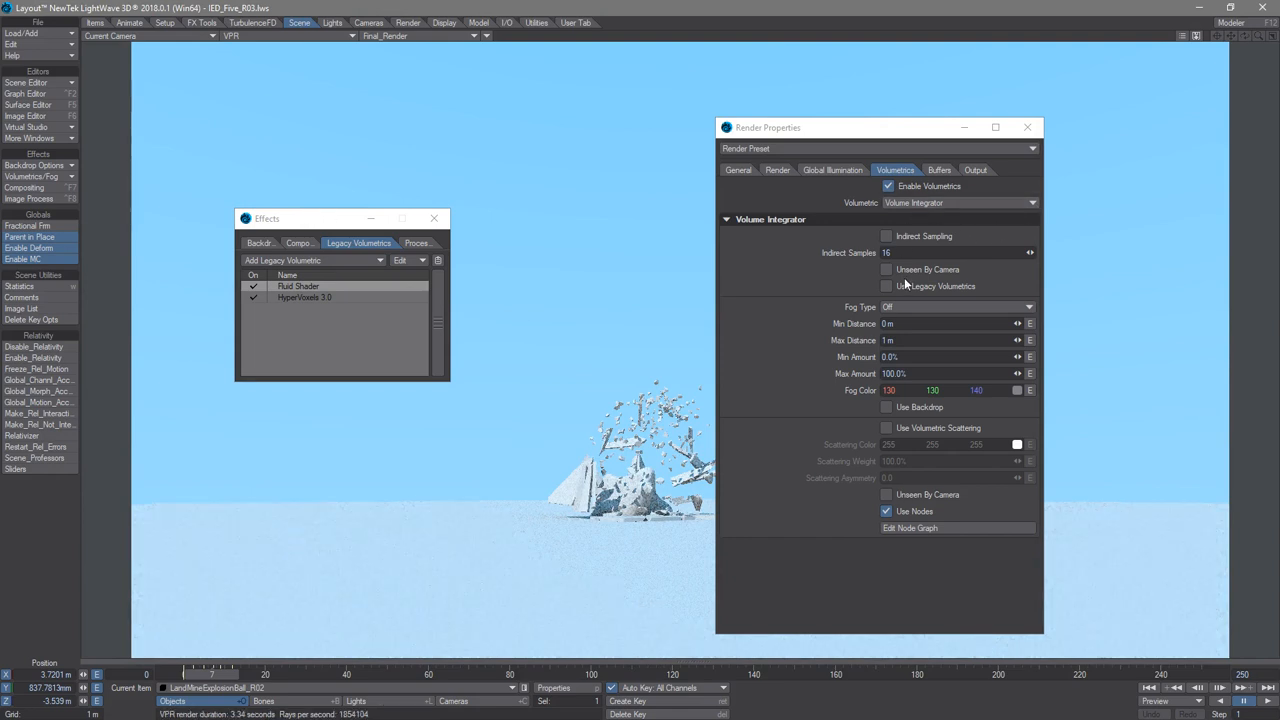
click(888, 286)
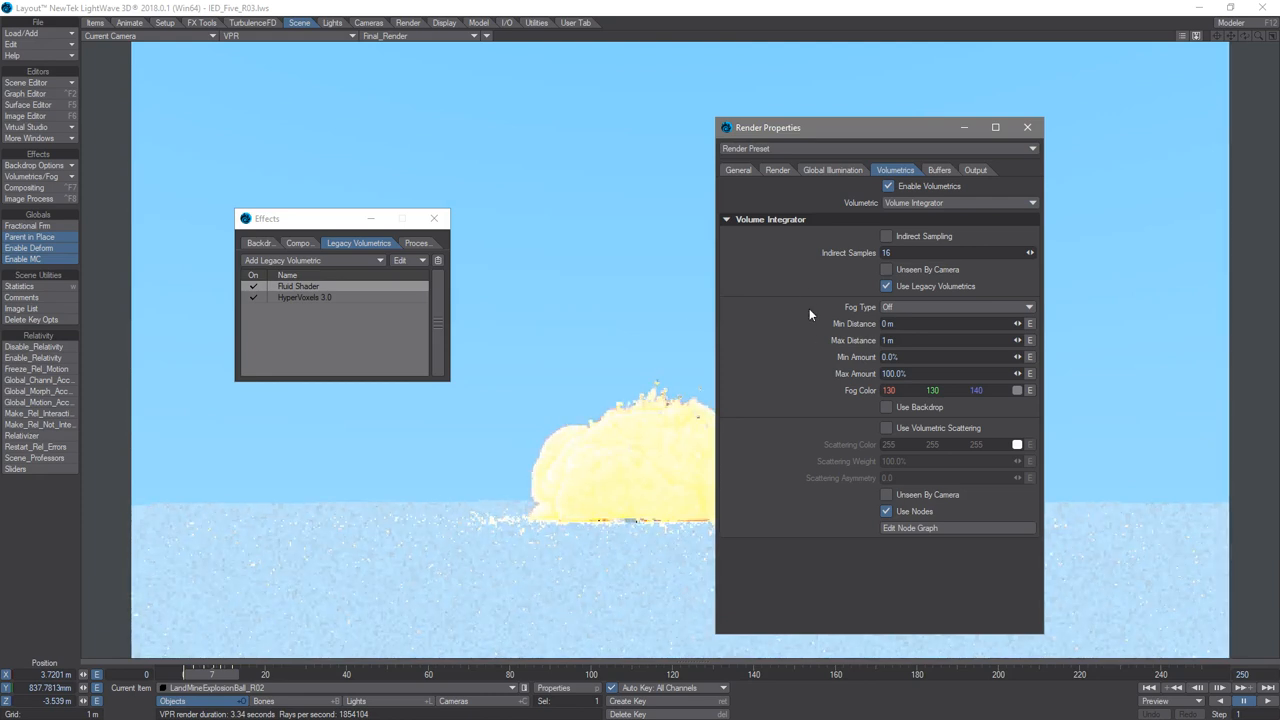
mouse_move(728, 362)
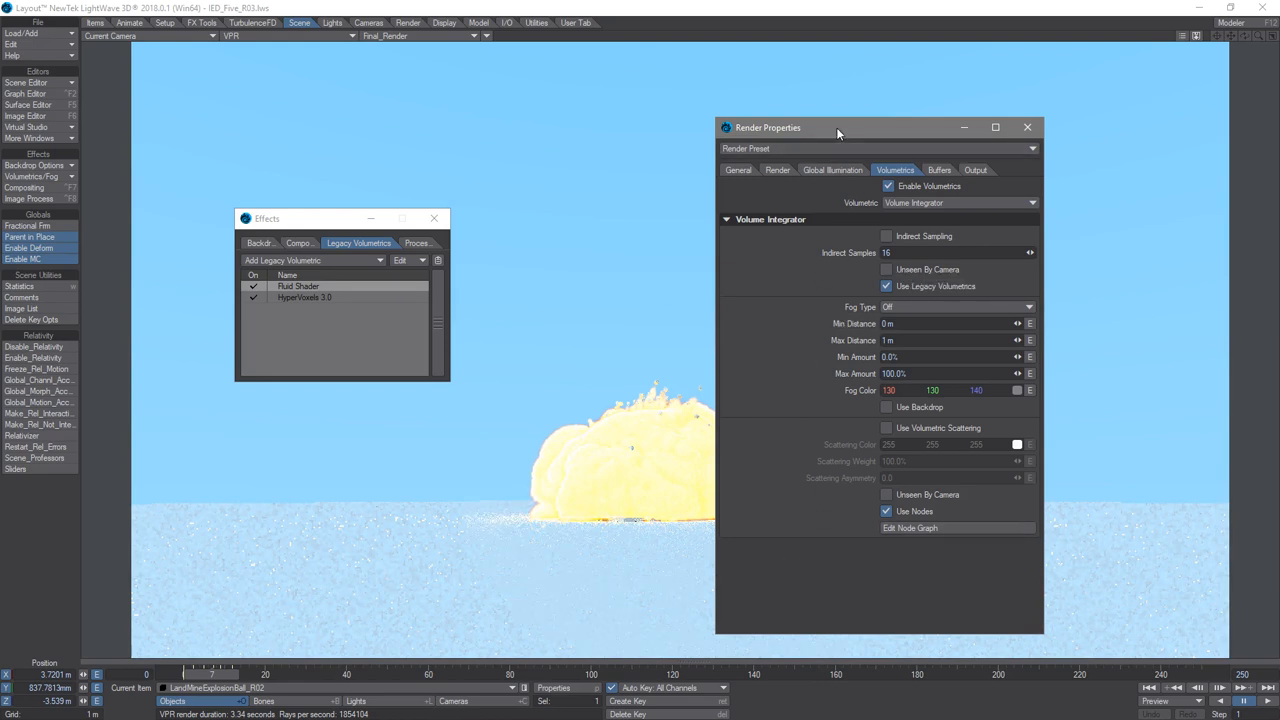
Move the Render Properties and Effects windows aside so the VPR explosion cloud is fully visible.
drag(838, 128, 976, 96)
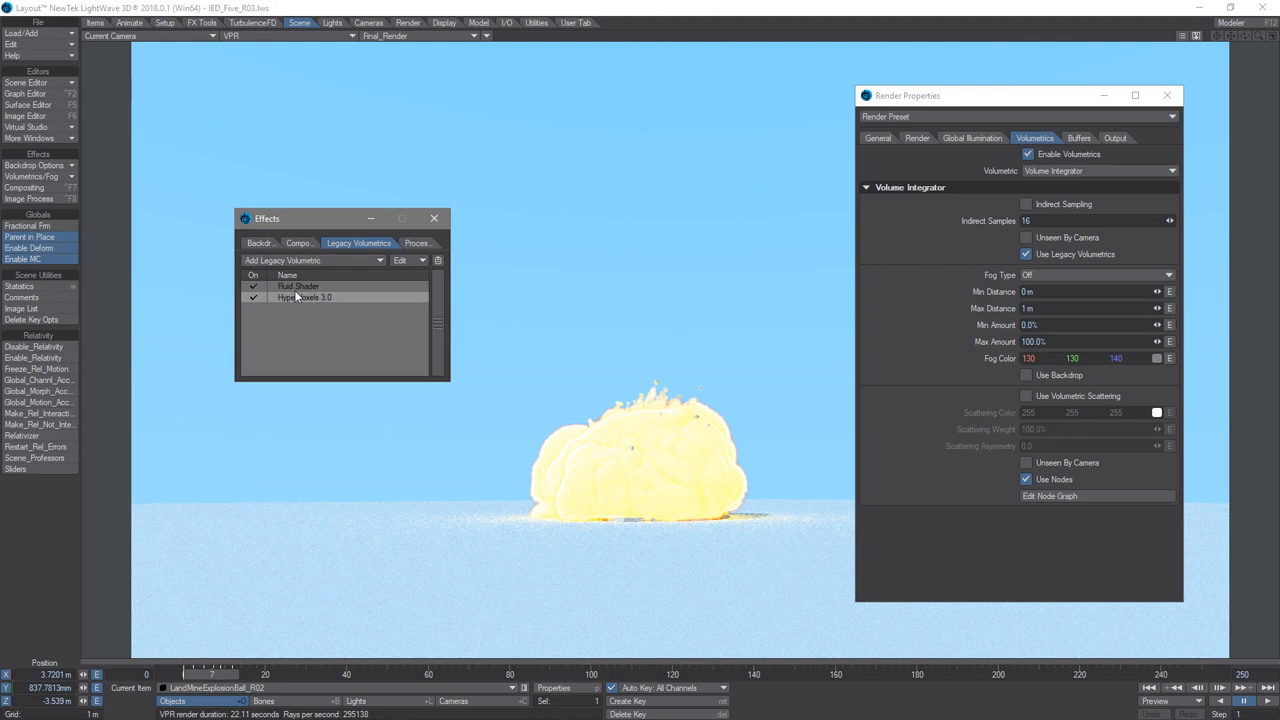
mouse_move(358, 336)
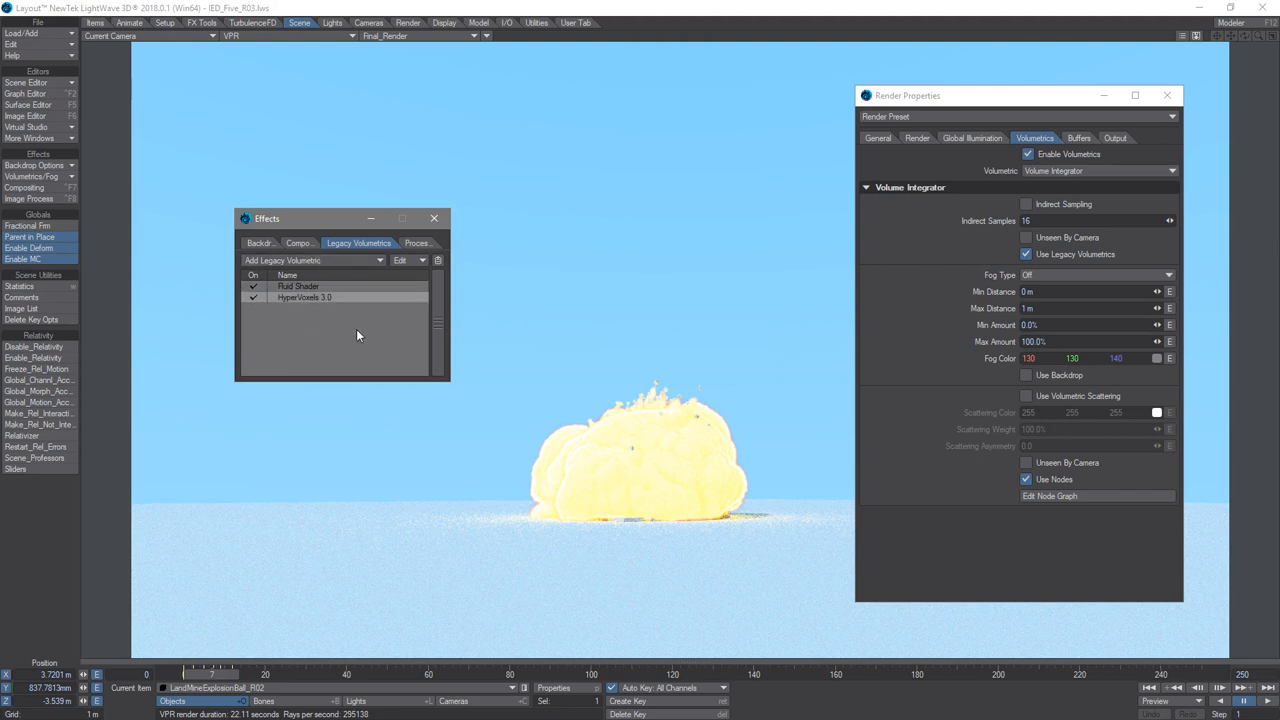
mouse_move(292, 332)
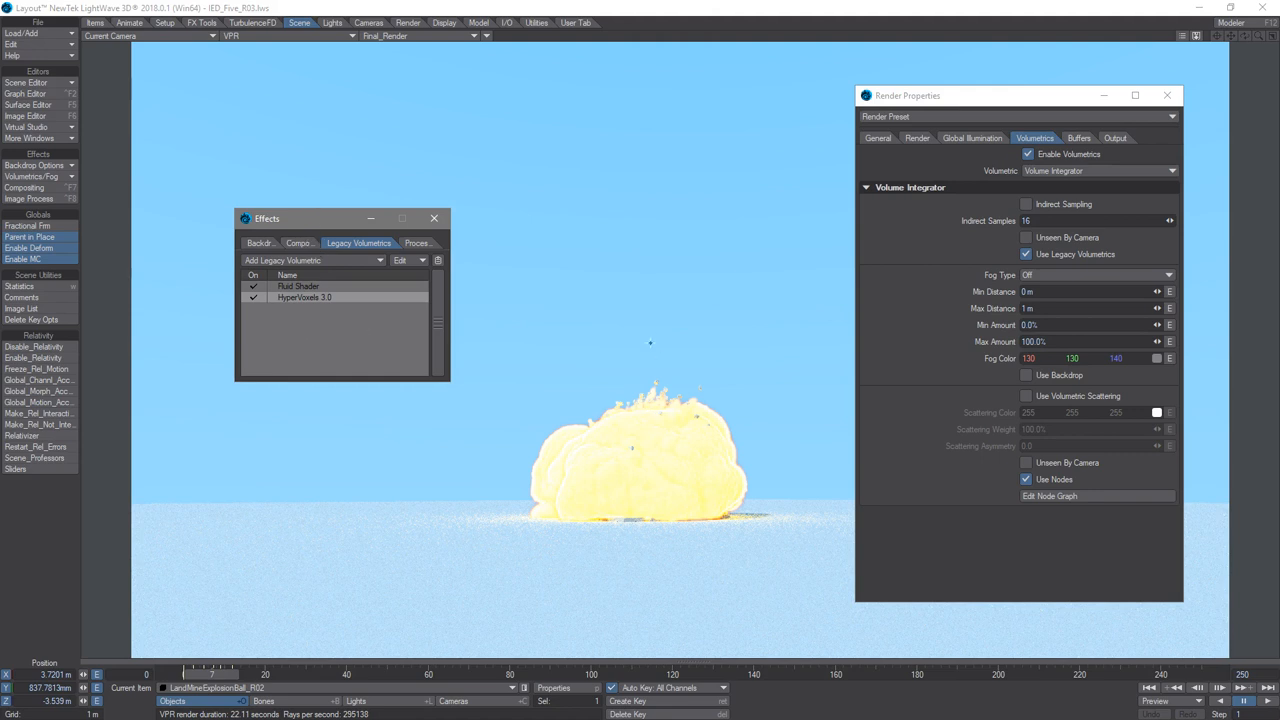
mouse_move(290, 260)
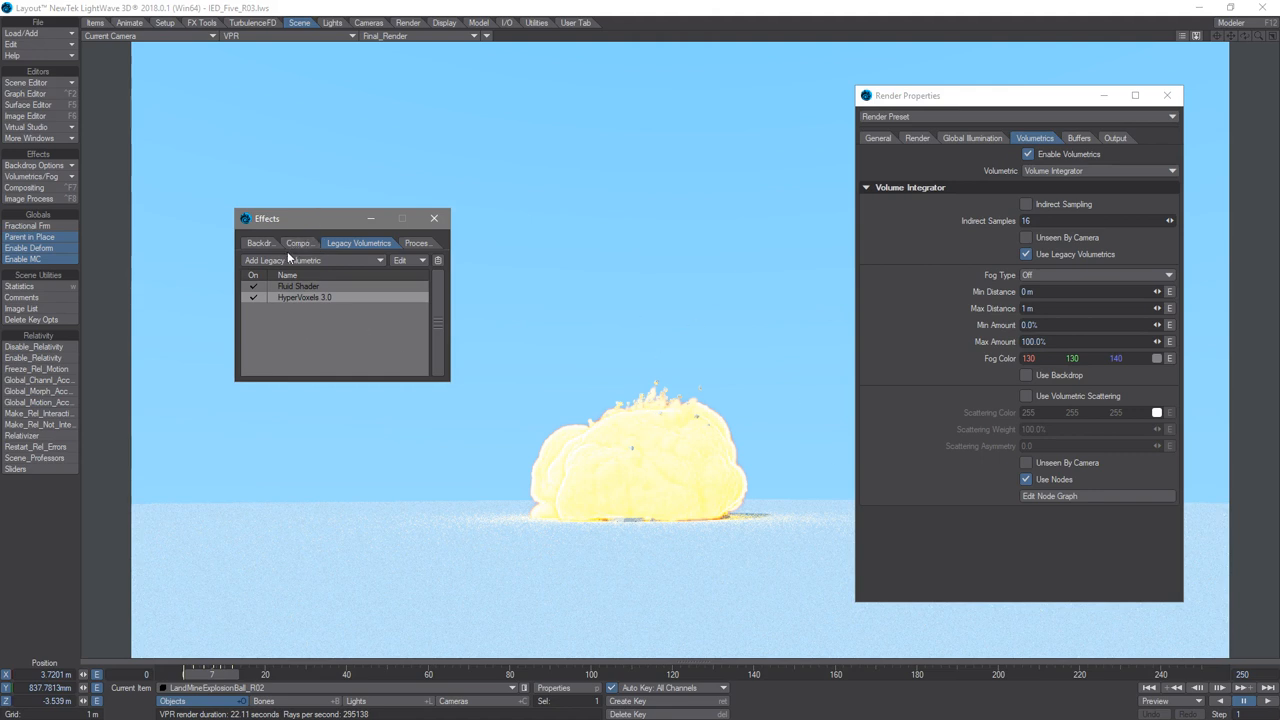
mouse_move(634, 356)
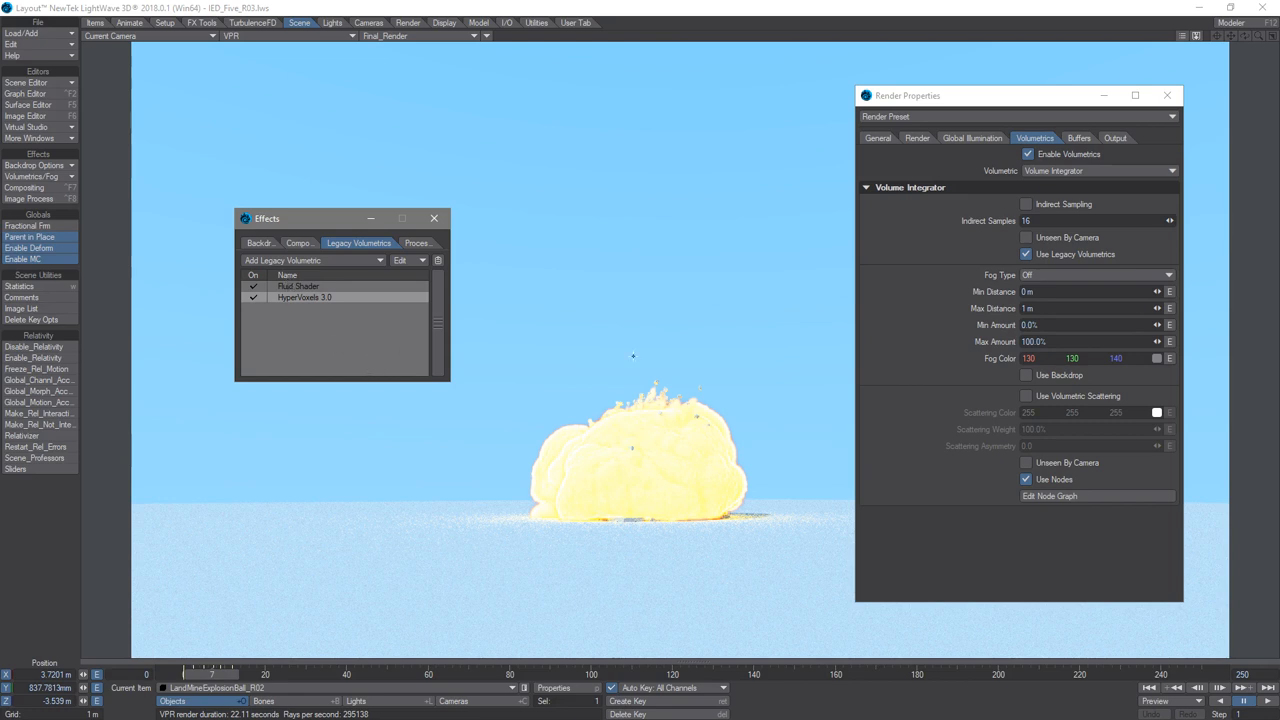
mouse_move(308, 356)
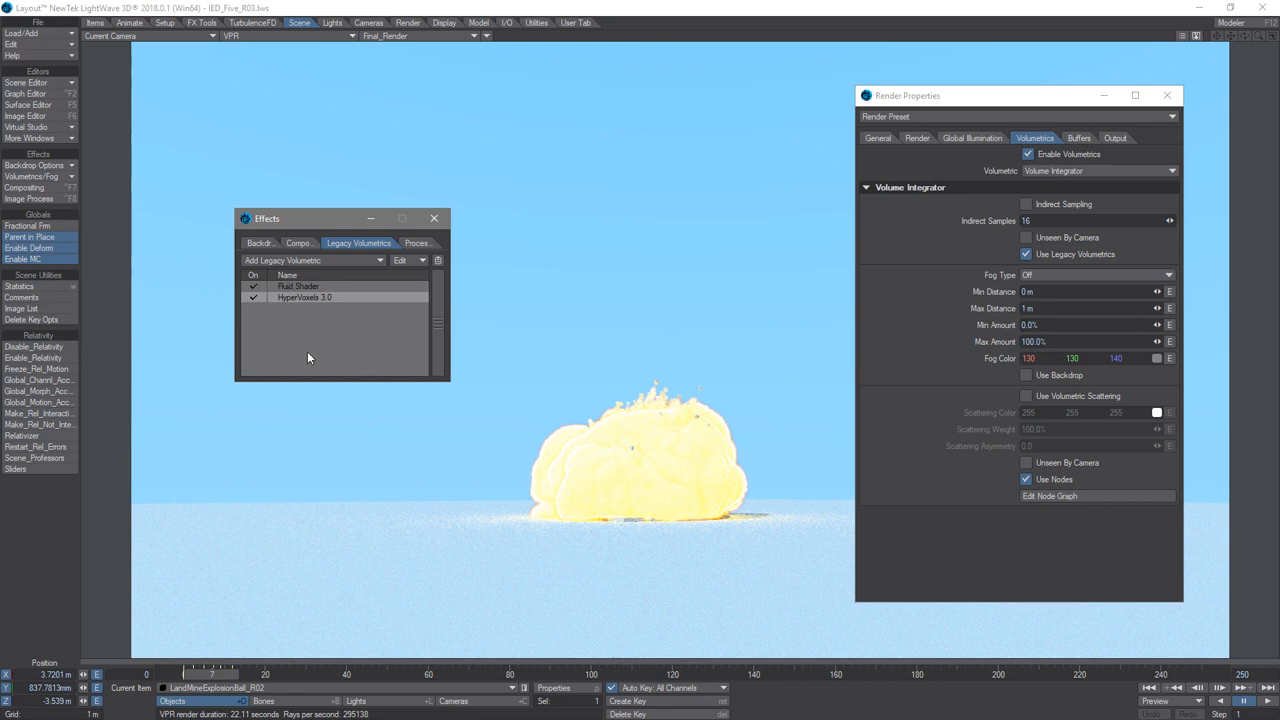
mouse_move(318, 352)
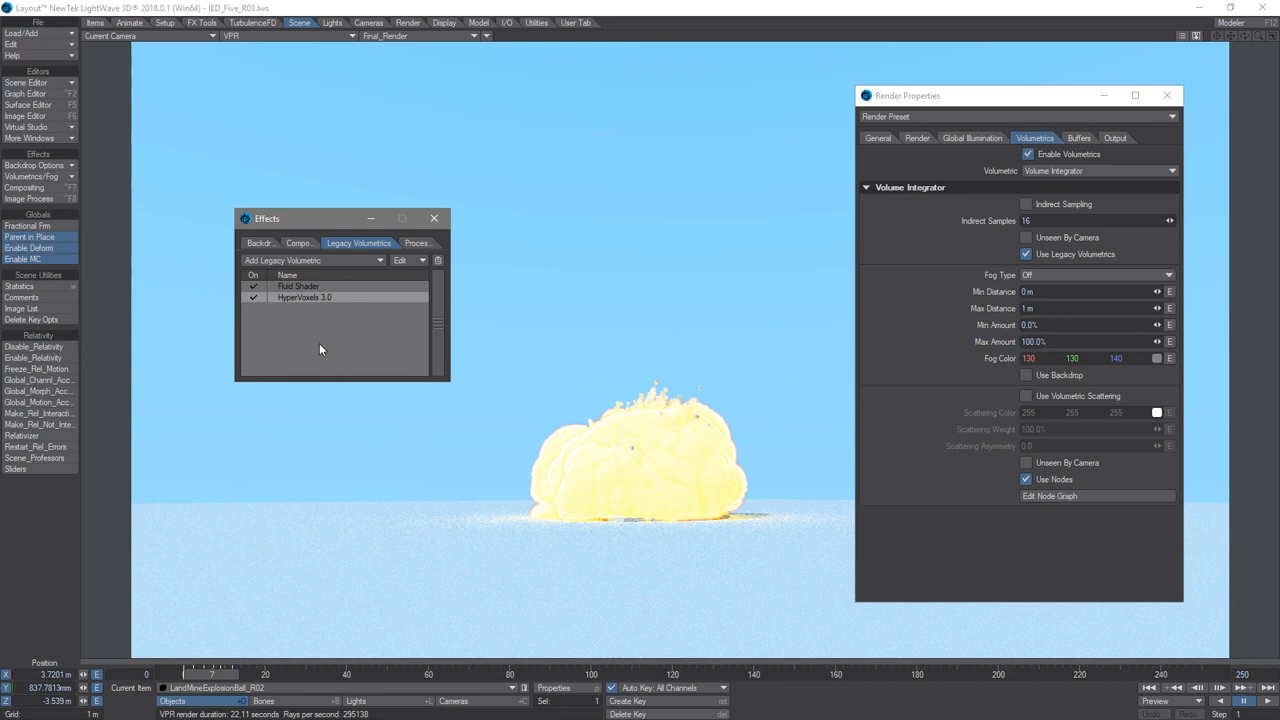
drag(268, 218, 164, 180)
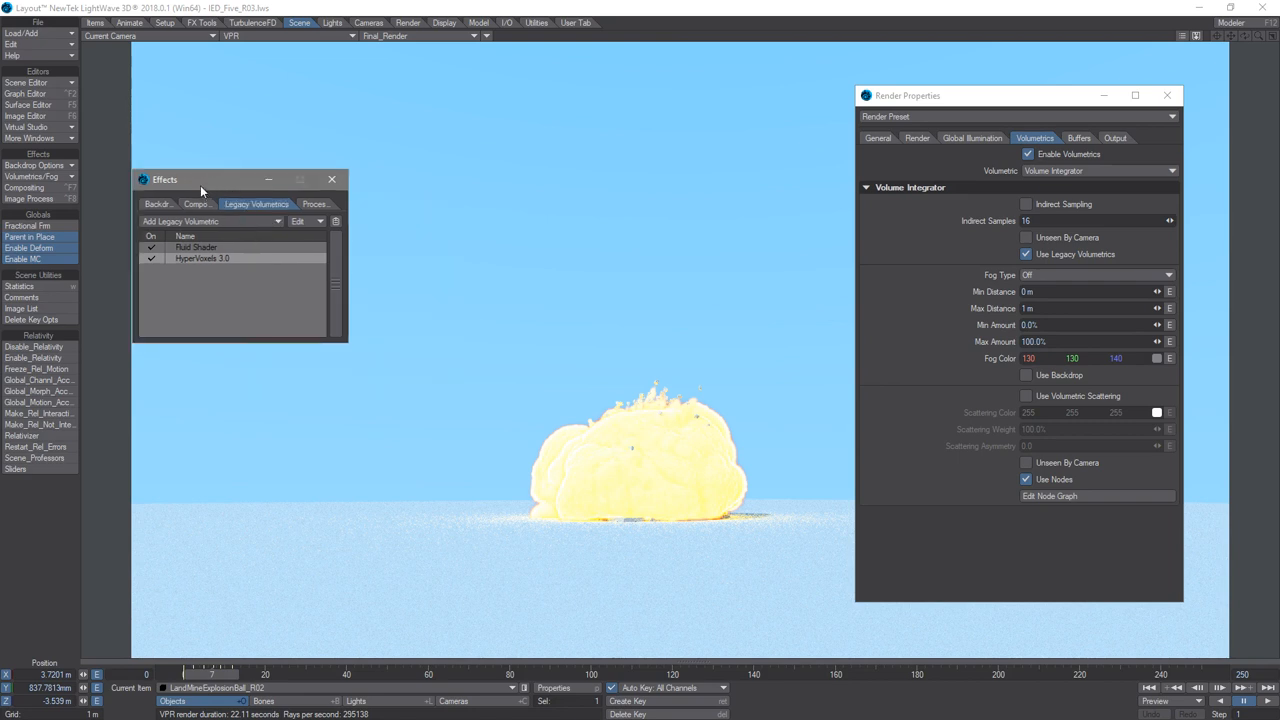
drag(200, 180, 212, 164)
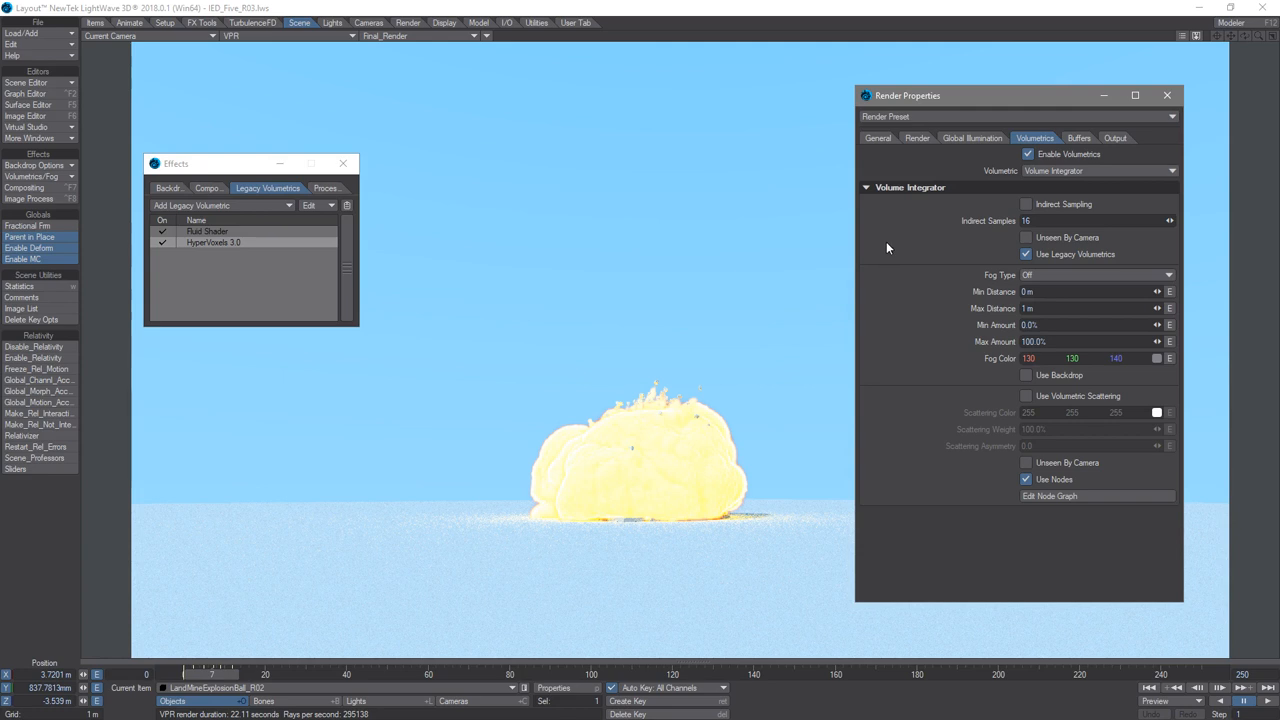
mouse_move(880, 264)
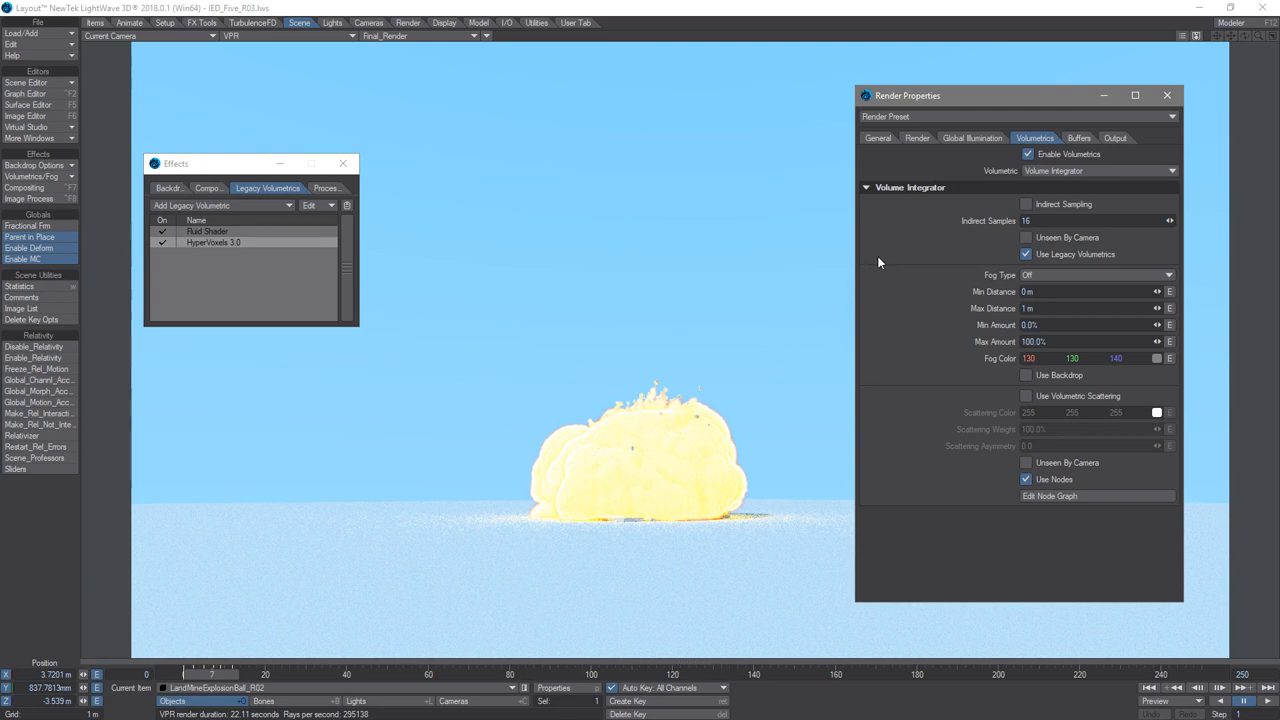
mouse_move(578, 318)
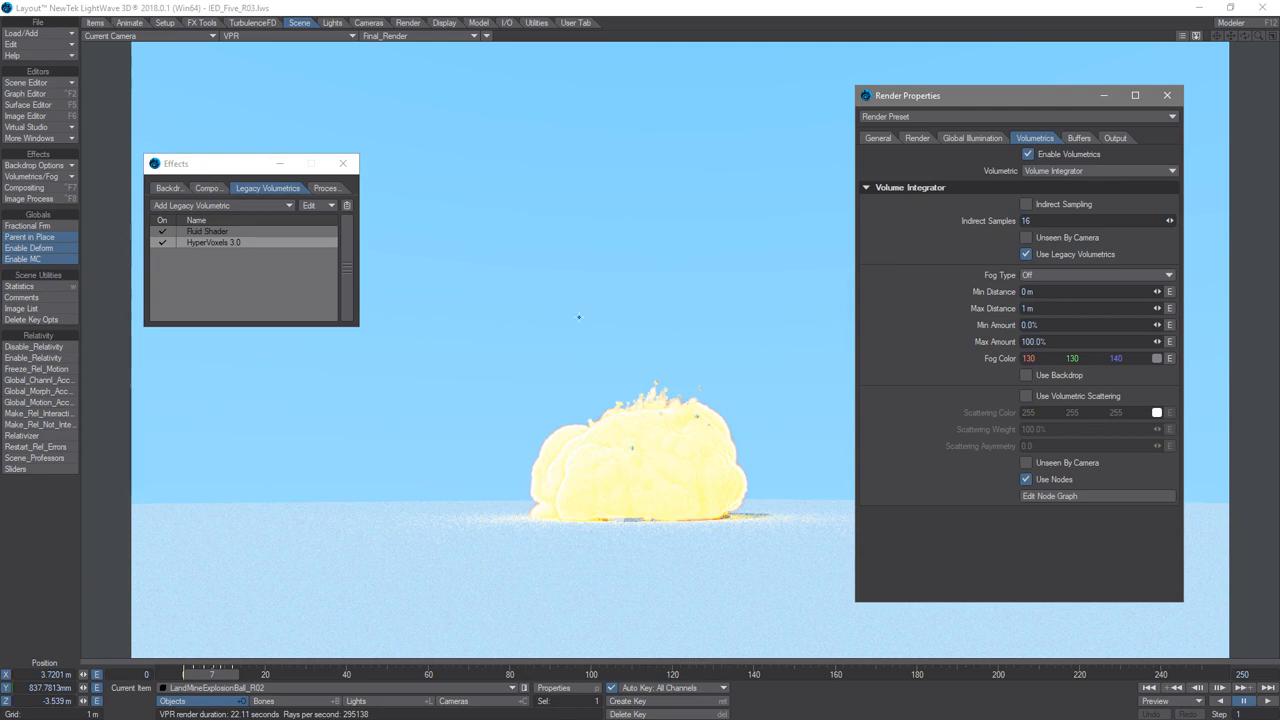
mouse_move(1020, 172)
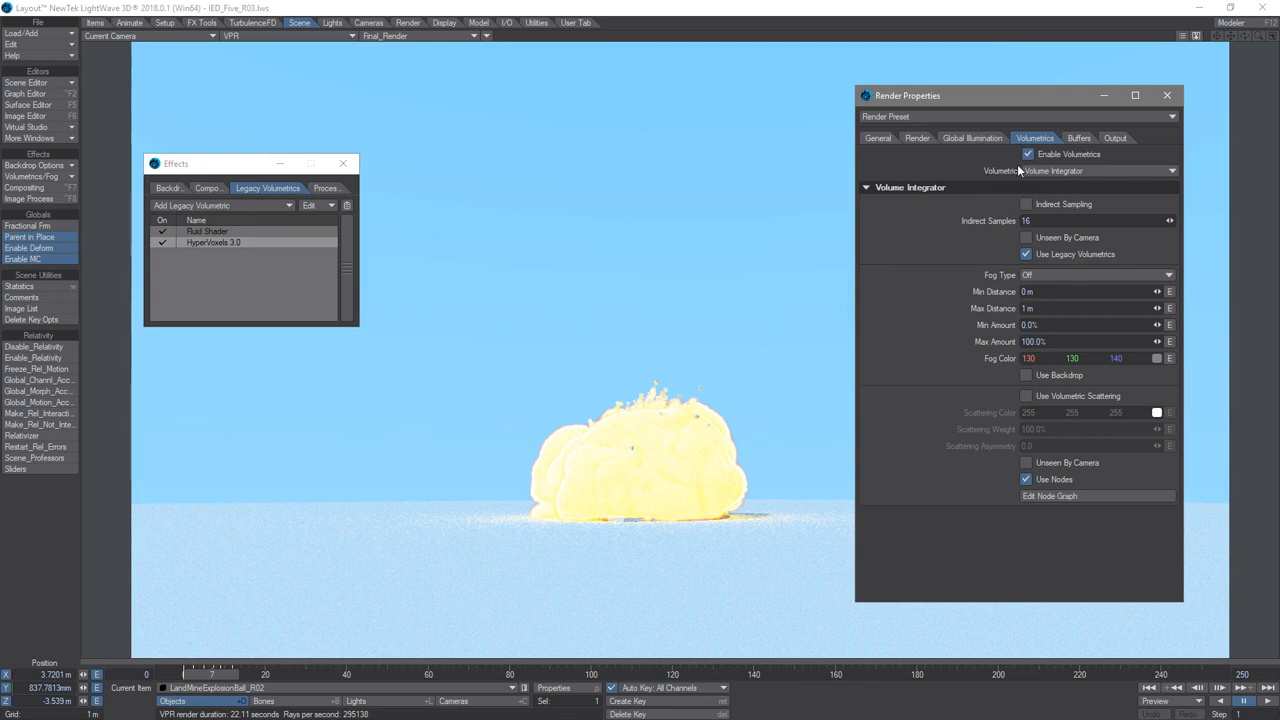
drag(1010, 96, 1046, 76)
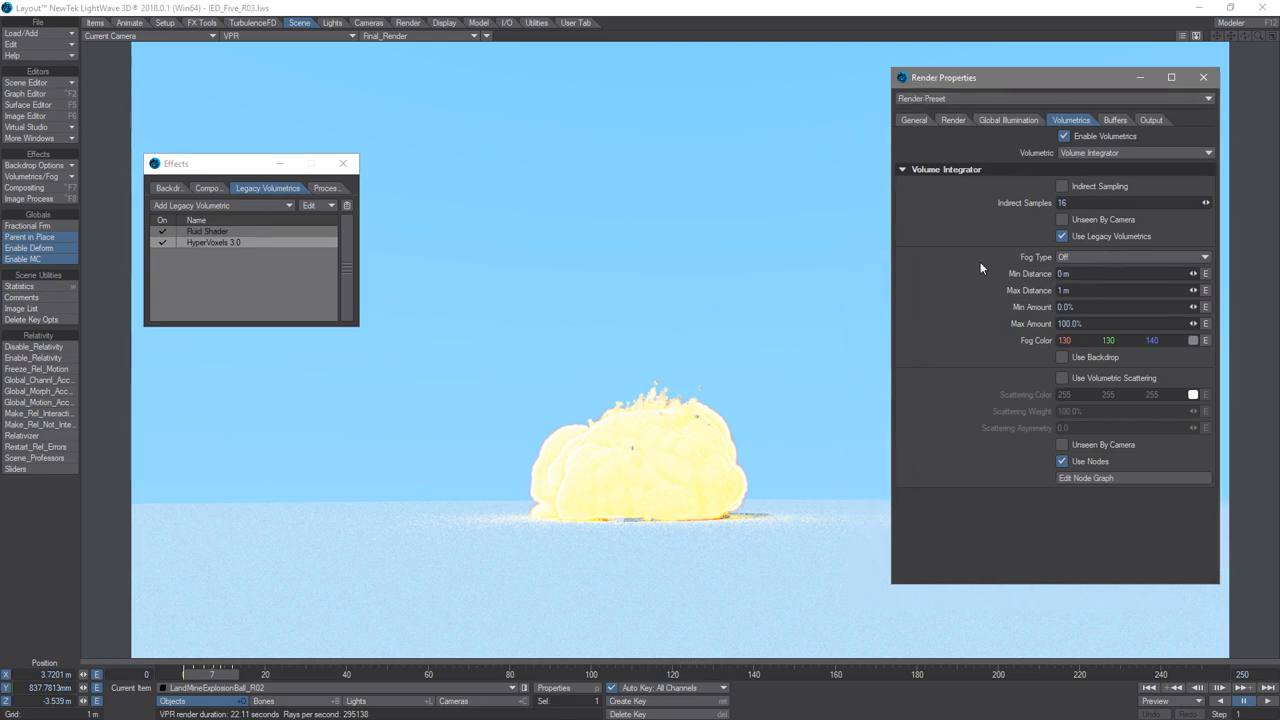
mouse_move(988, 272)
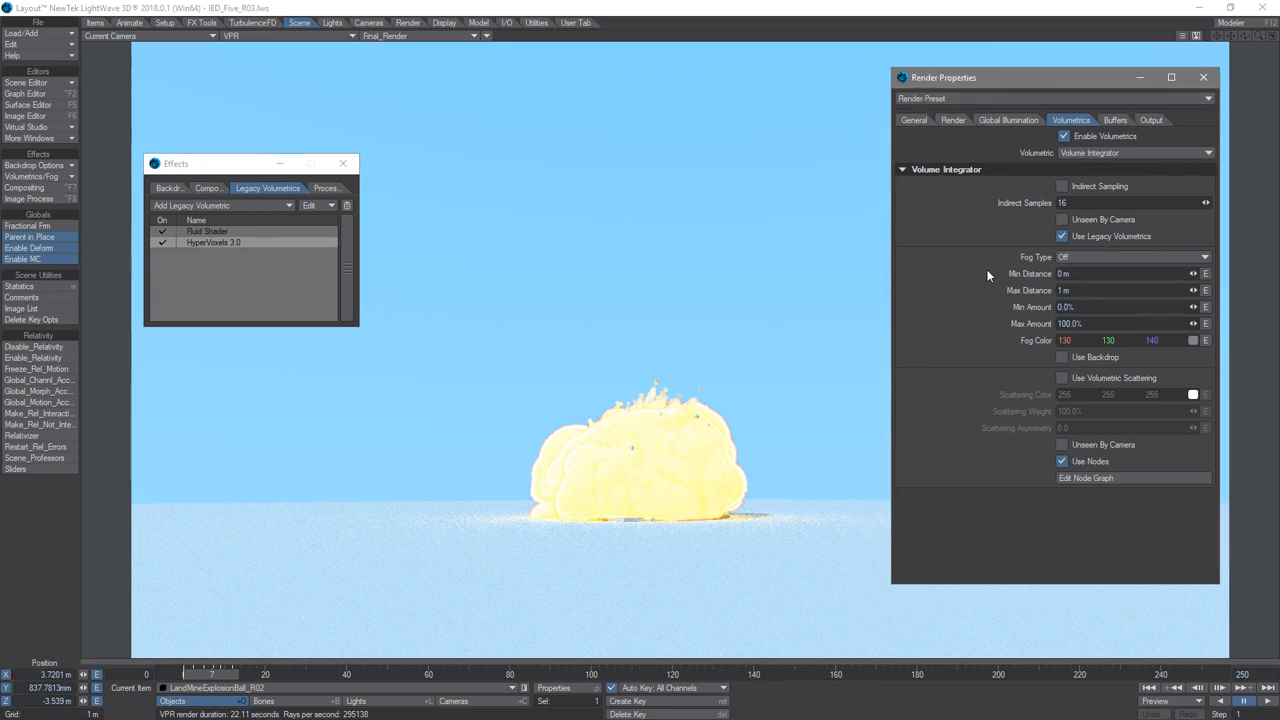